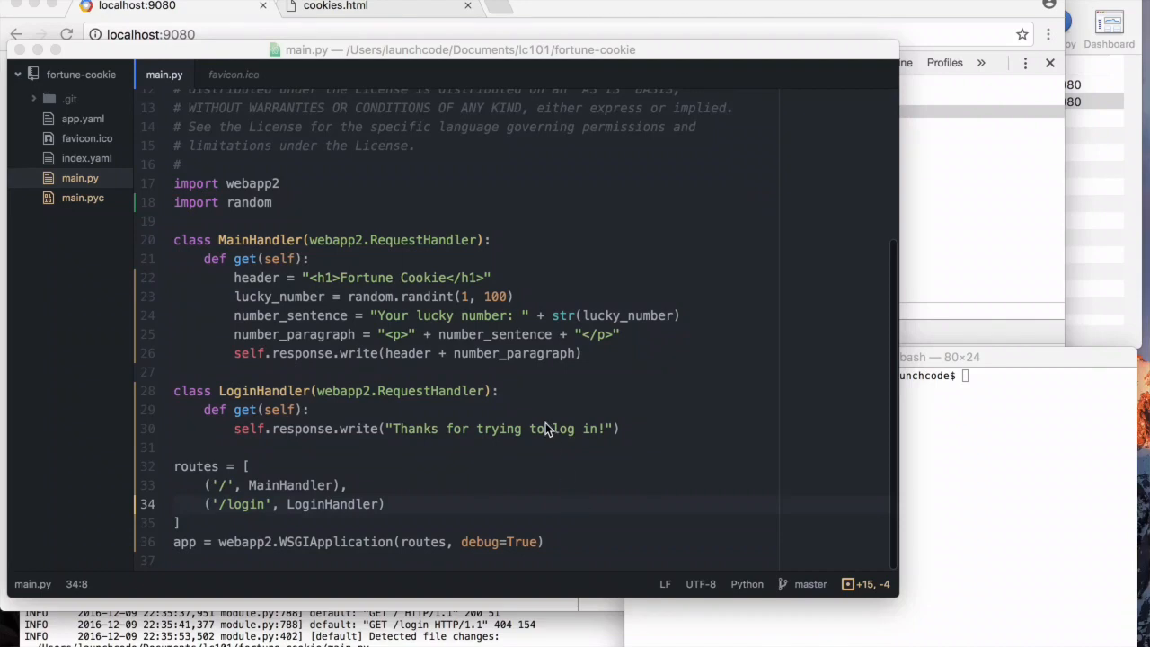
mouse_move(602, 446)
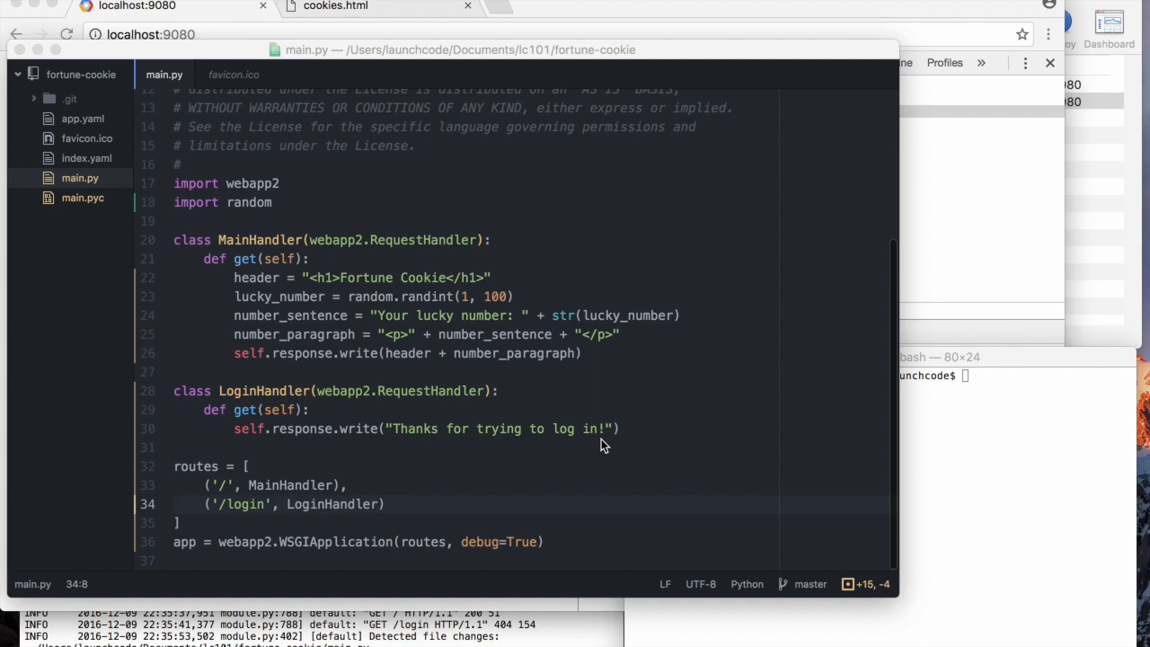
mouse_move(325, 446)
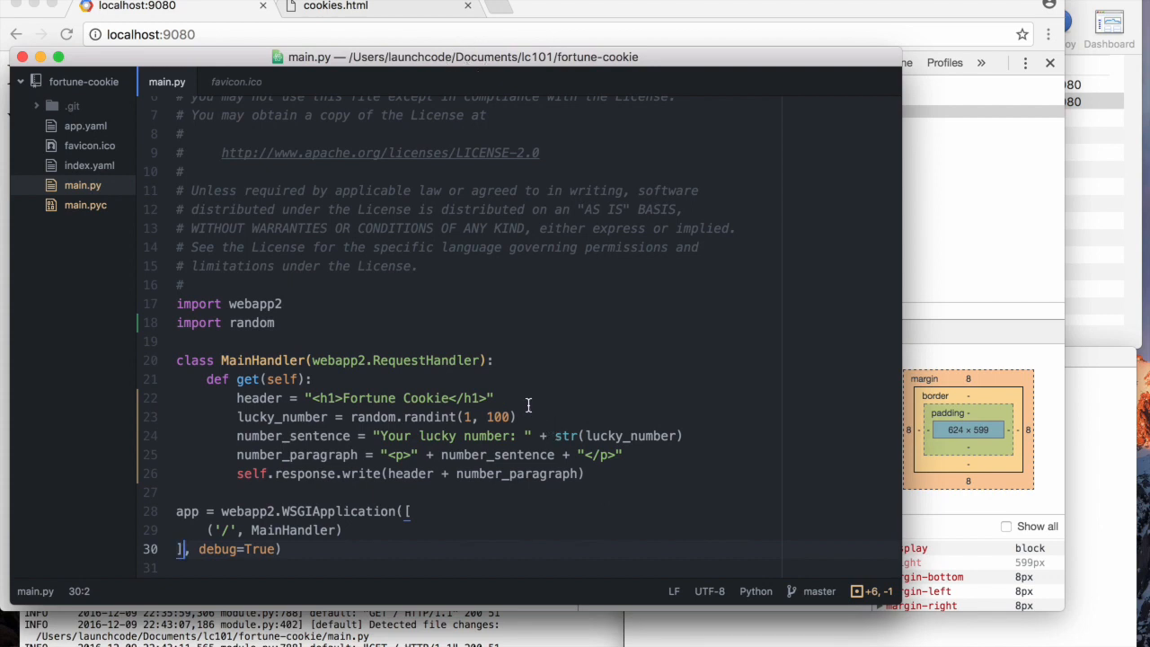
- Add the line fortune = getRandomFortune() below the header line
key("Enter")
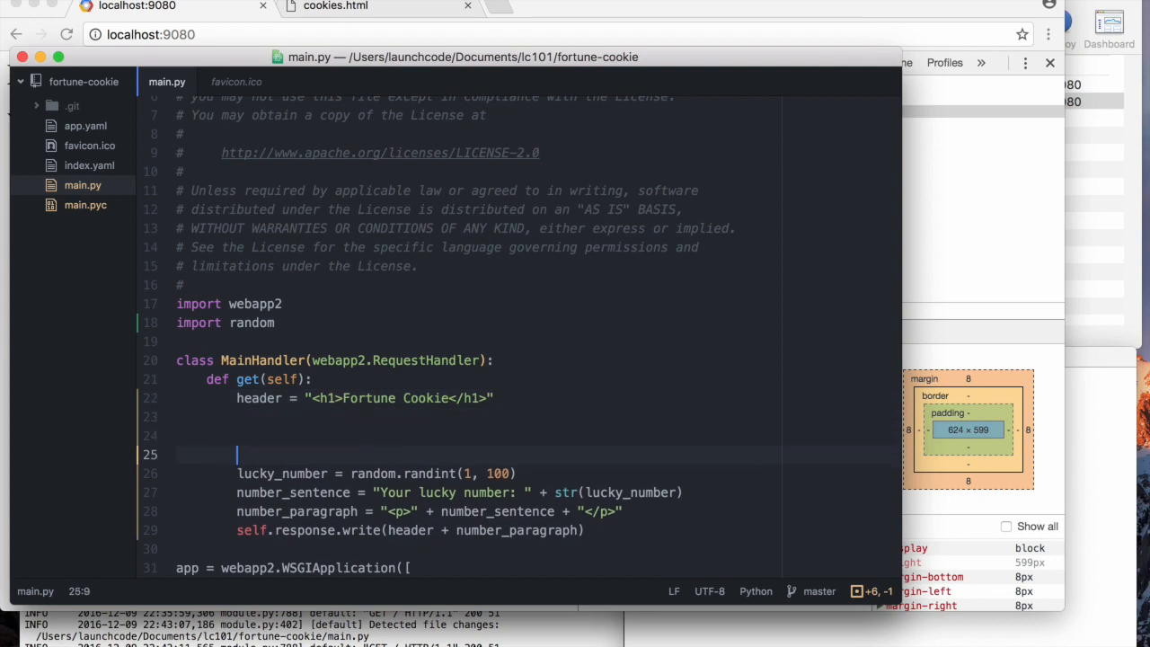
key("backspace")
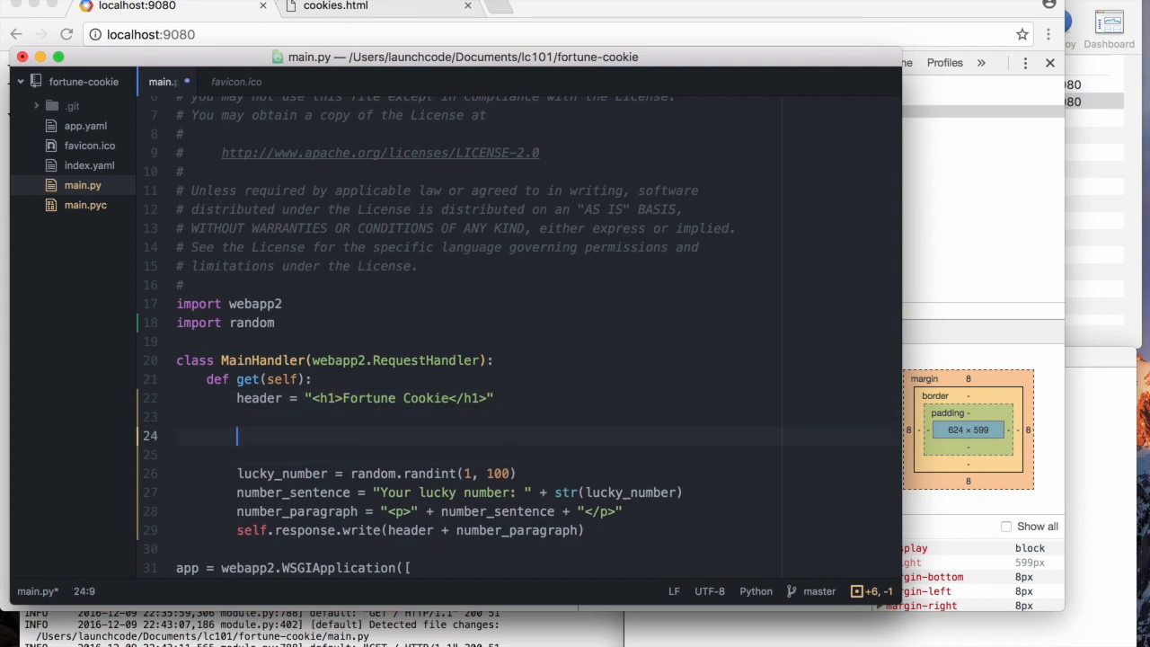
type("f")
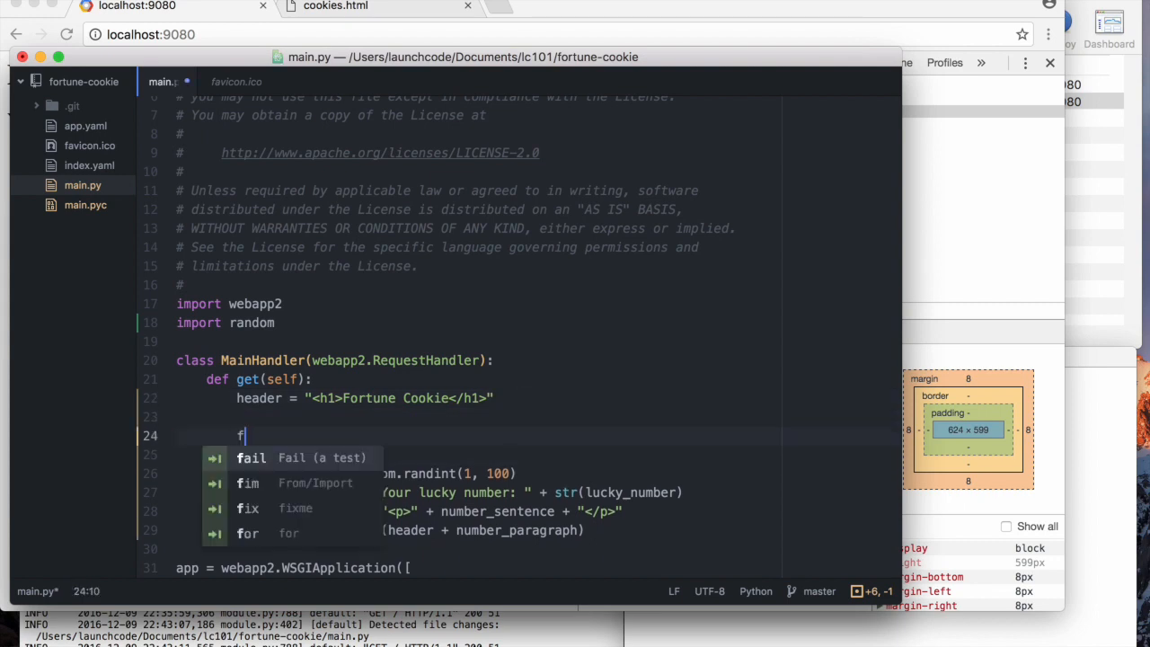
type("ortune =")
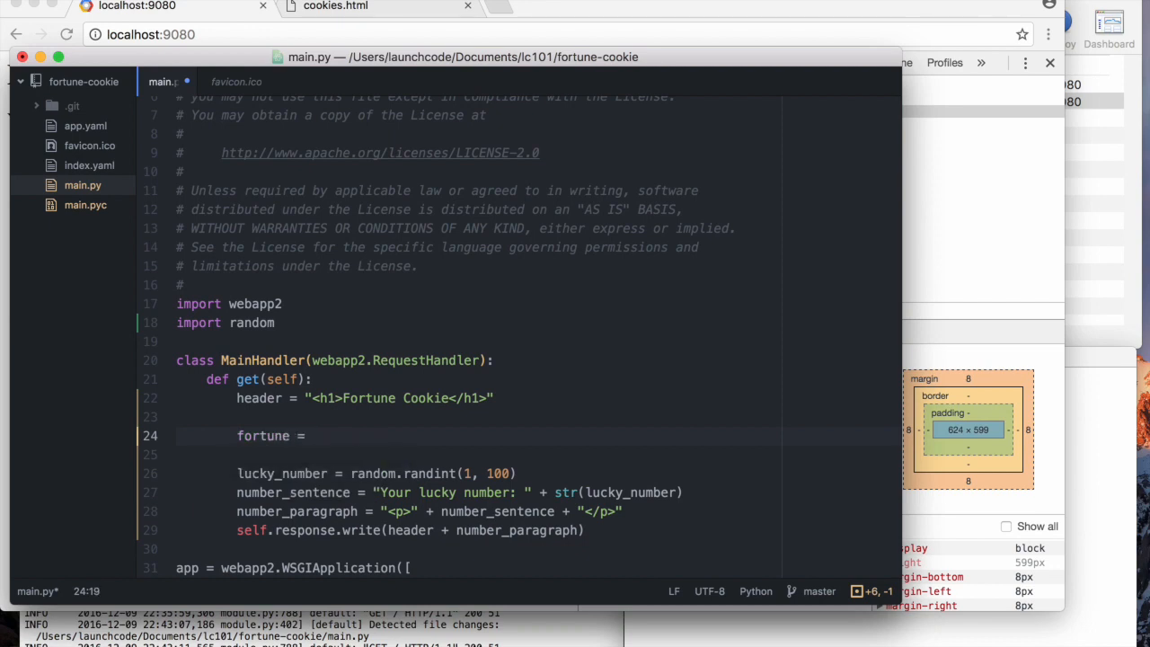
type("get")
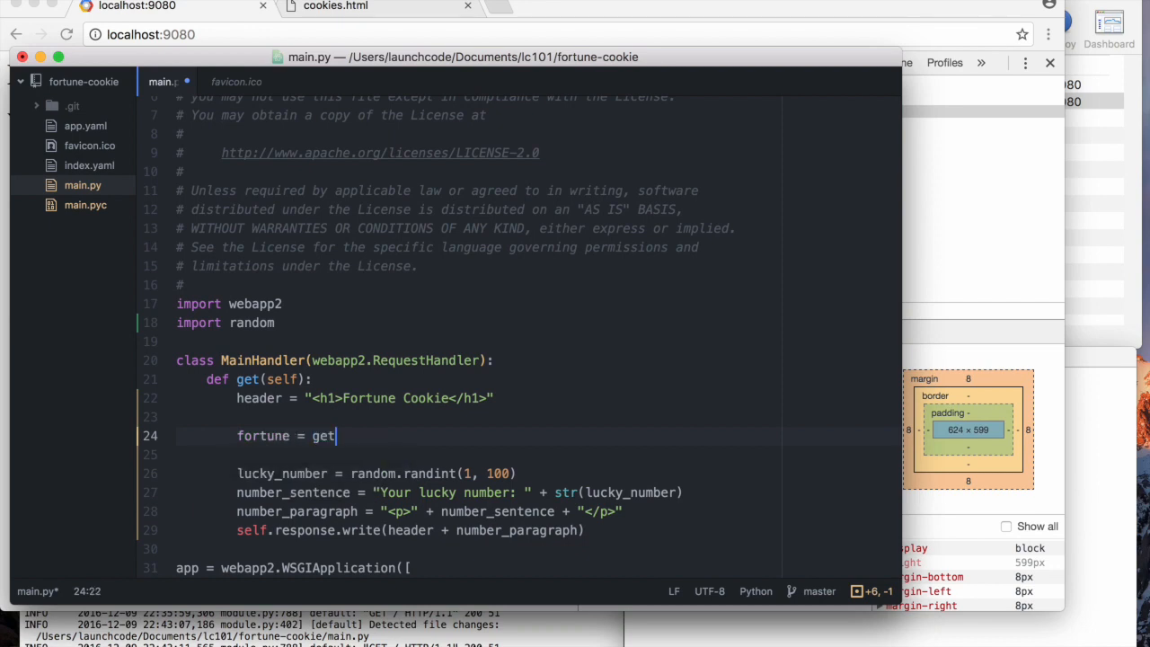
type("Random")
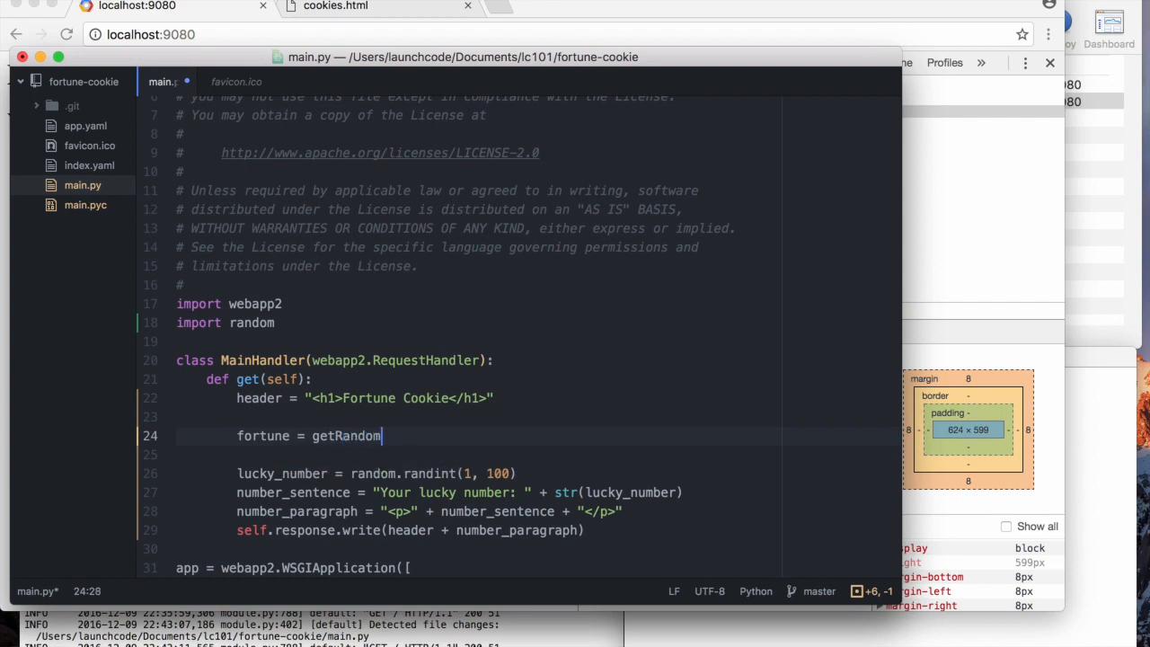
type("Rand")
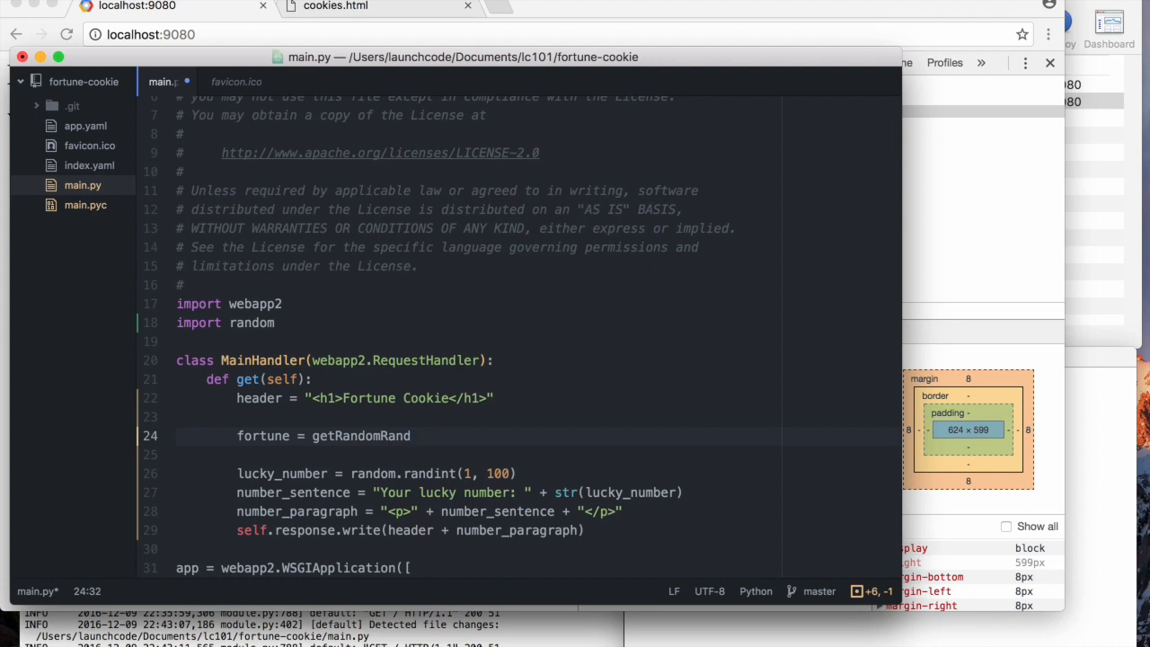
key("BackSpace")
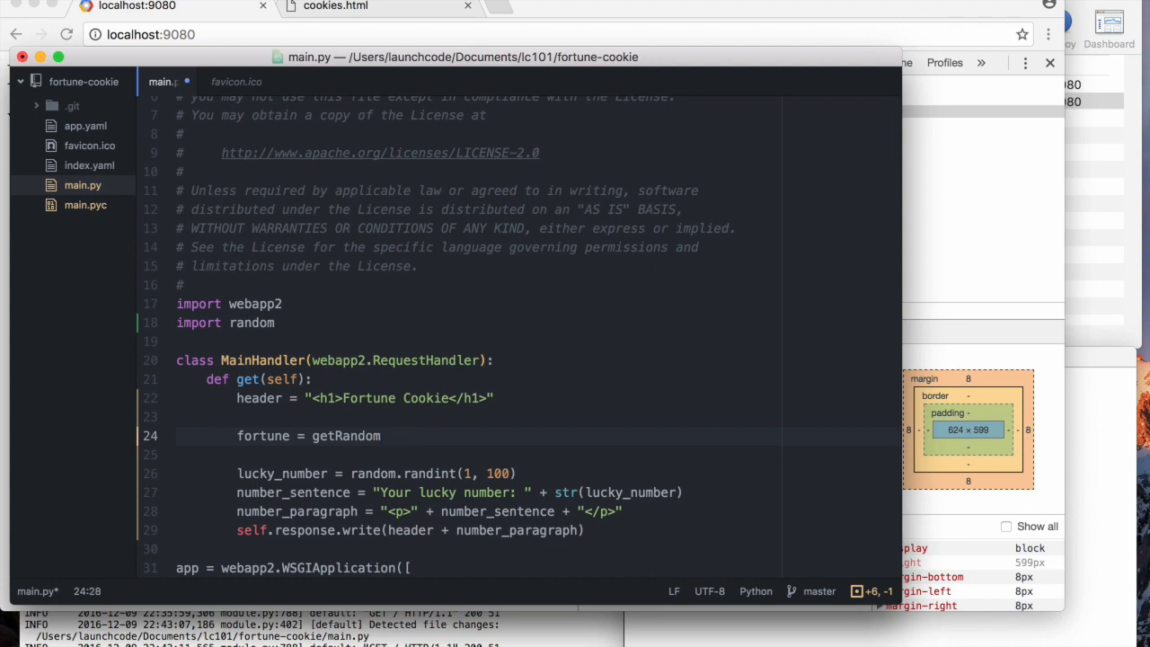
type("Fortune")
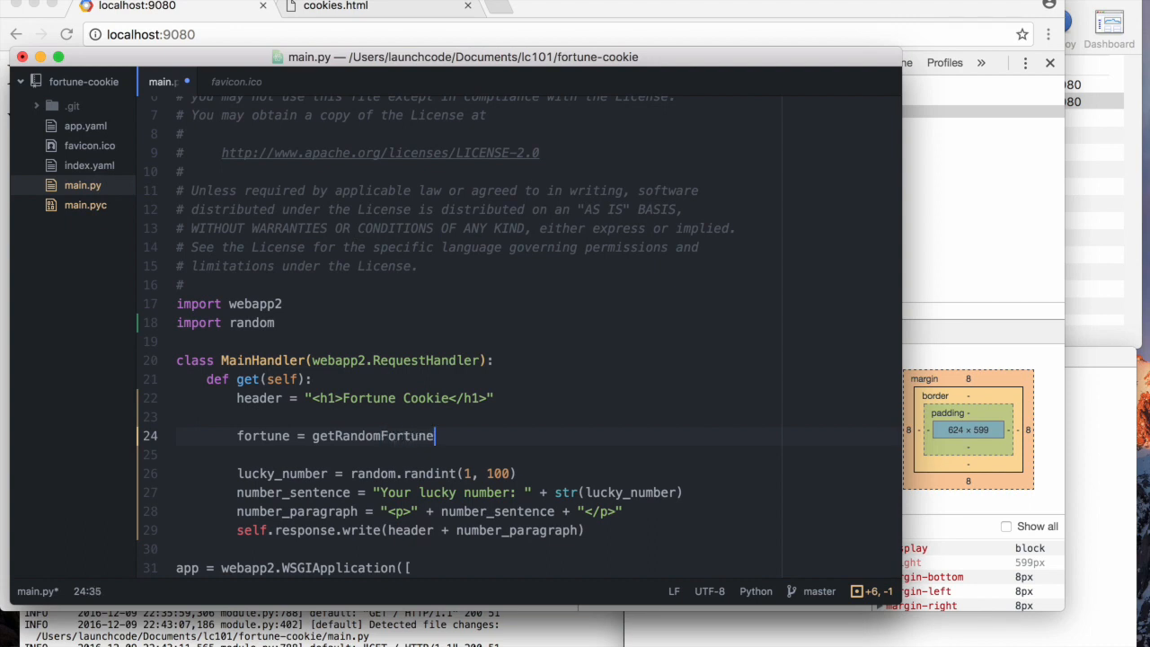
type("()")
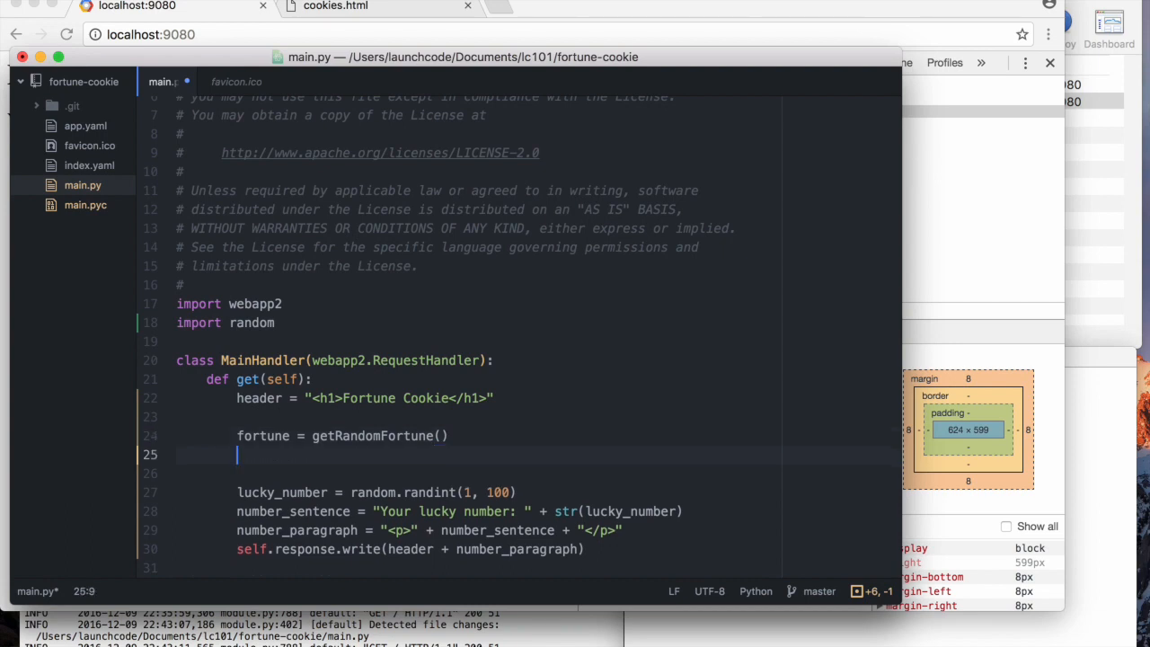
- Add fortune_paragraph = "<p>" + fortune + "</p>" wrapping the fortune in a paragraph
type("fortune_")
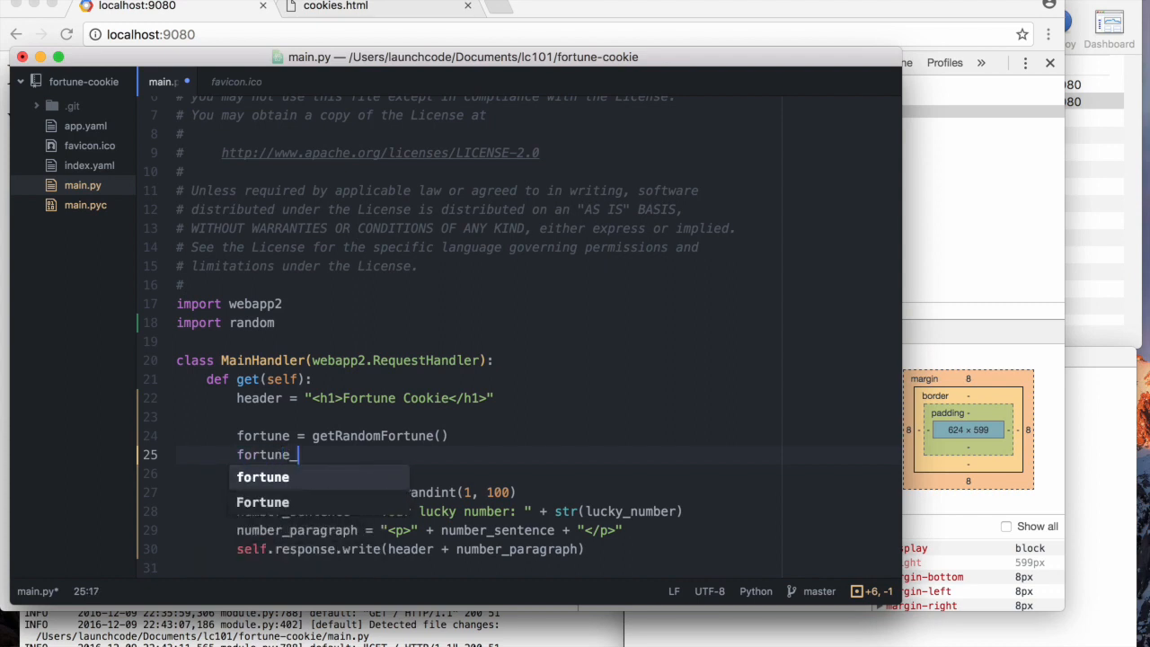
type("paragpr")
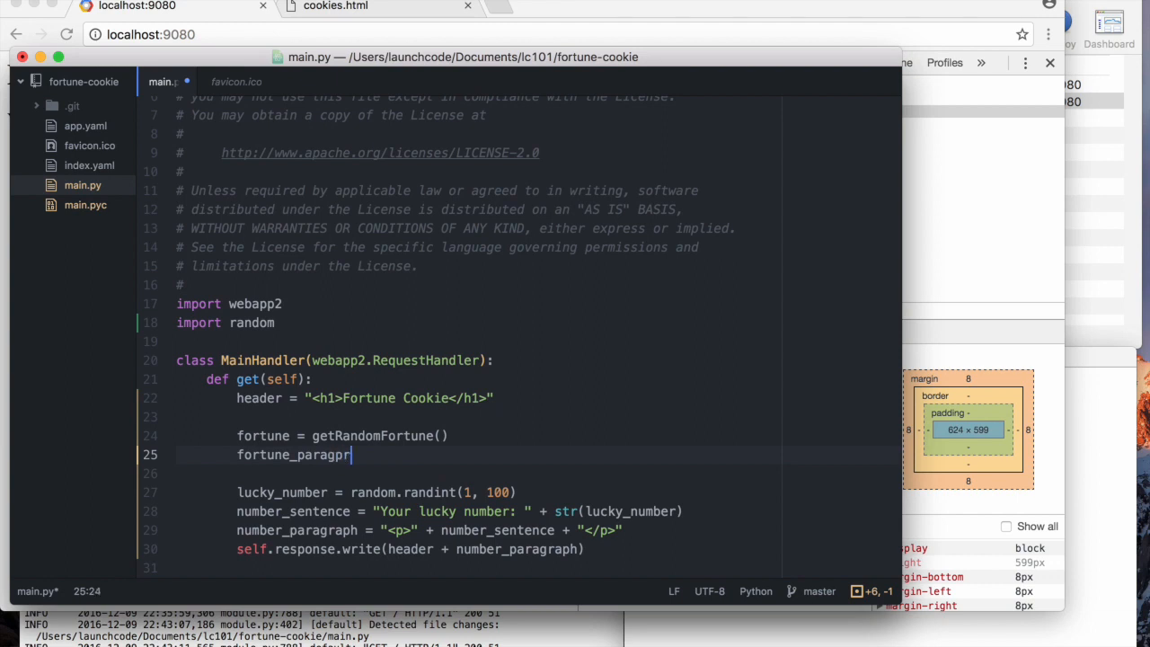
key("Backspace")
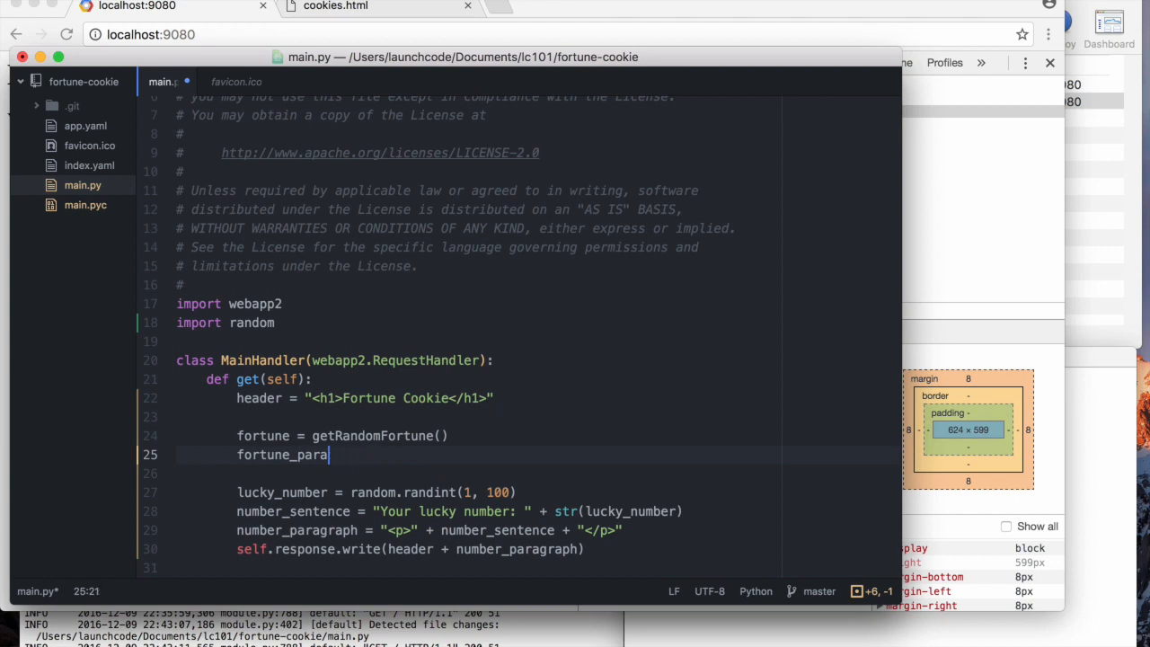
type("graph")
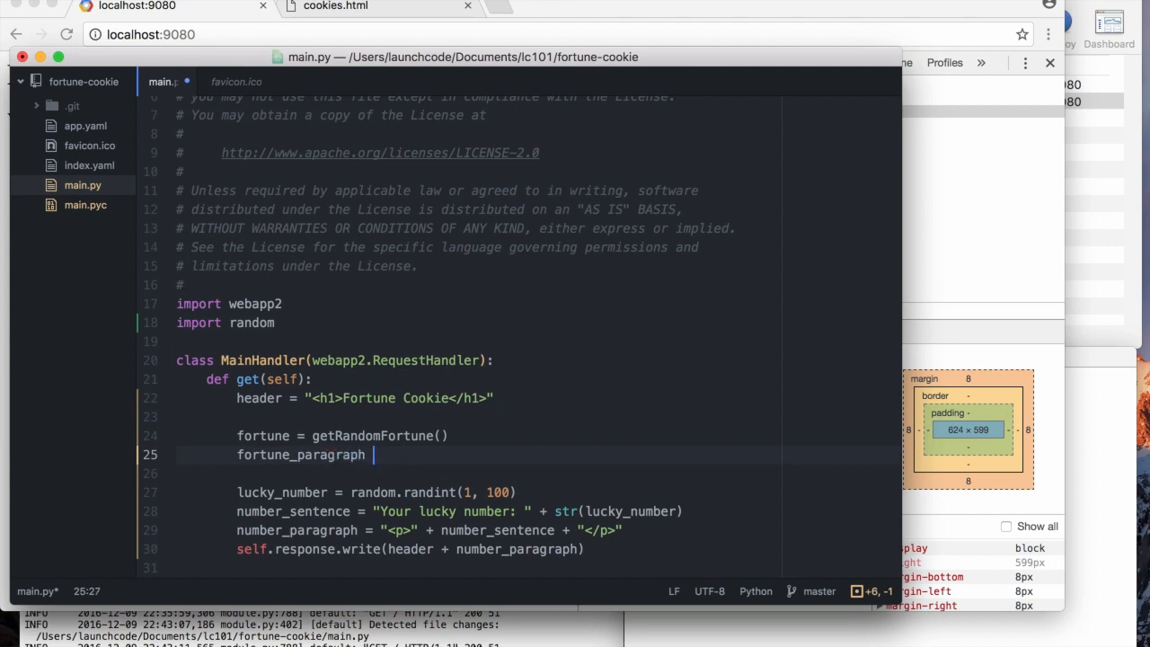
type("=")
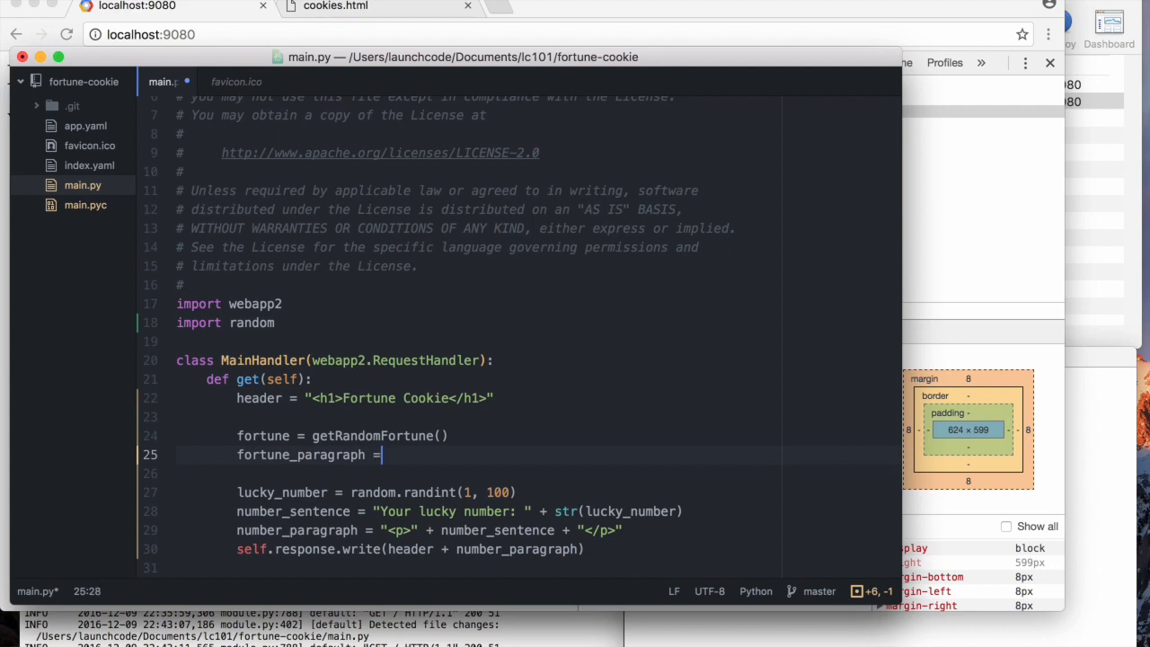
type("\"<p>\" +")
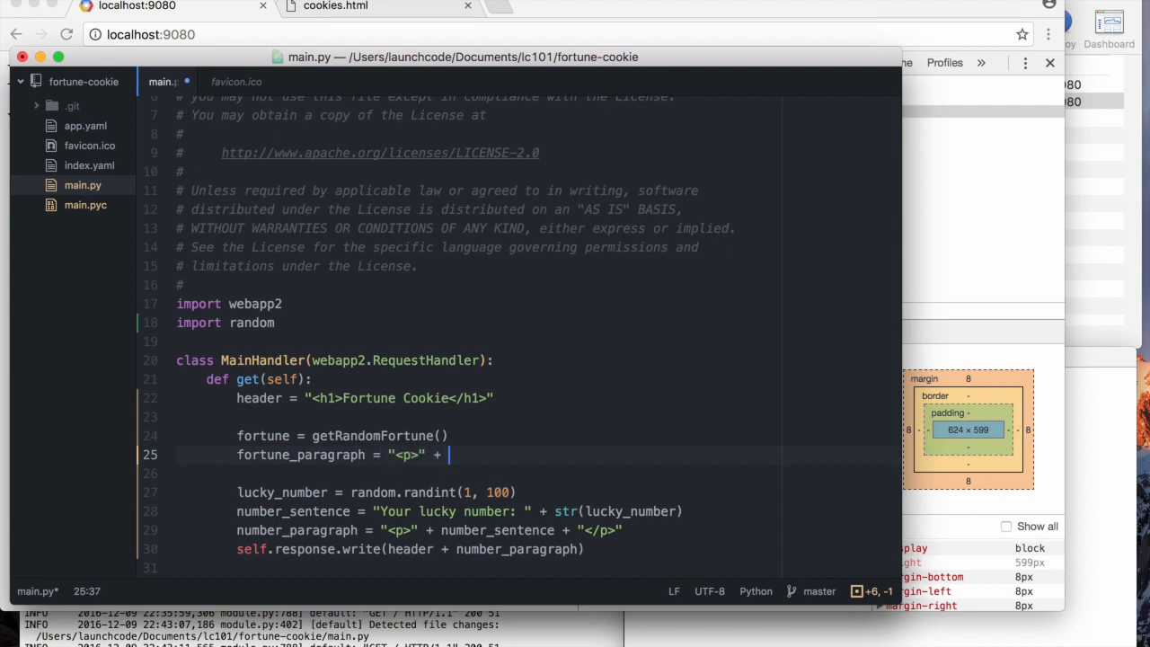
type("fortune +")
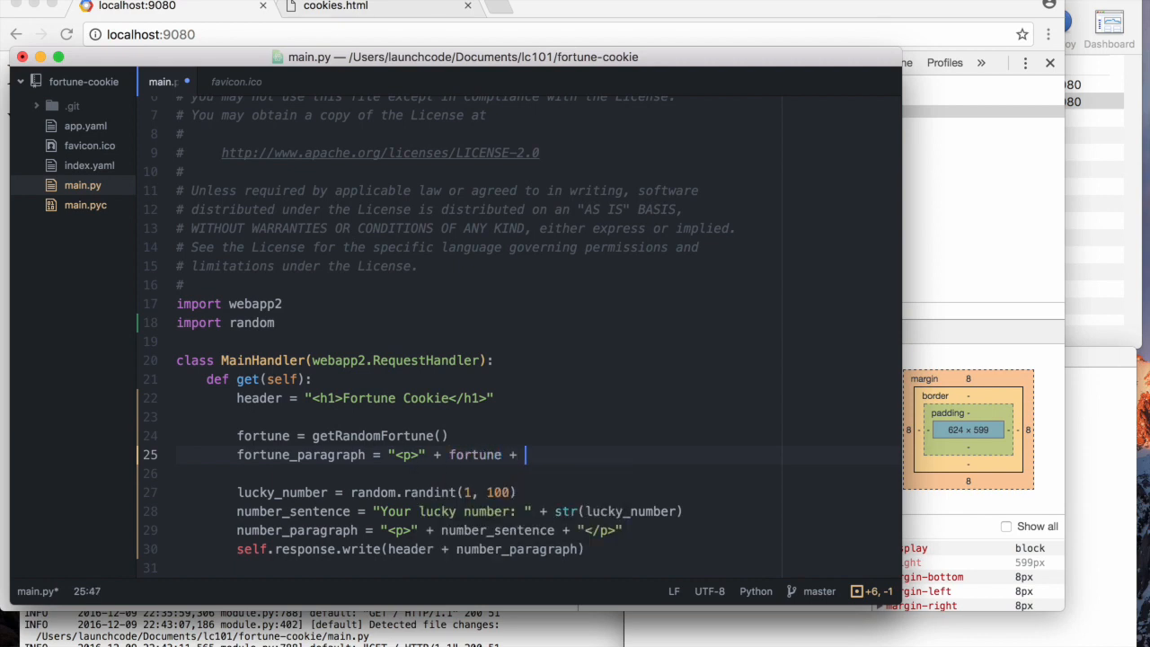
type("\"\"")
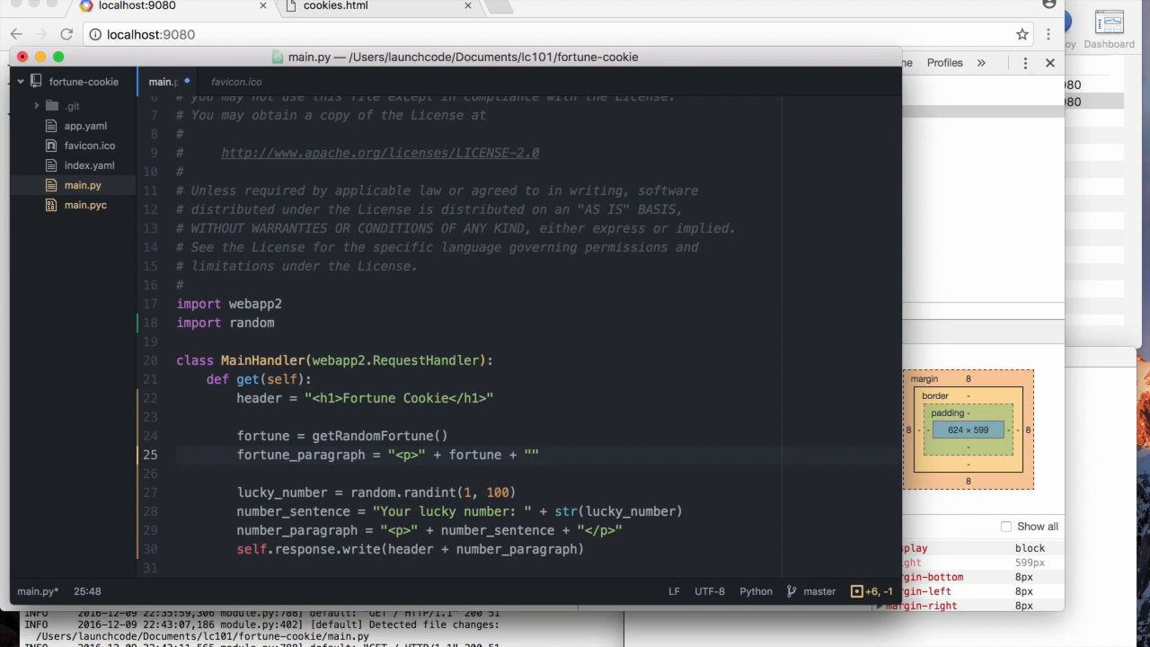
type("</p>")
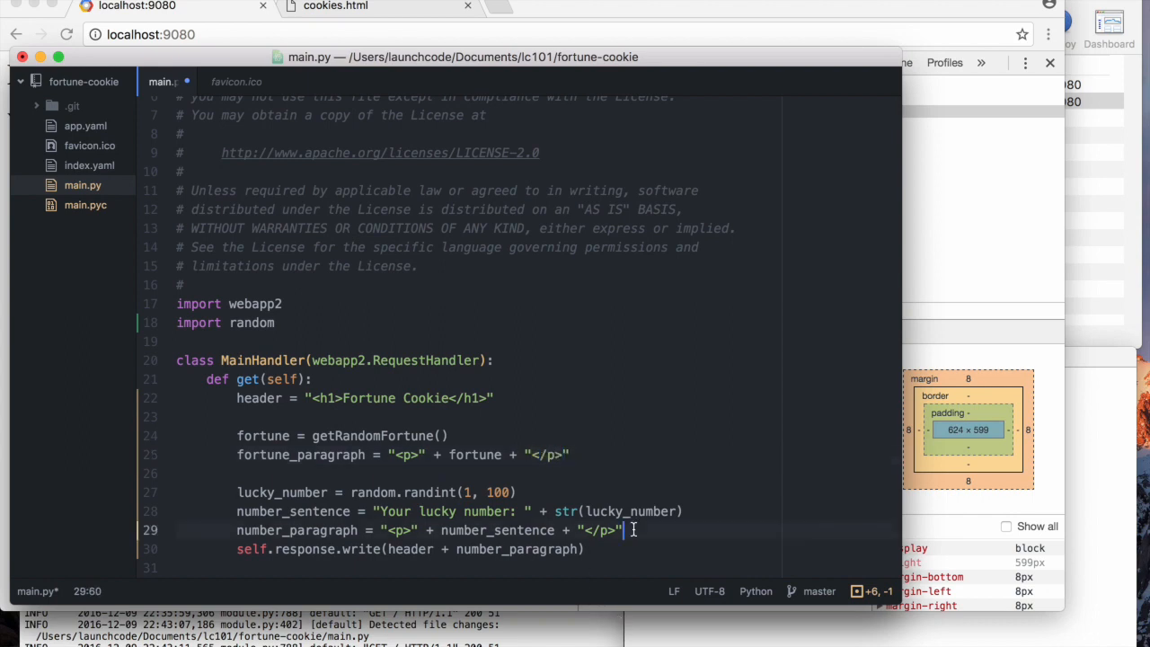
- Build content = header + fortune_paragraph + number_paragraph on a new line
key("Return")
type("content = \" ")
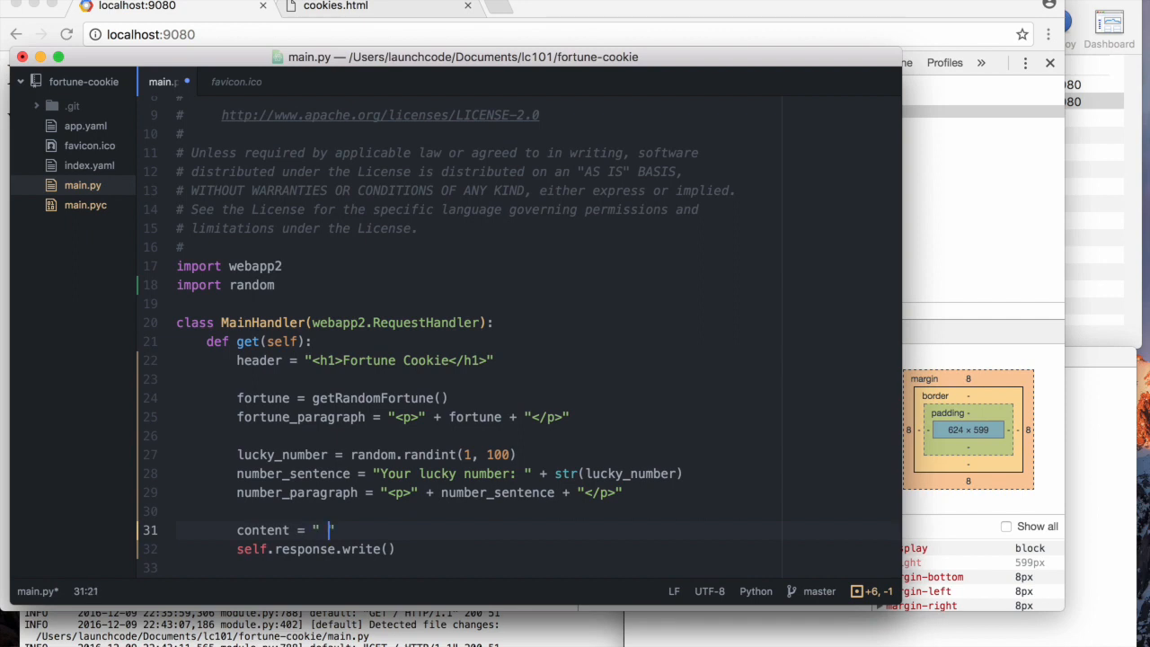
type("header + number_paragraph")
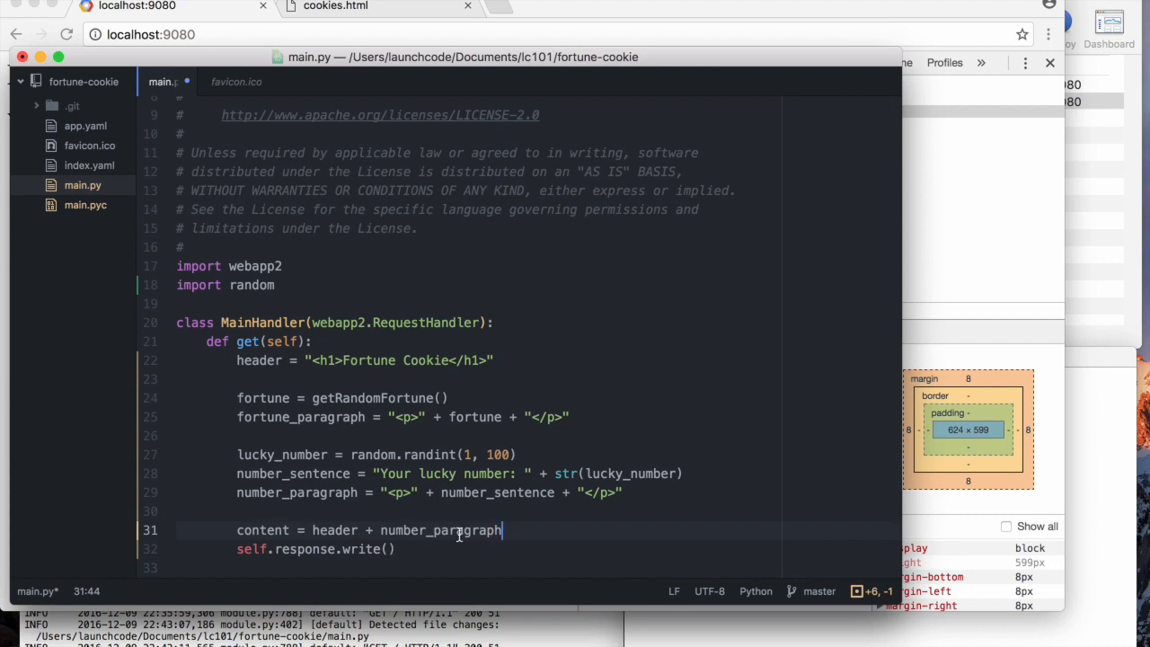
left_click(358, 528)
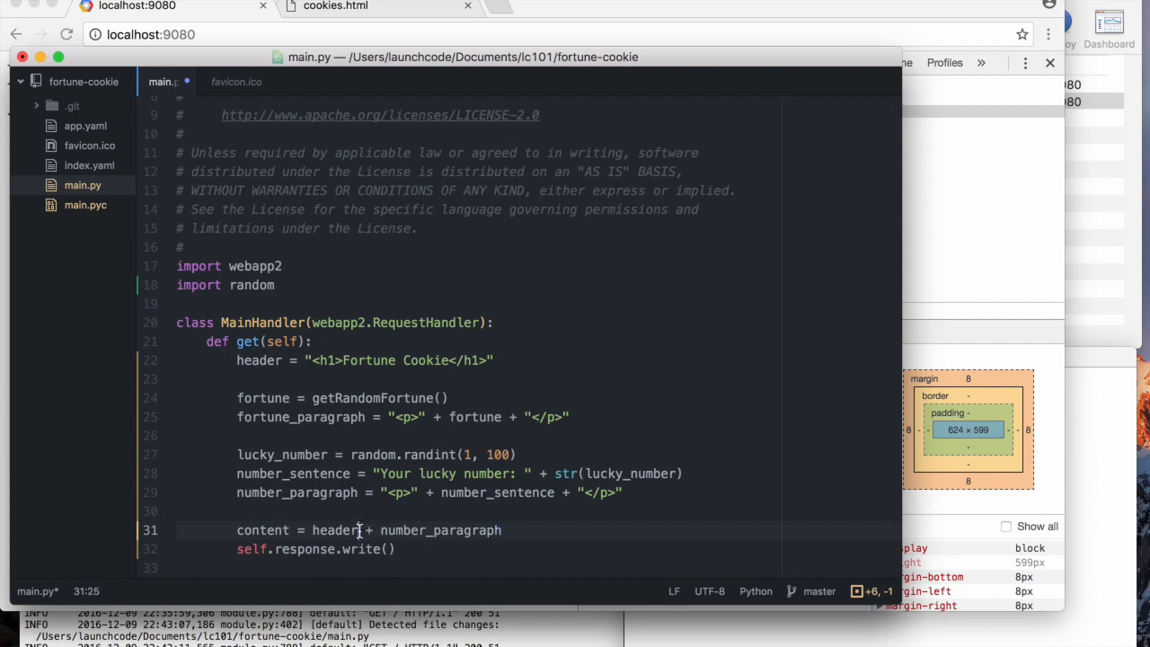
type("fortune_paragraph +")
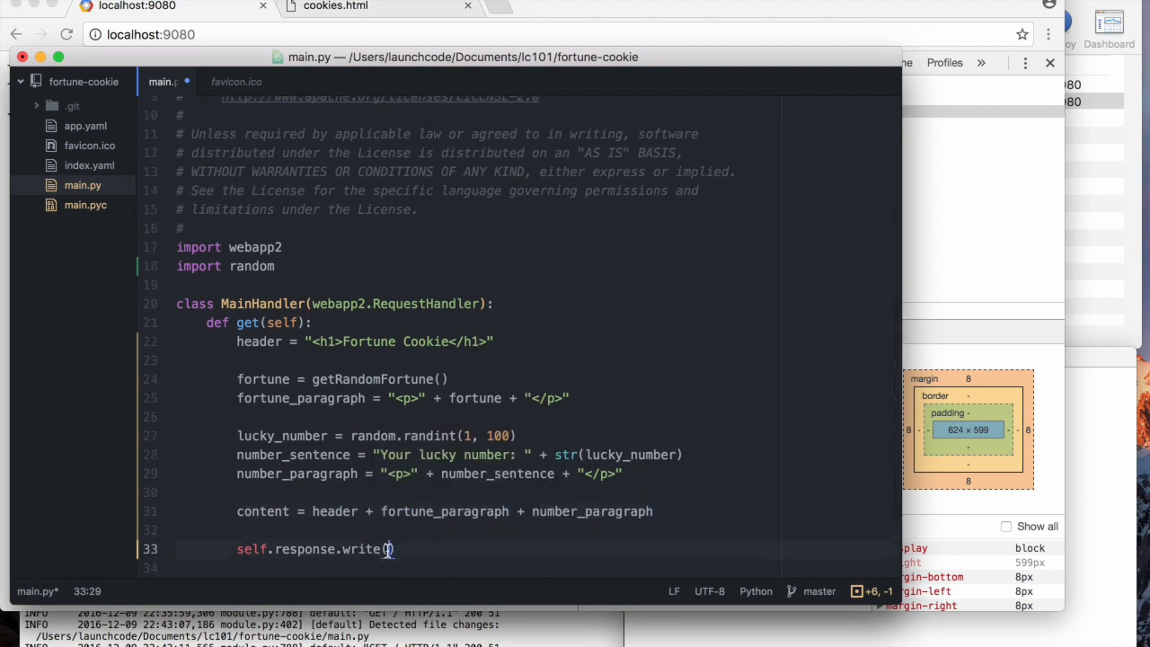
- Change the response to self.response.write(content) and save the file
type("content")
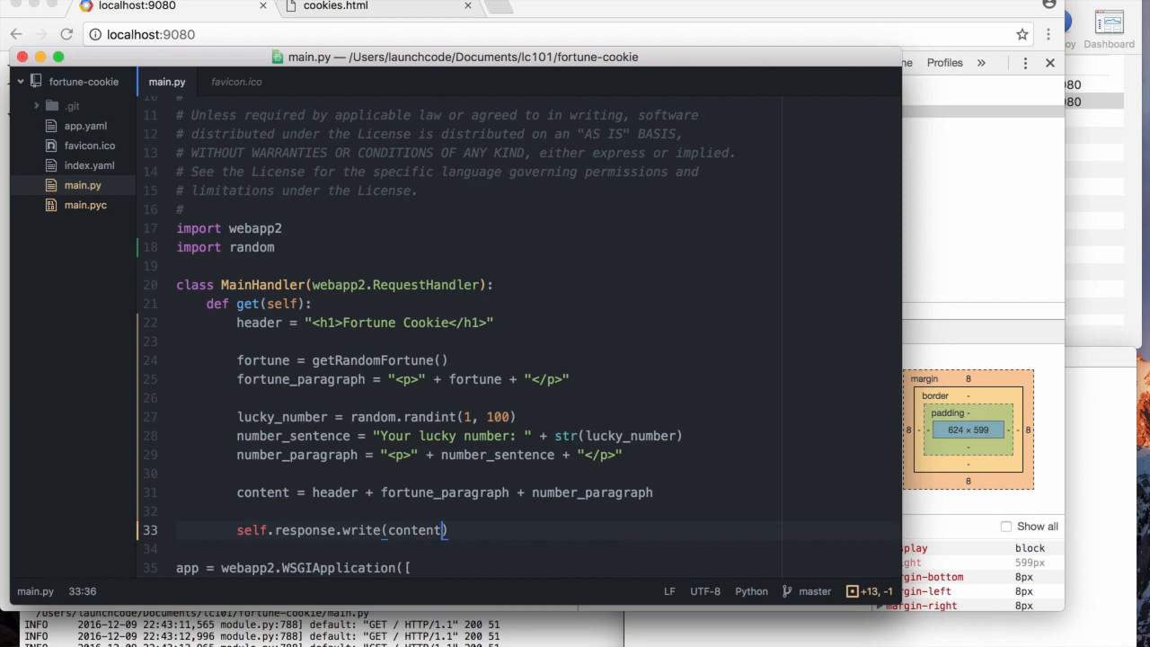
mouse_move(694, 467)
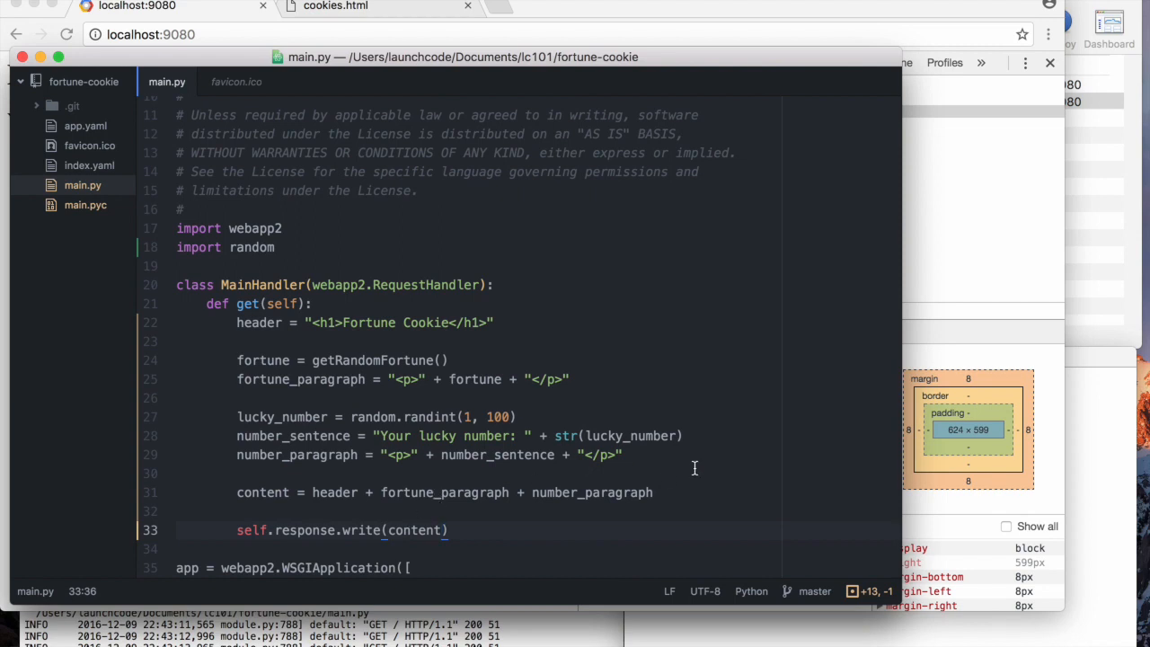
left_click(654, 492)
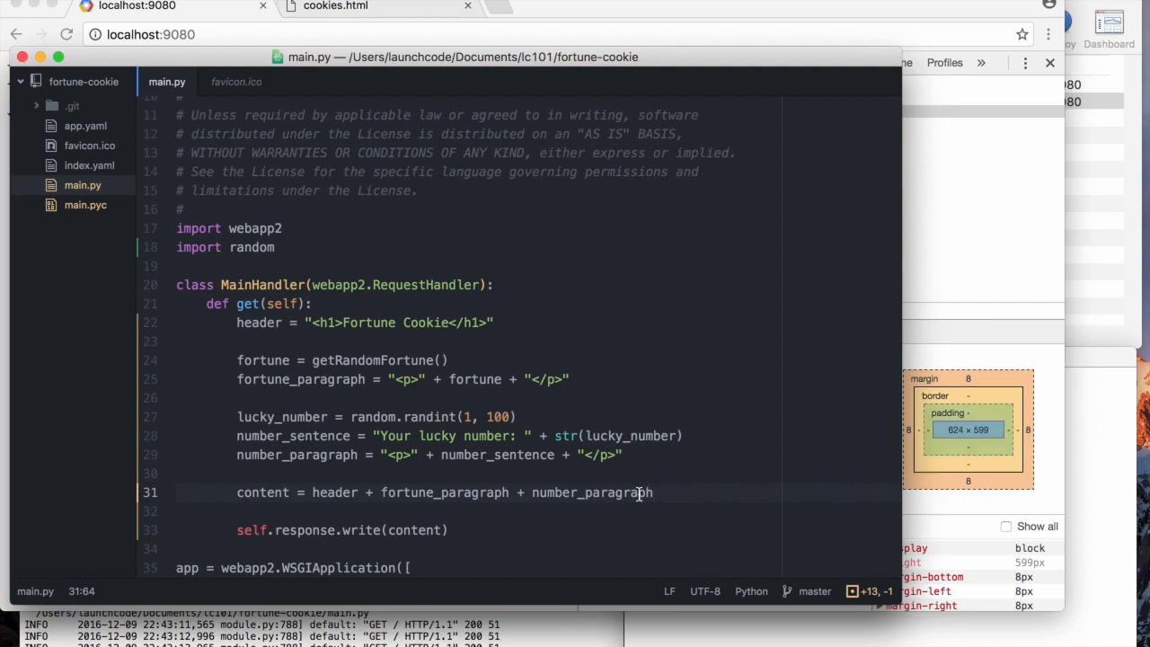
left_click(654, 492)
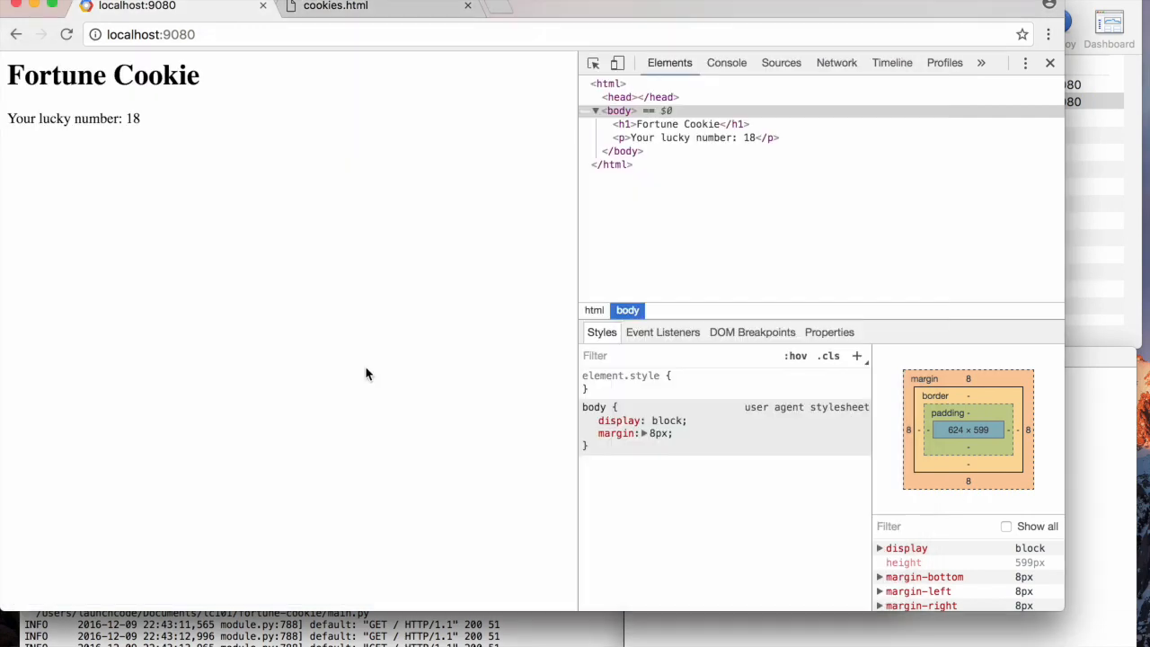
- Reload localhost:9080 to see the Internal Server Error: getRandomFortune is not defined
left_click(67, 34)
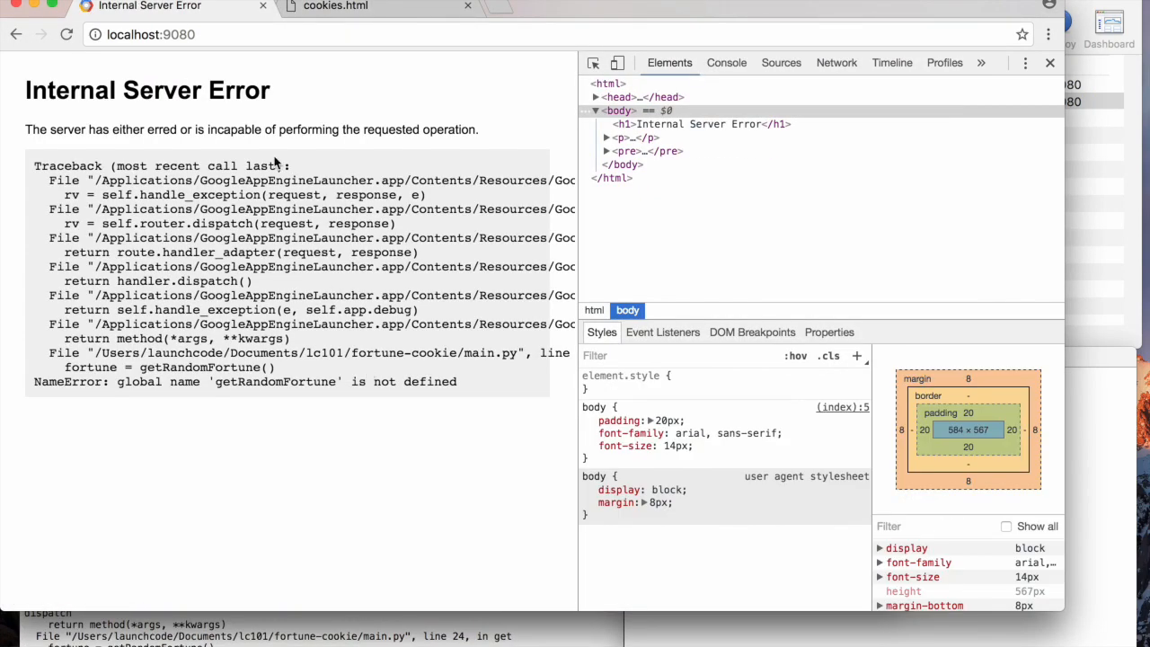
double_click(277, 381)
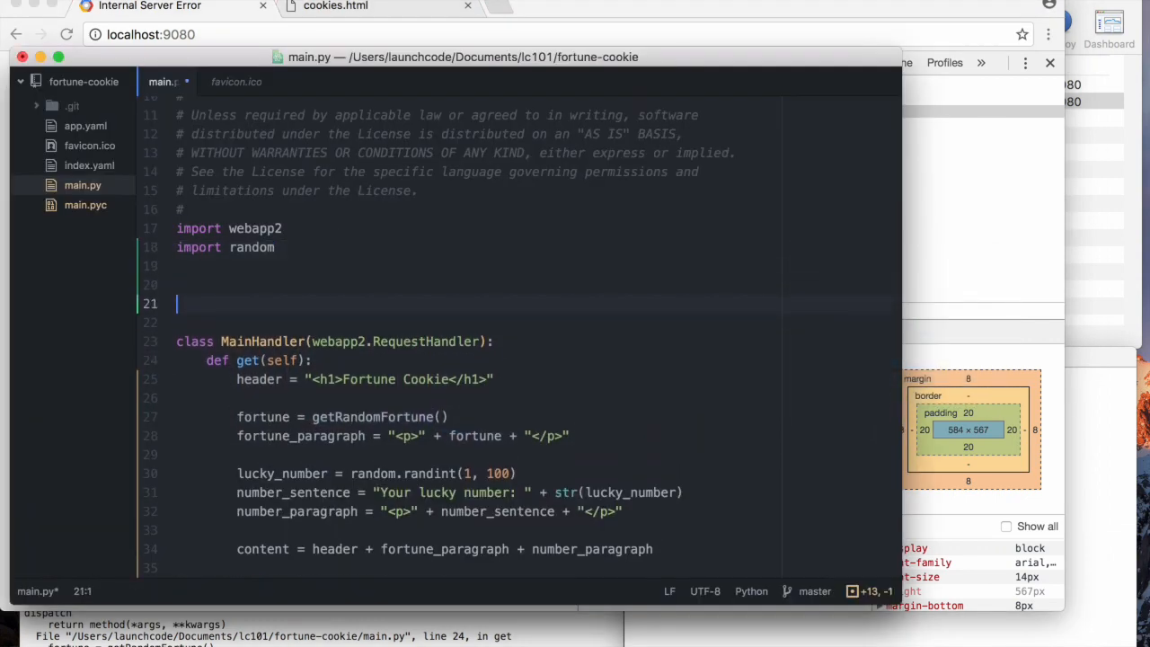
- Define getRandomFortune() above MainHandler returning the placeholder "test"
type("def get")
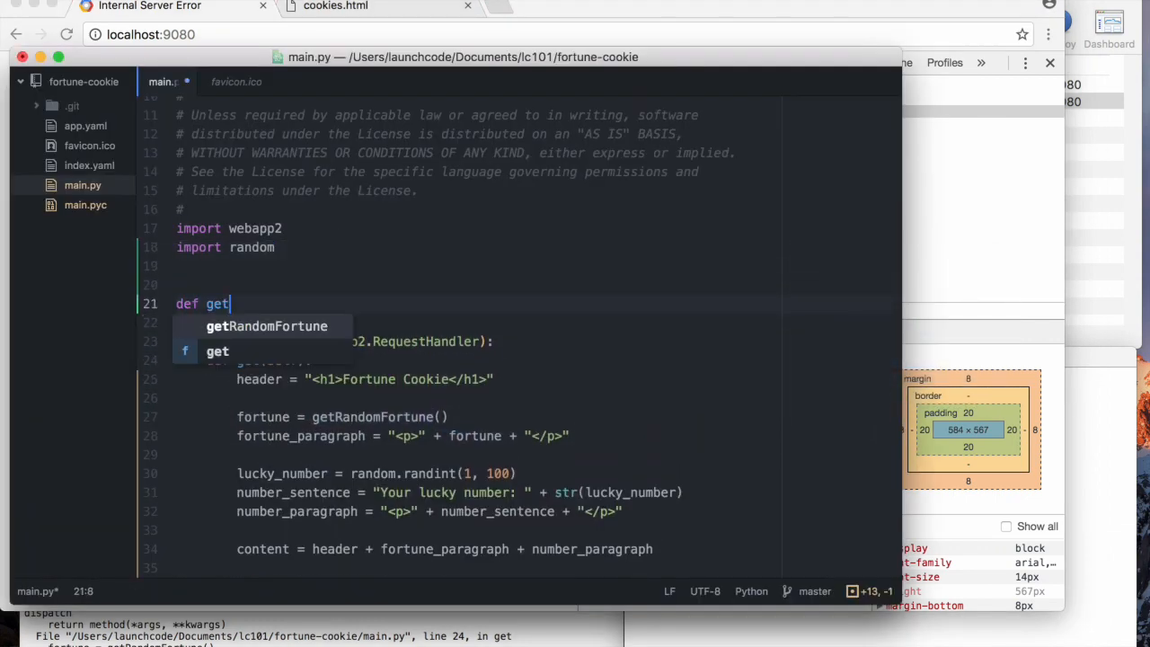
key("Tab")
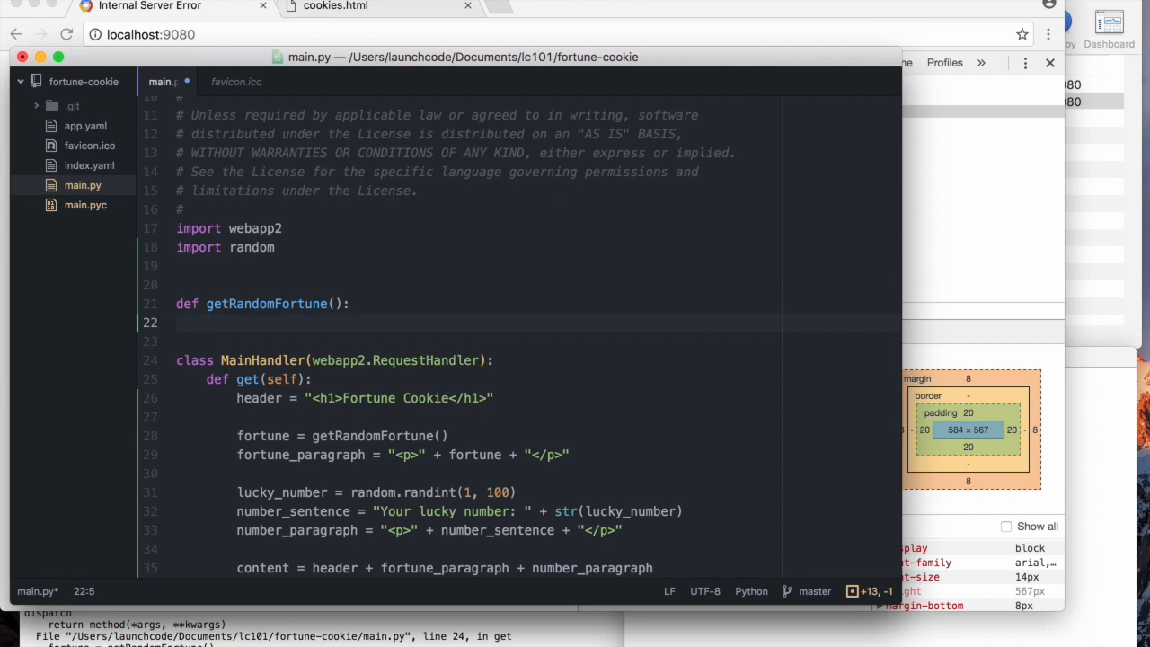
type("return \"")
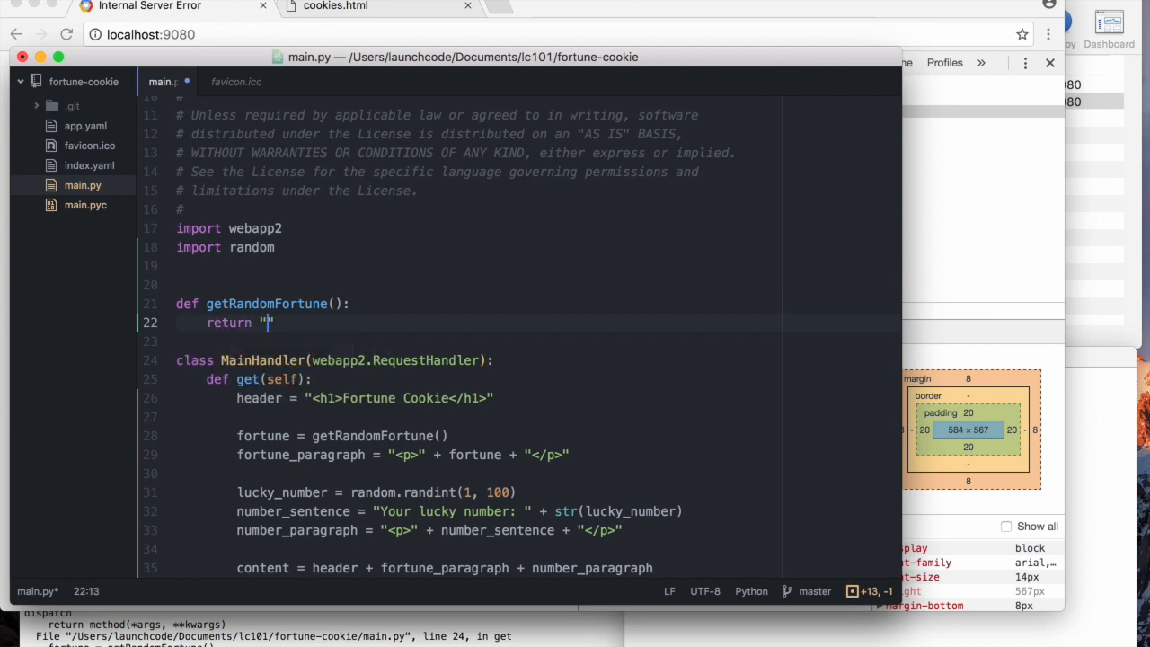
type("test")
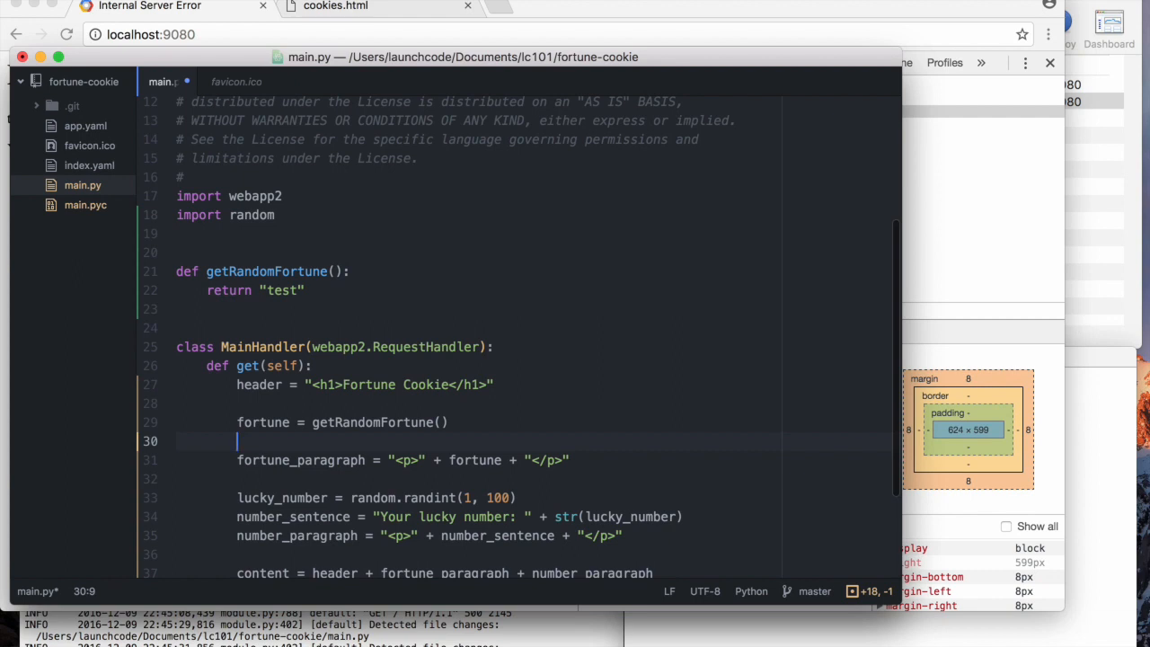
- Add fortune_sentence = "Your fortune: " + fortune and wrap fortune_sentence in the paragraph
type("fortune")
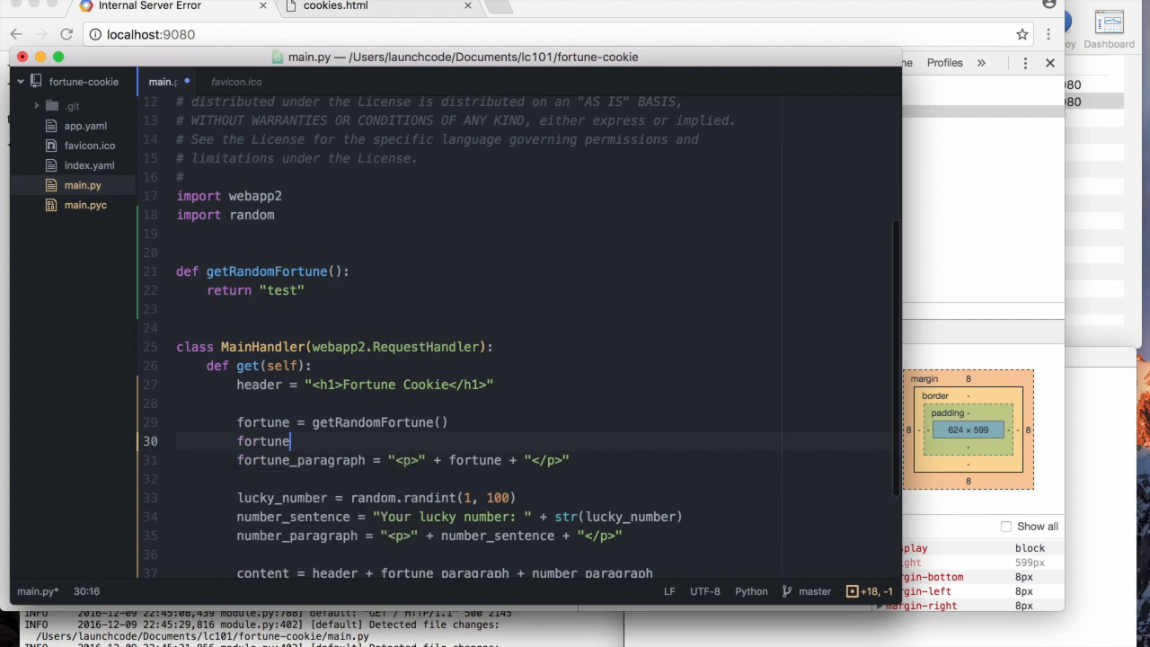
type("_sente")
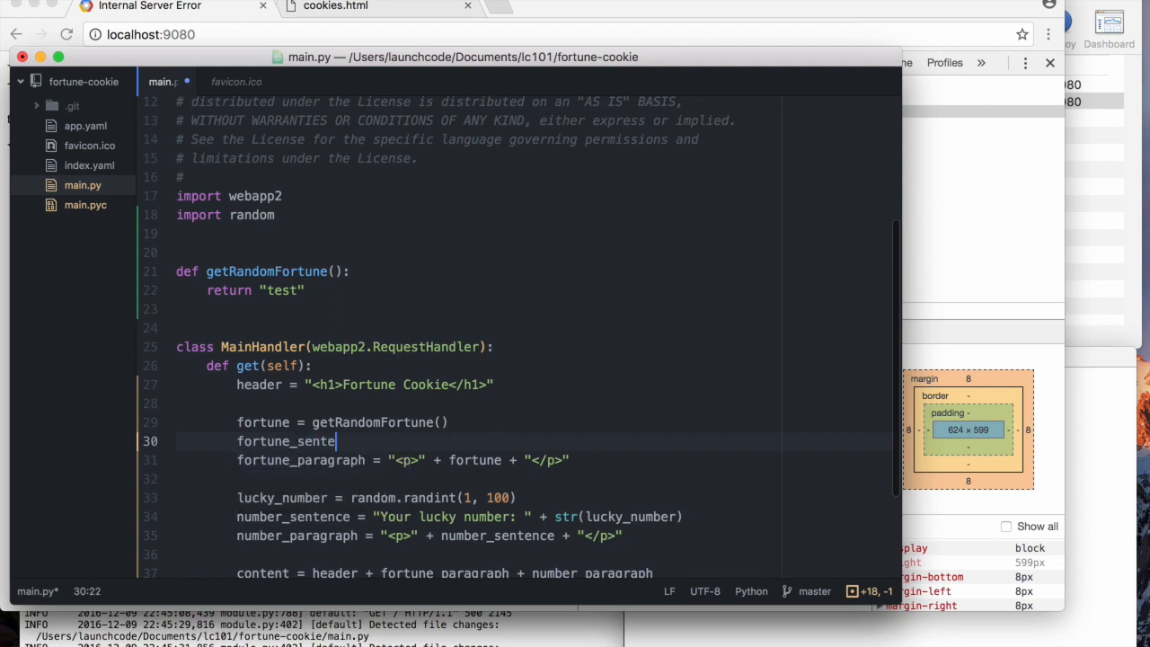
type("nce = \"\"")
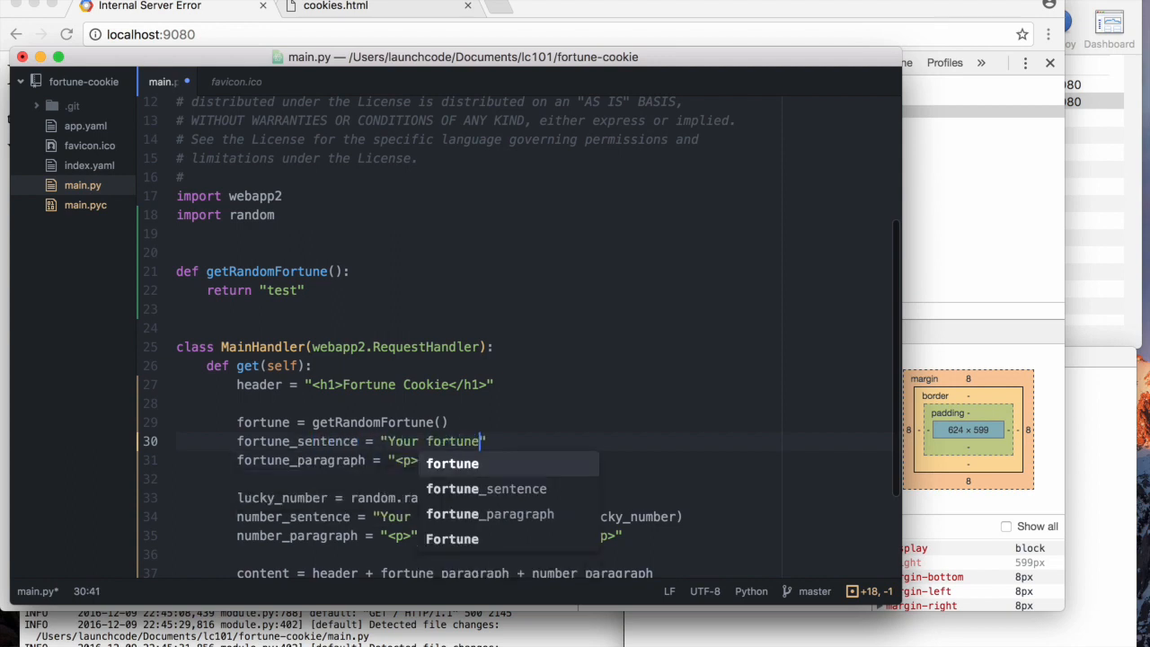
type(": \" + for")
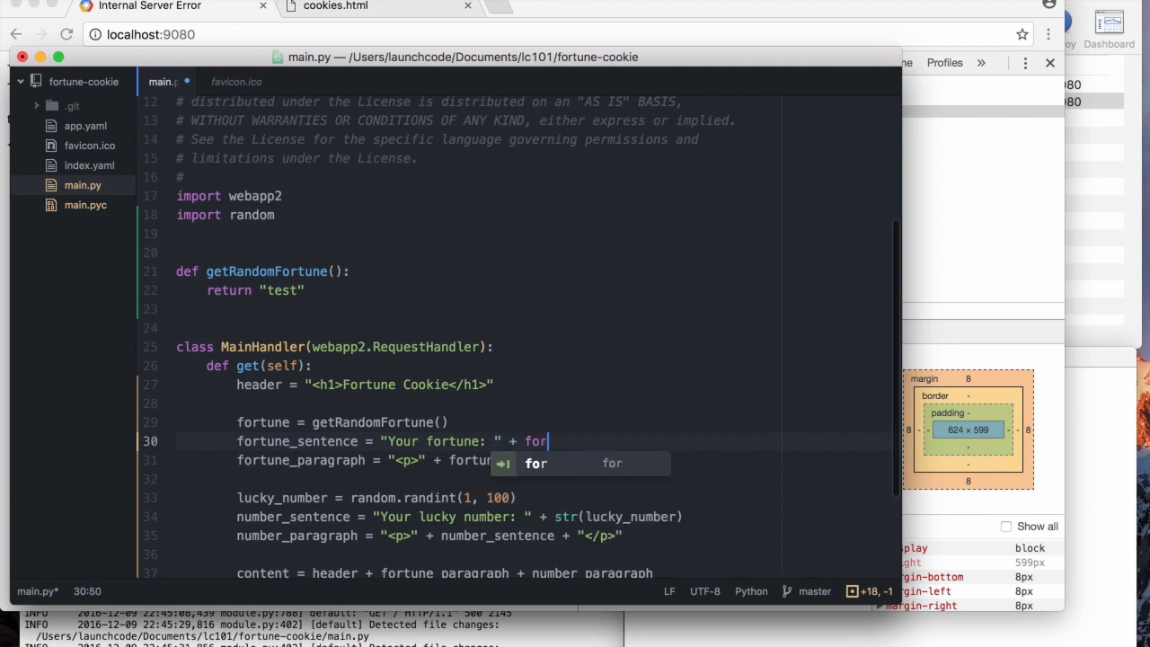
type("tune")
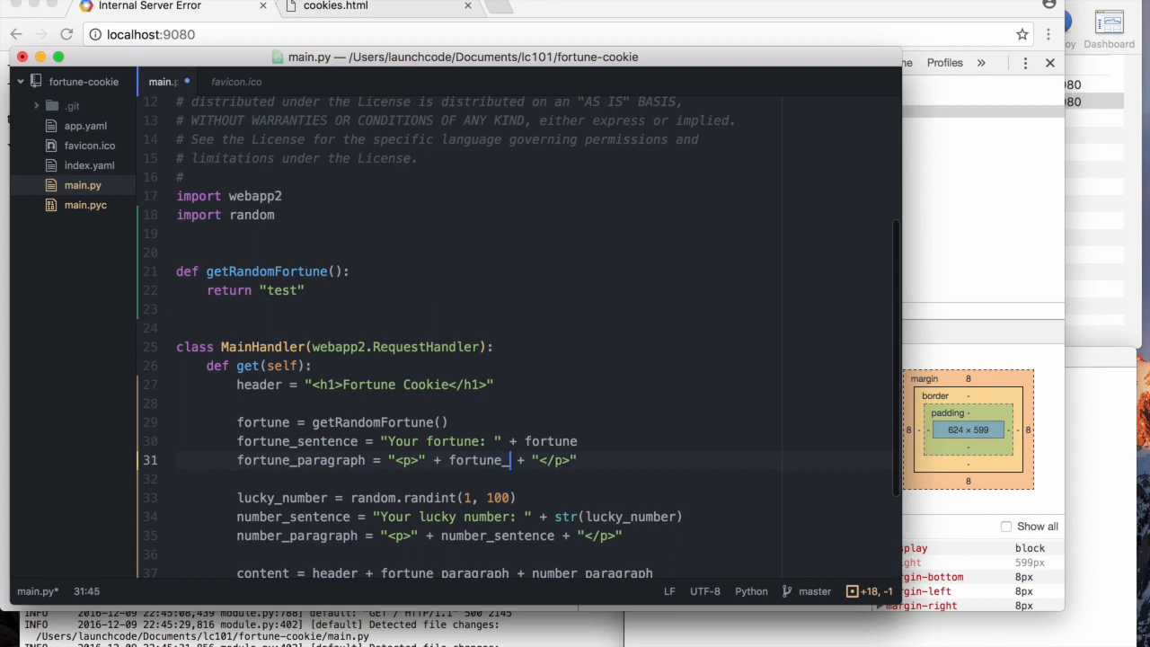
type("sentence")
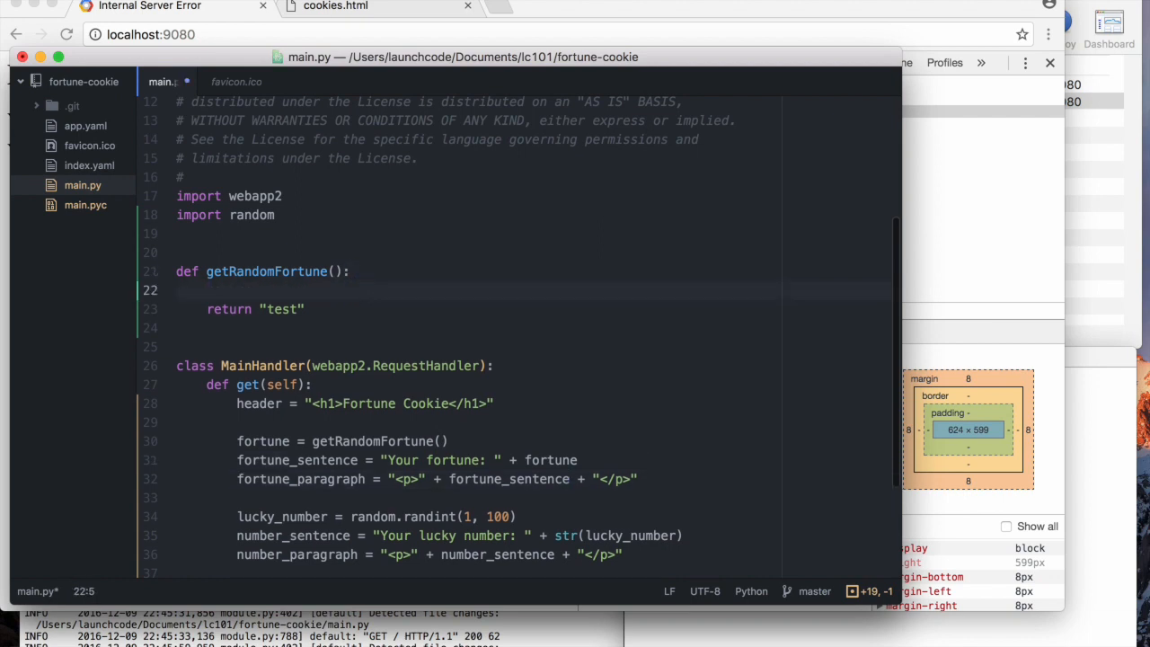
- Add an empty fortunes = [] list with a '# list of possible fortunes' comment
type("fortune")
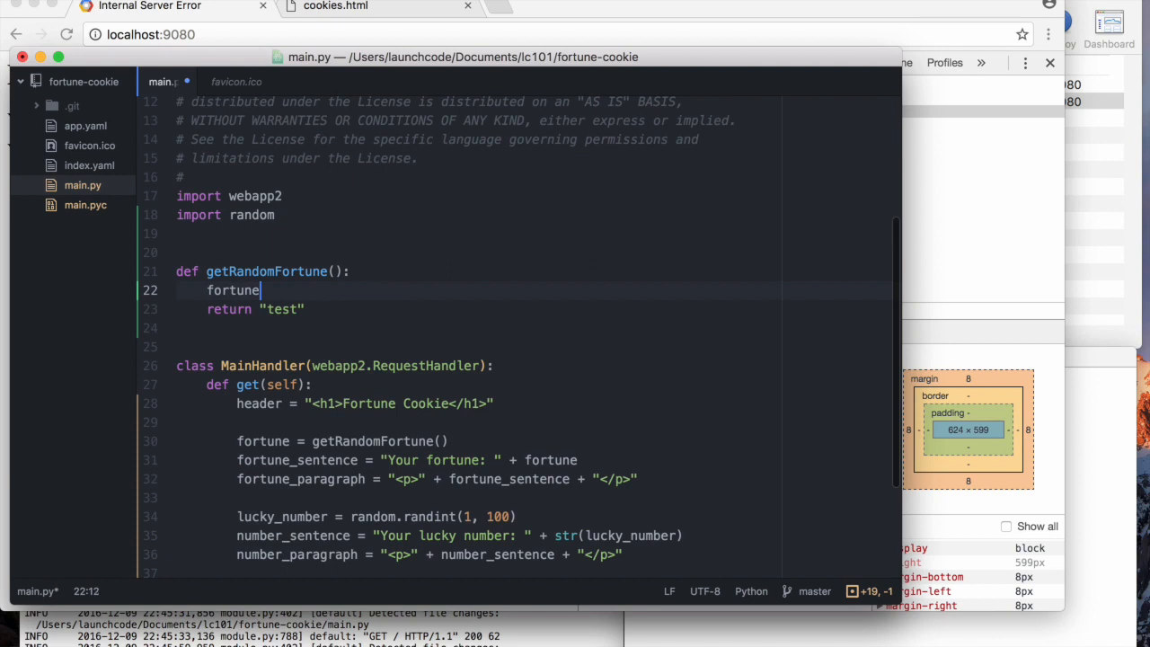
type("s = []")
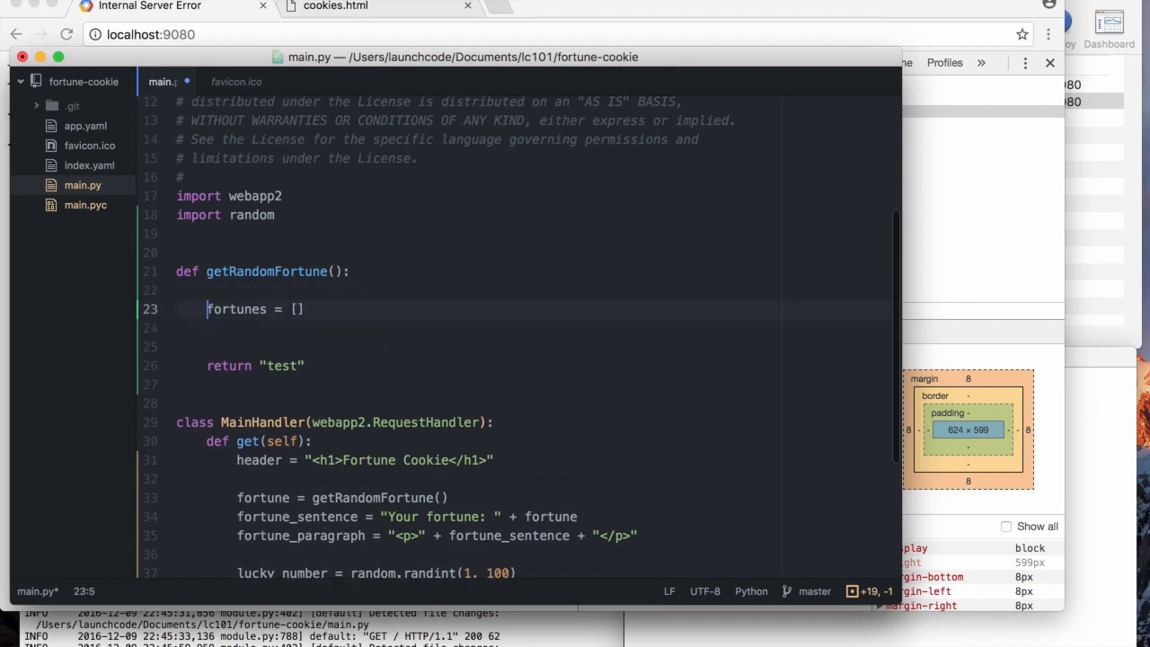
type("#")
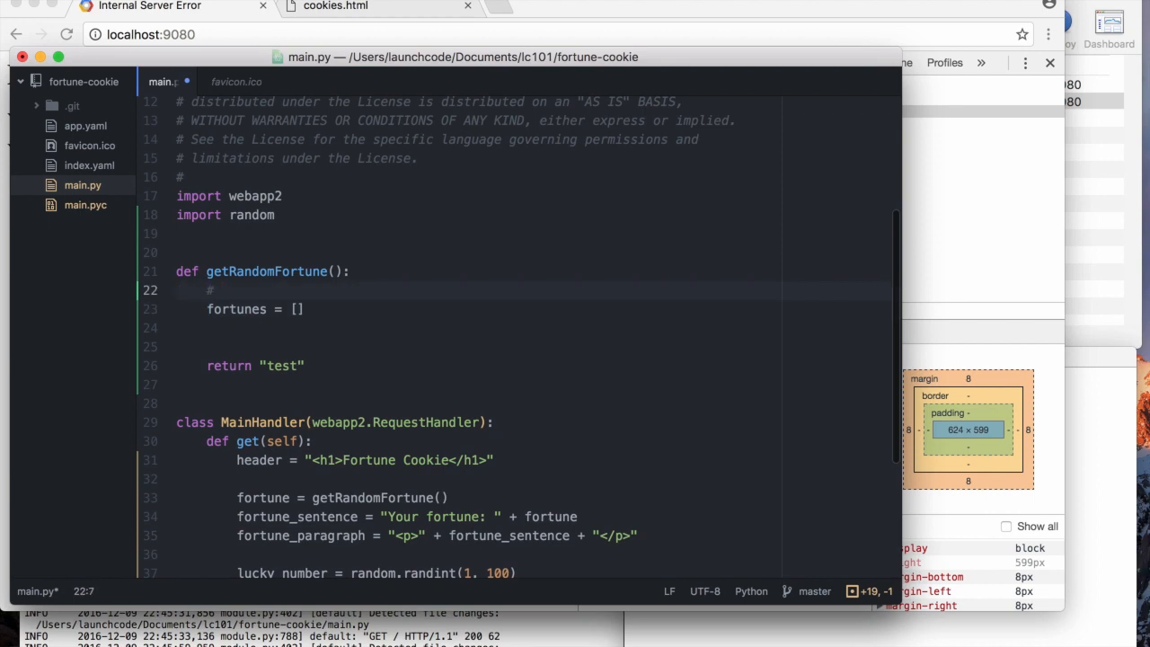
type("list of possible fortunes")
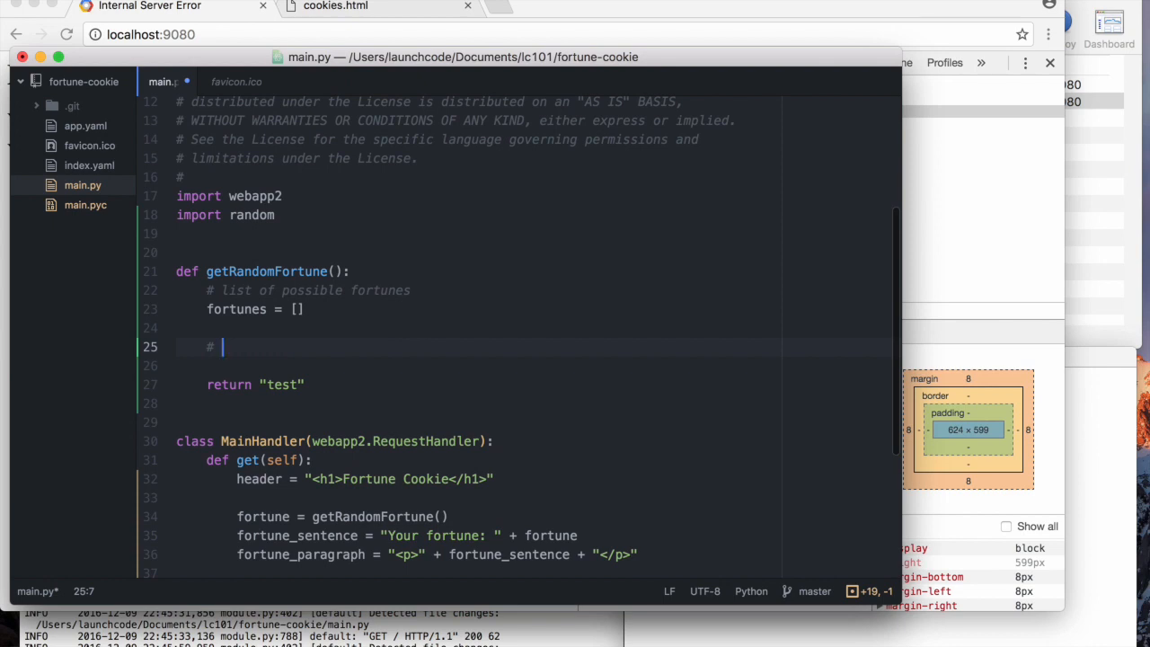
- Add the '# randomly select one of the fortunes' comment above the return
type("randomly select one of the fo")
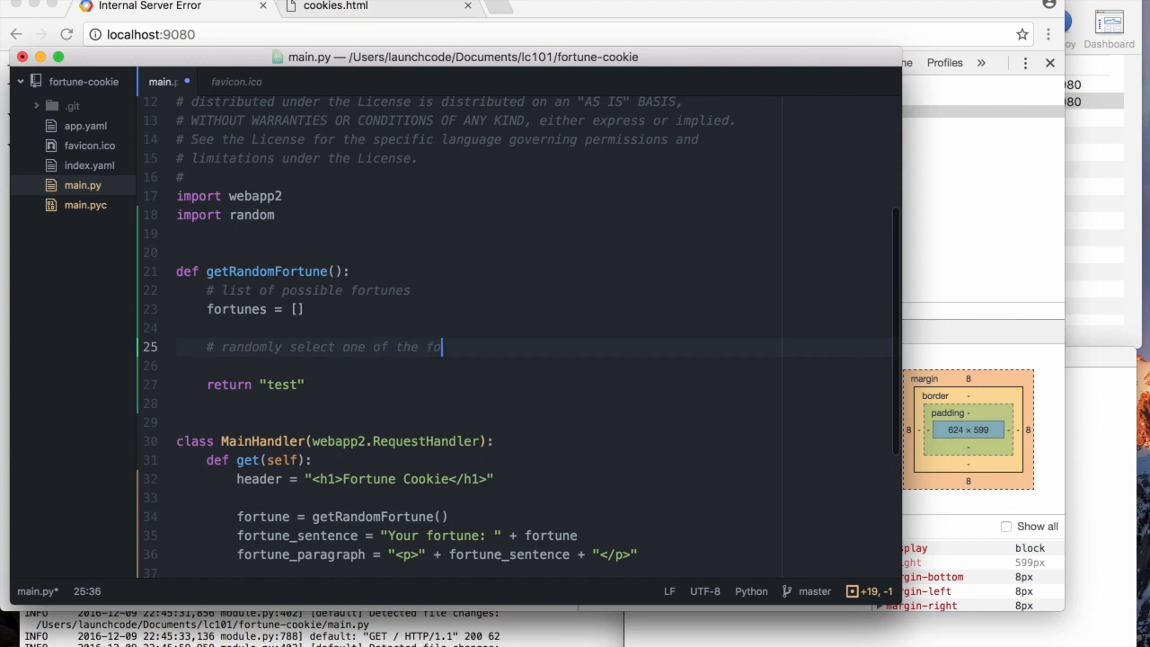
type("rtunes")
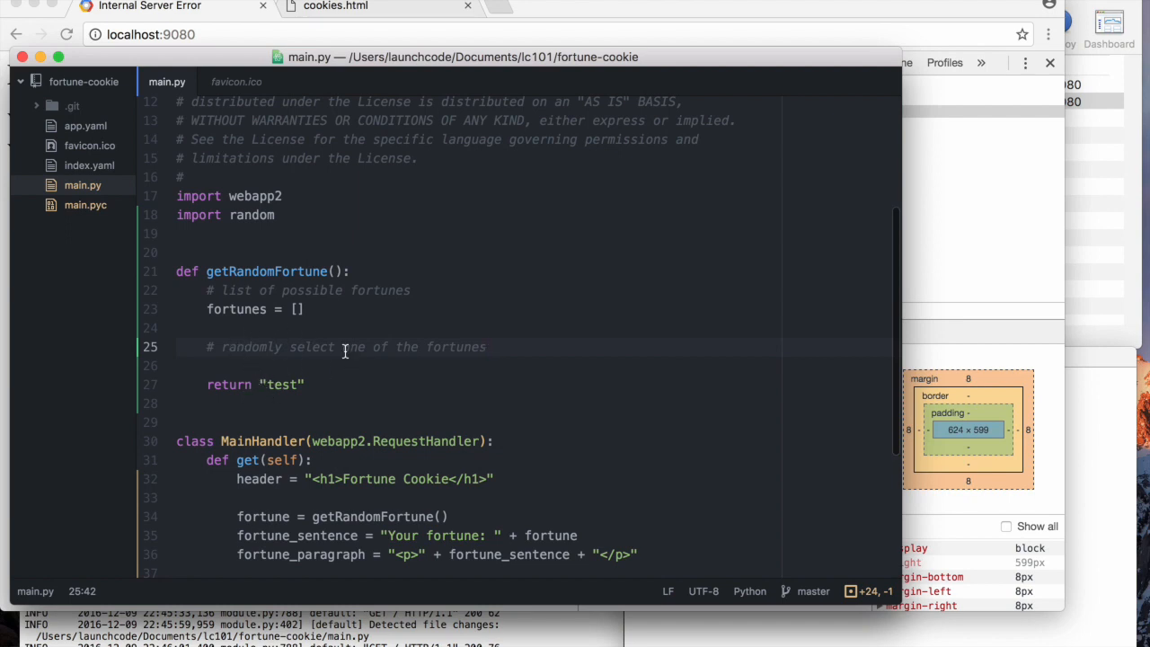
left_click(302, 347)
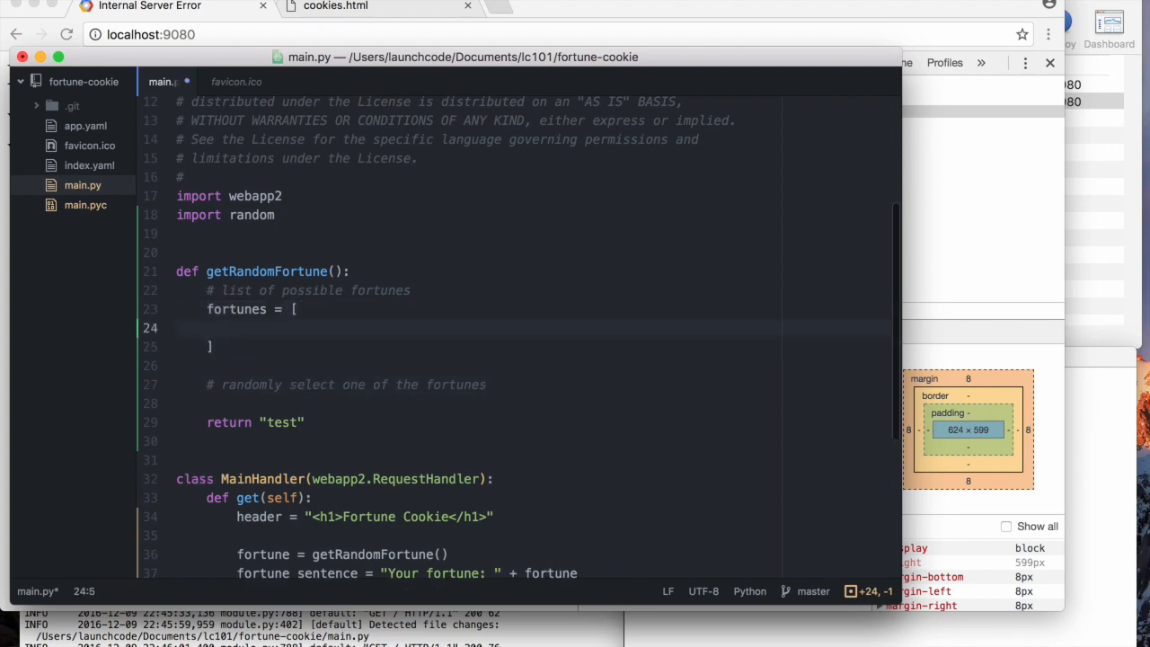
- Fill the list with "I see much code in your future" and "Consider eating more fortune cookies"
type("\"\"")
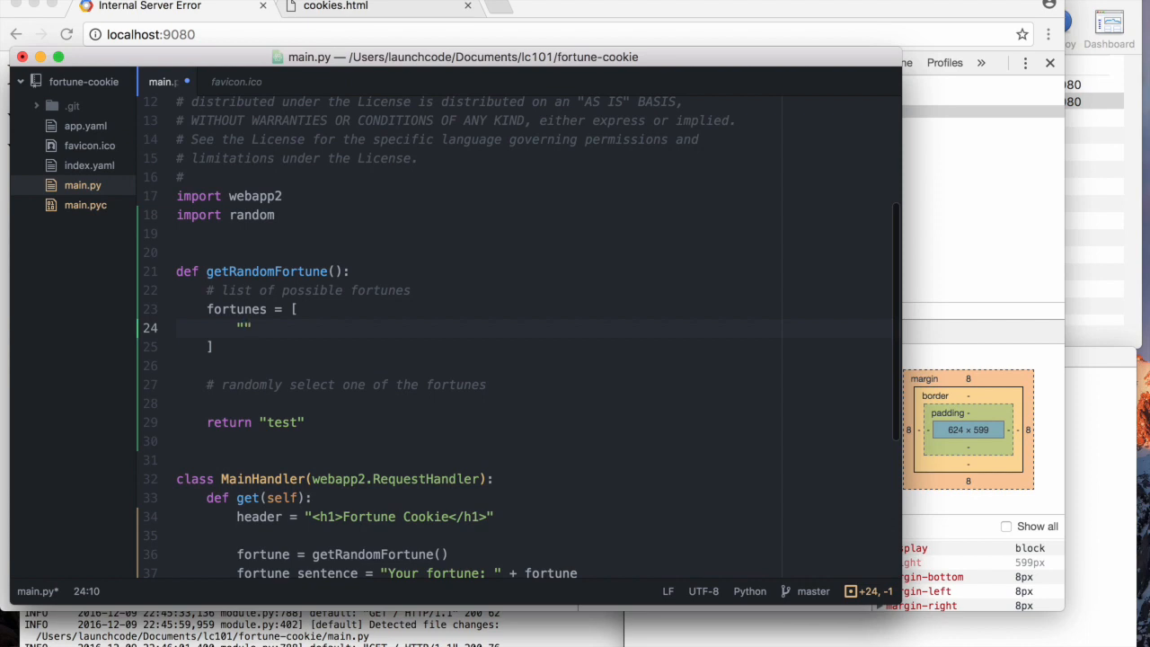
type("I see much c")
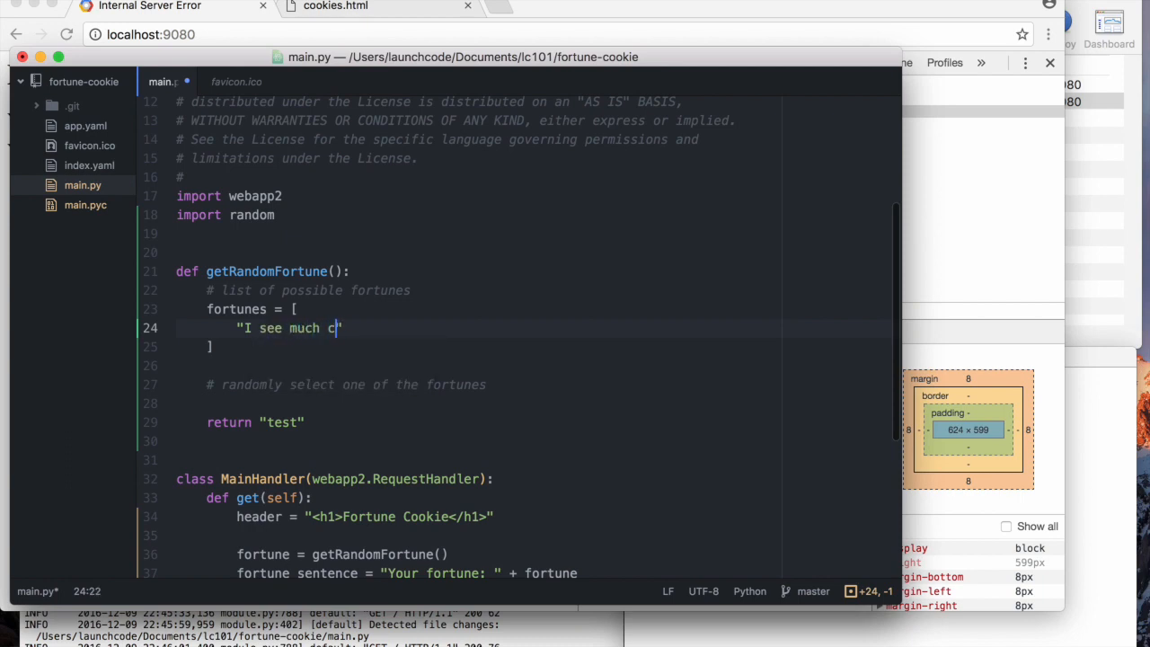
type("ode in your futu")
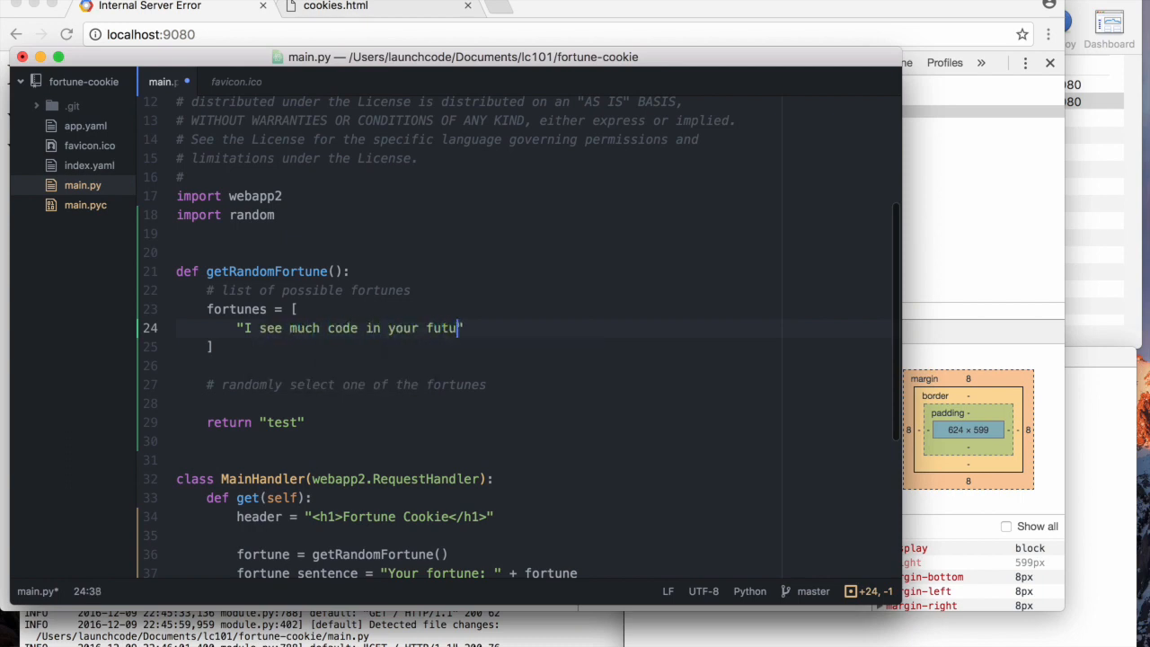
key("Enter")
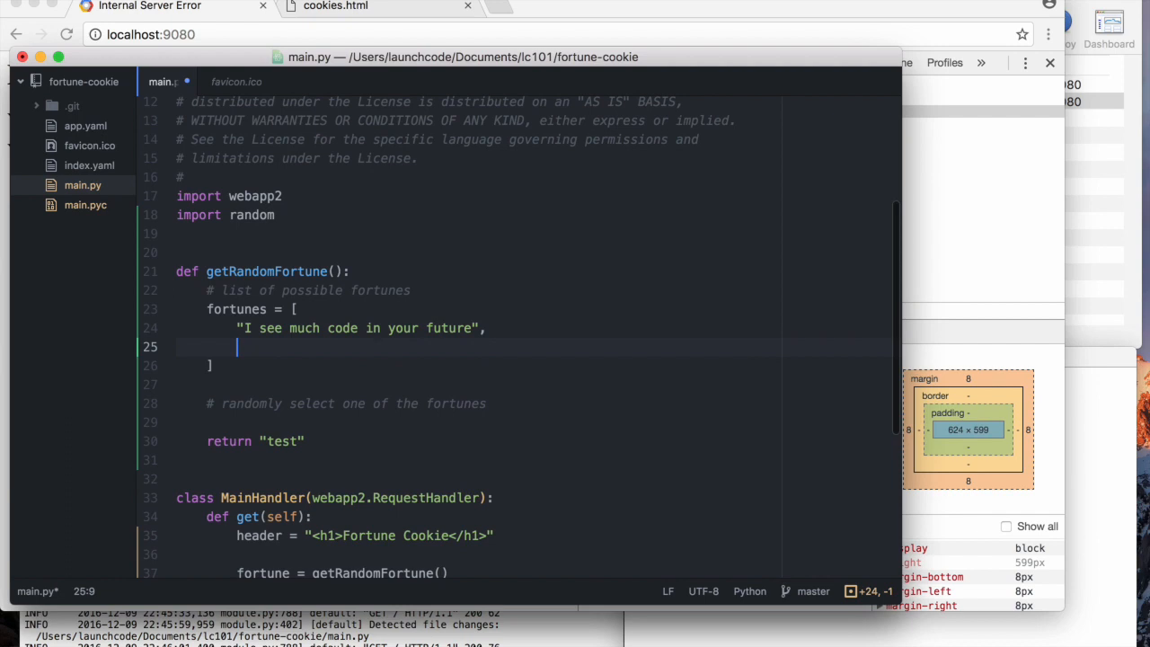
type("\"")
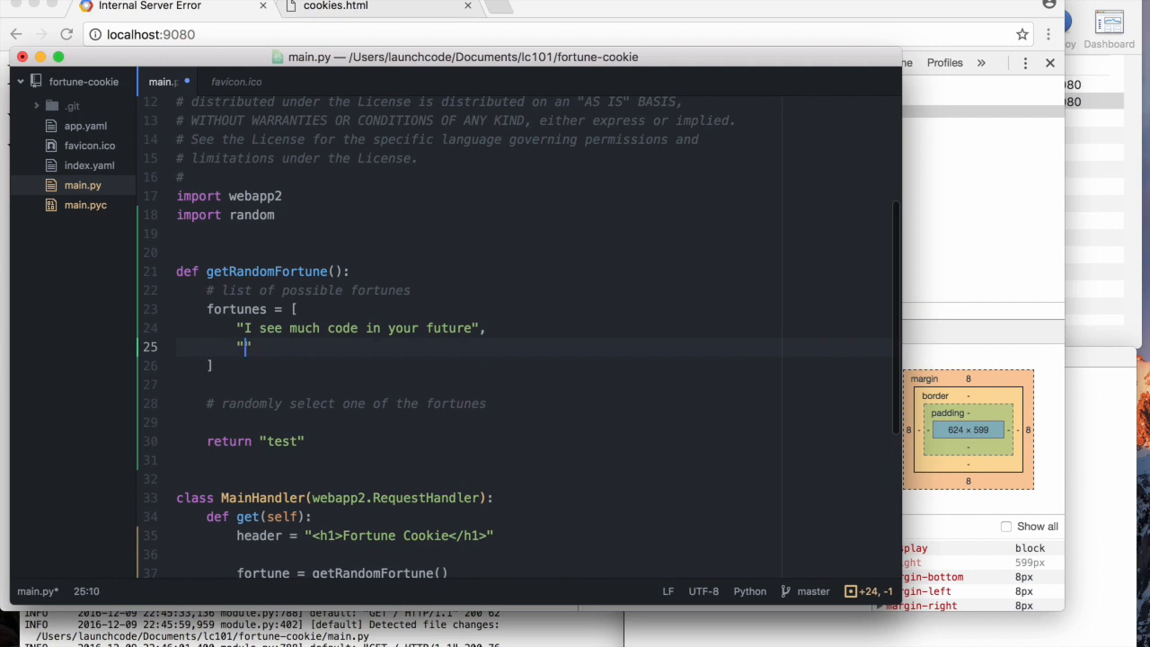
type("\"")
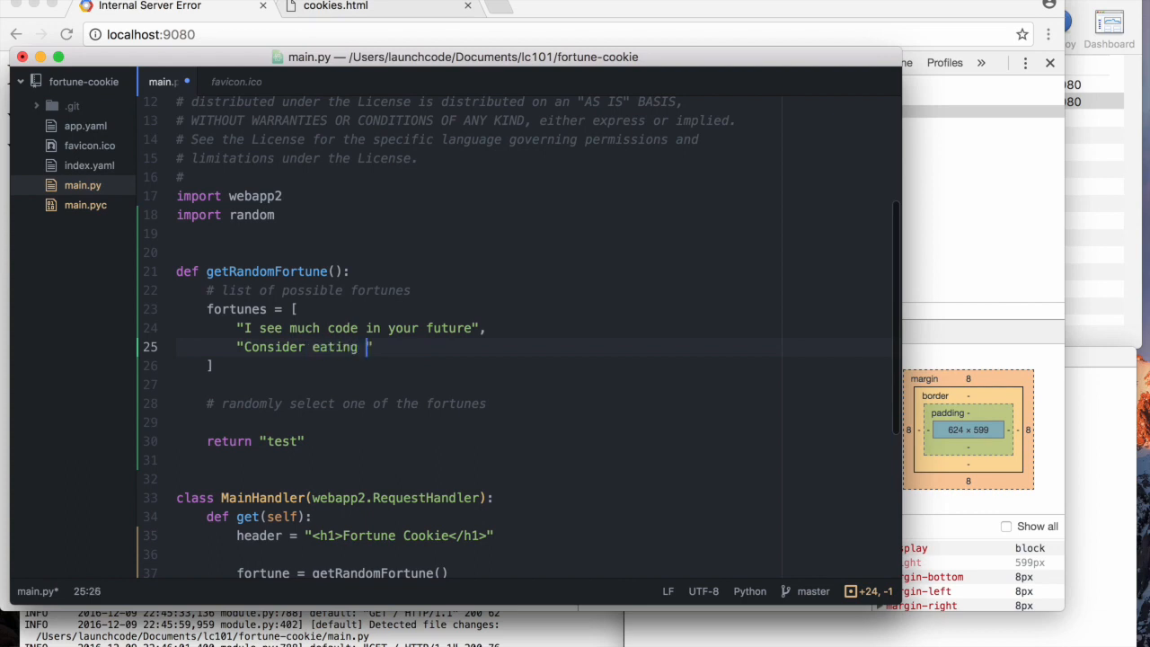
type("more fortune co")
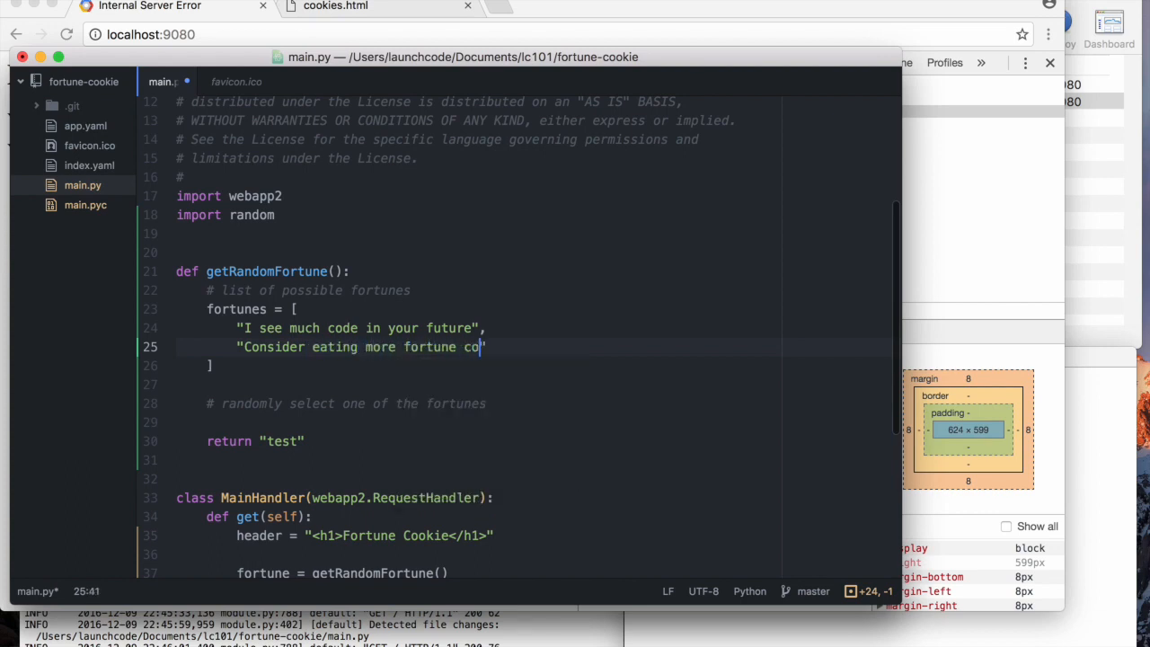
type("okies\"")
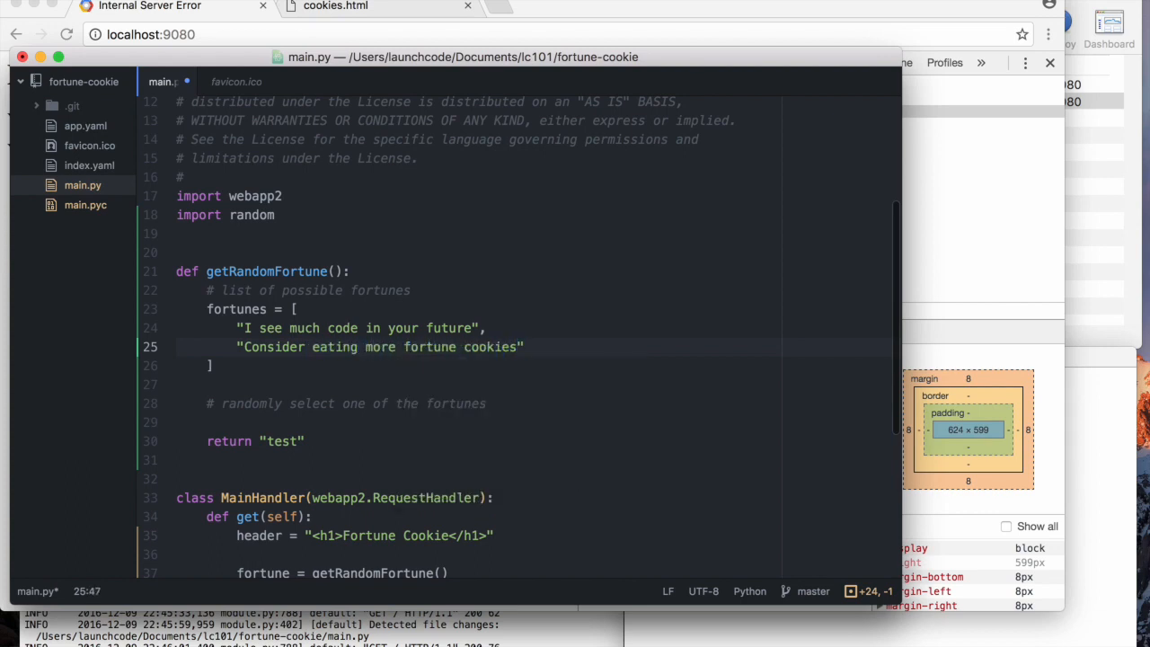
type("\",")
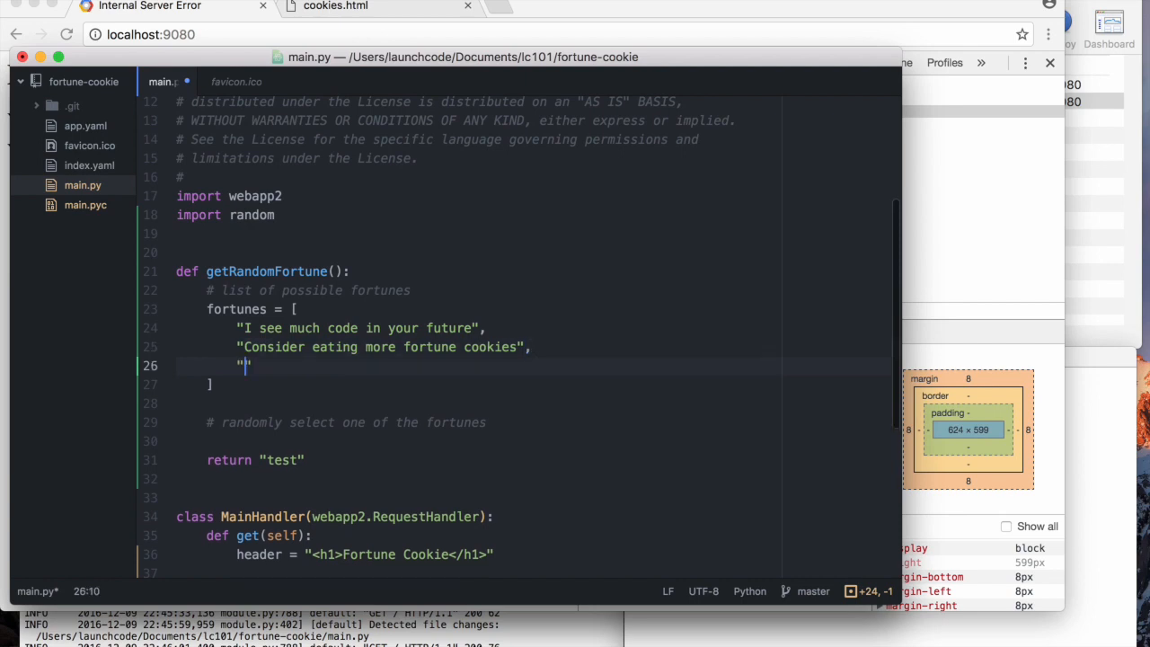
- Add the third fortune about freeing the tamed mighty Python onto the Great Spider's Web
type("You")
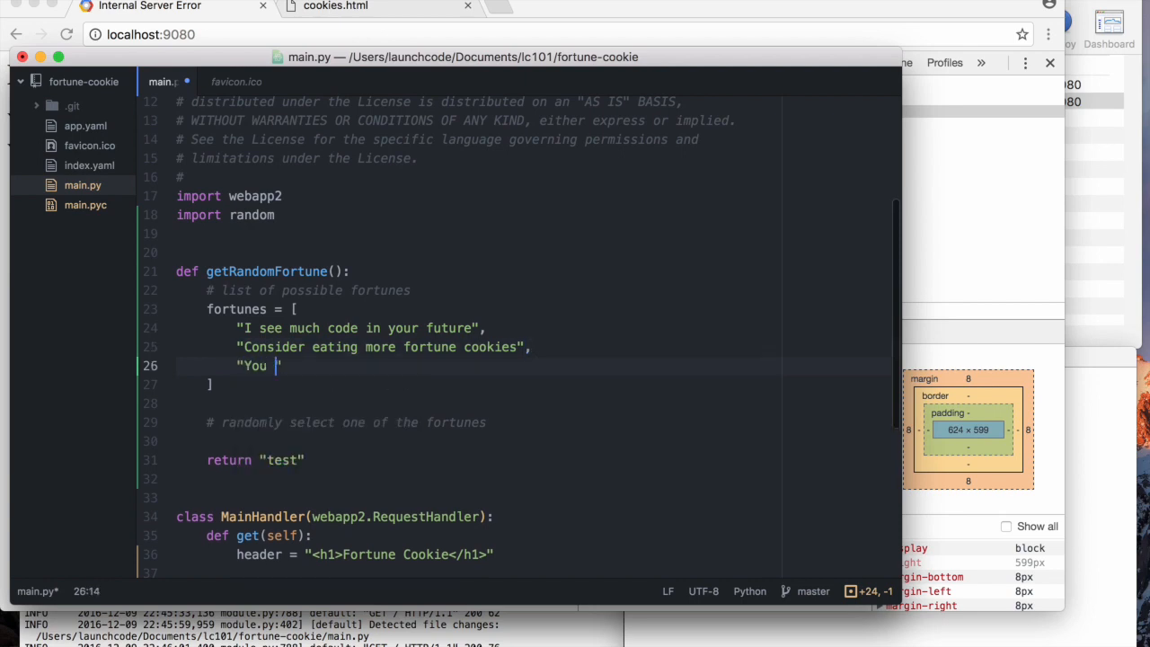
type("have")
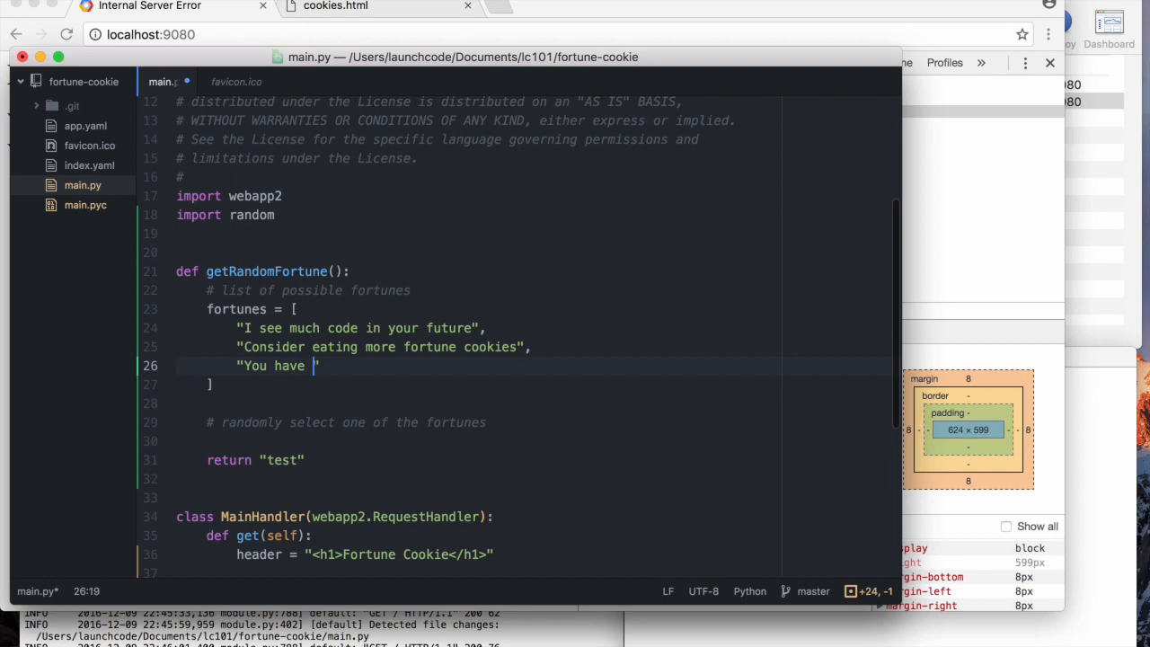
type("tamed the mighty")
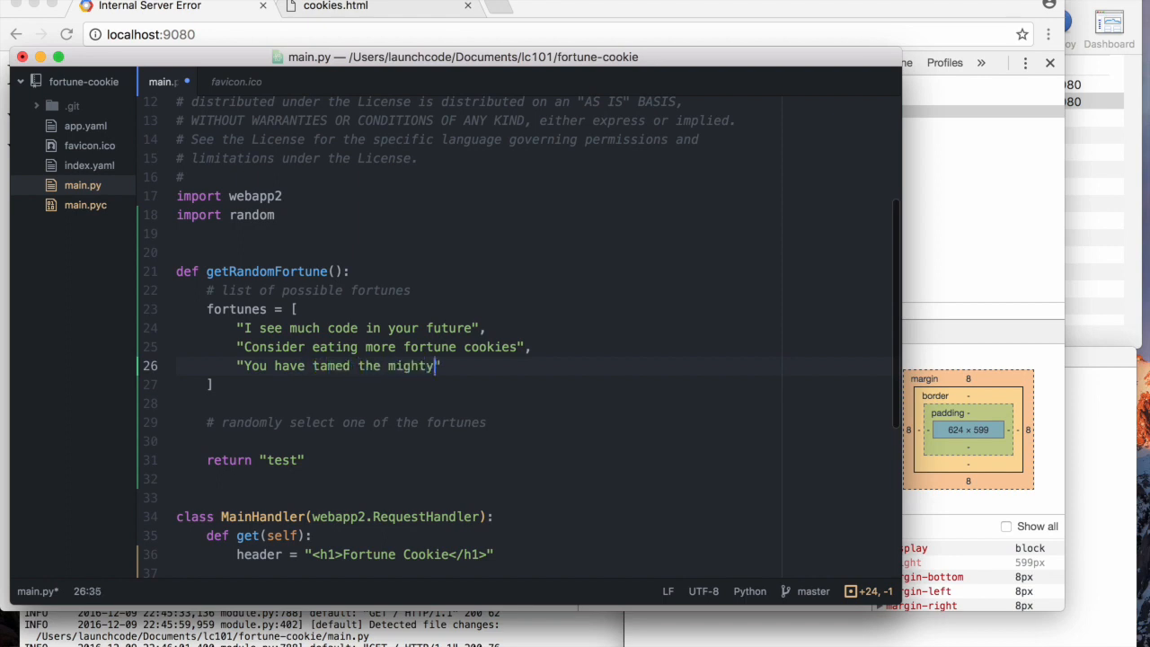
type("Python, now")
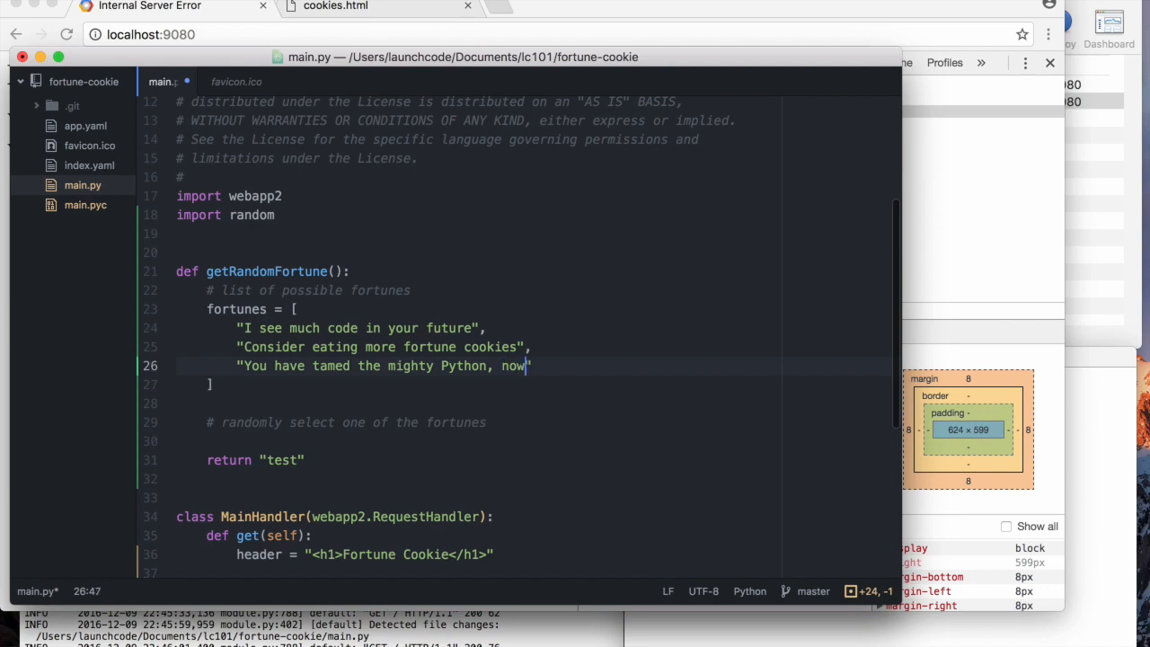
type("you must")
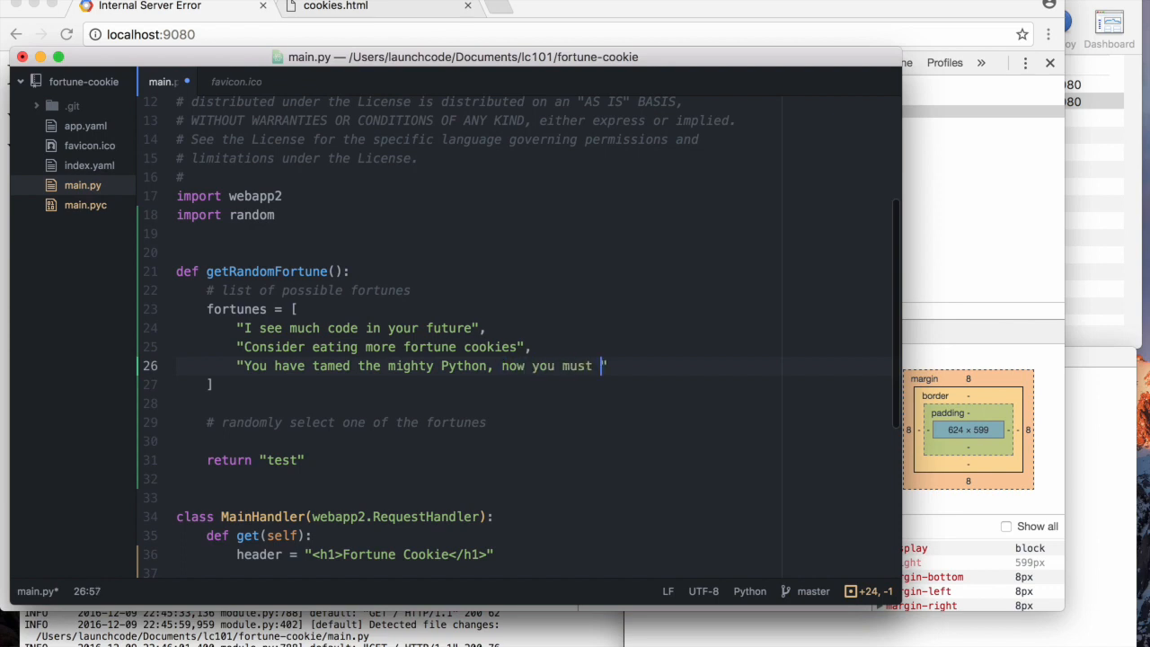
type("free it")
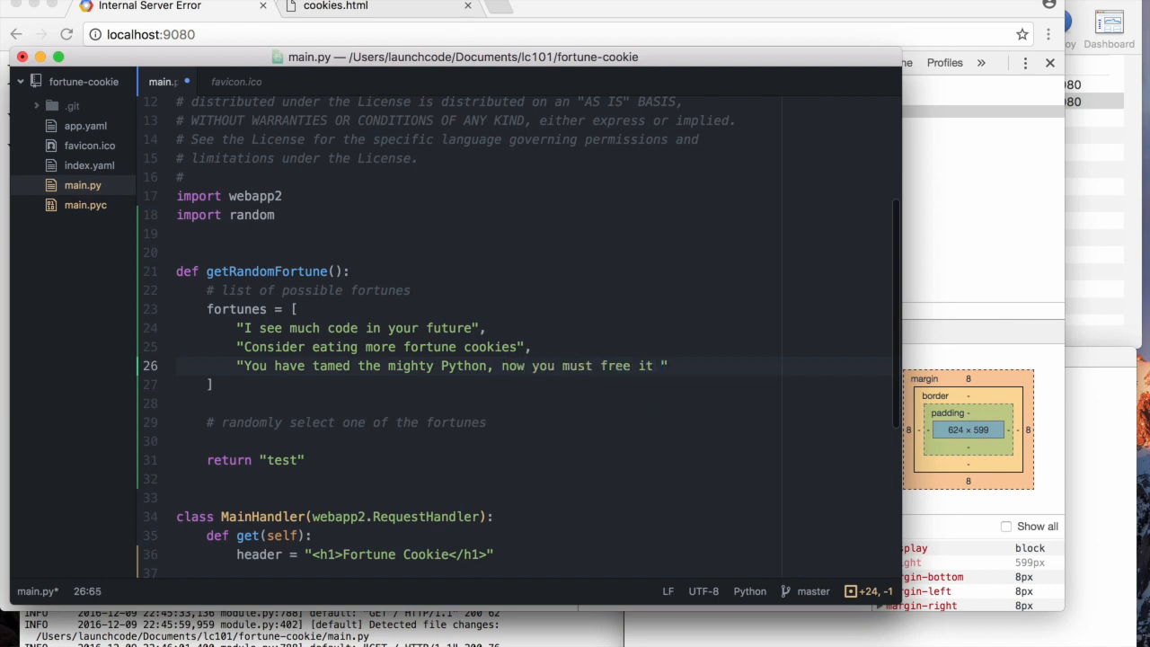
type("onto the")
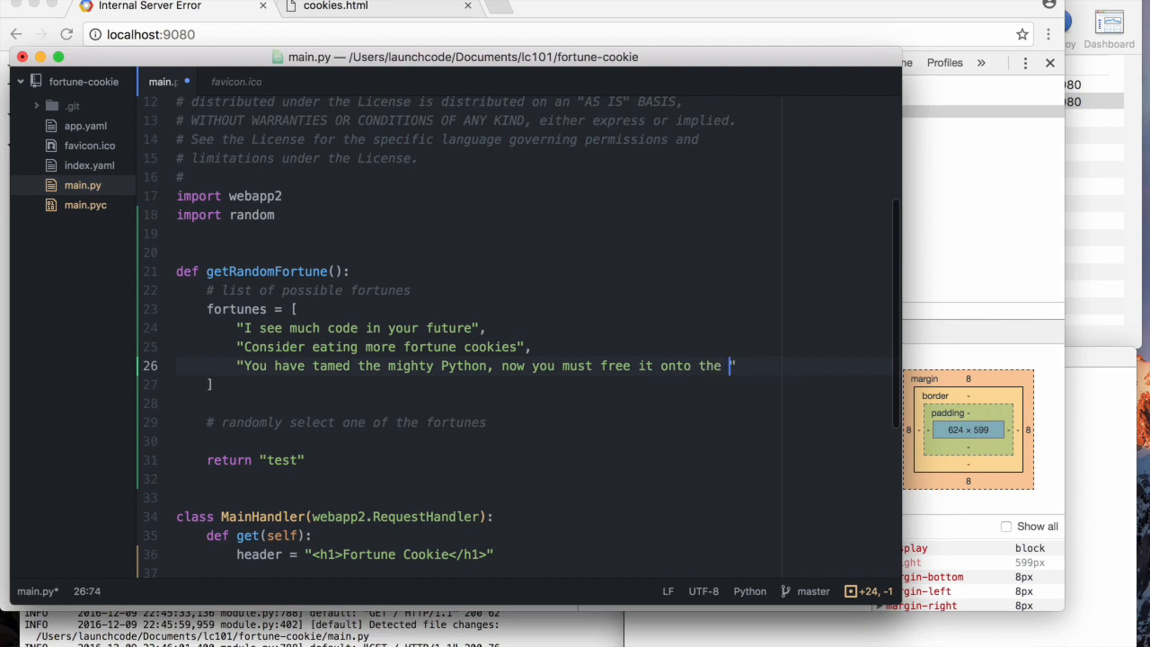
type("Great S")
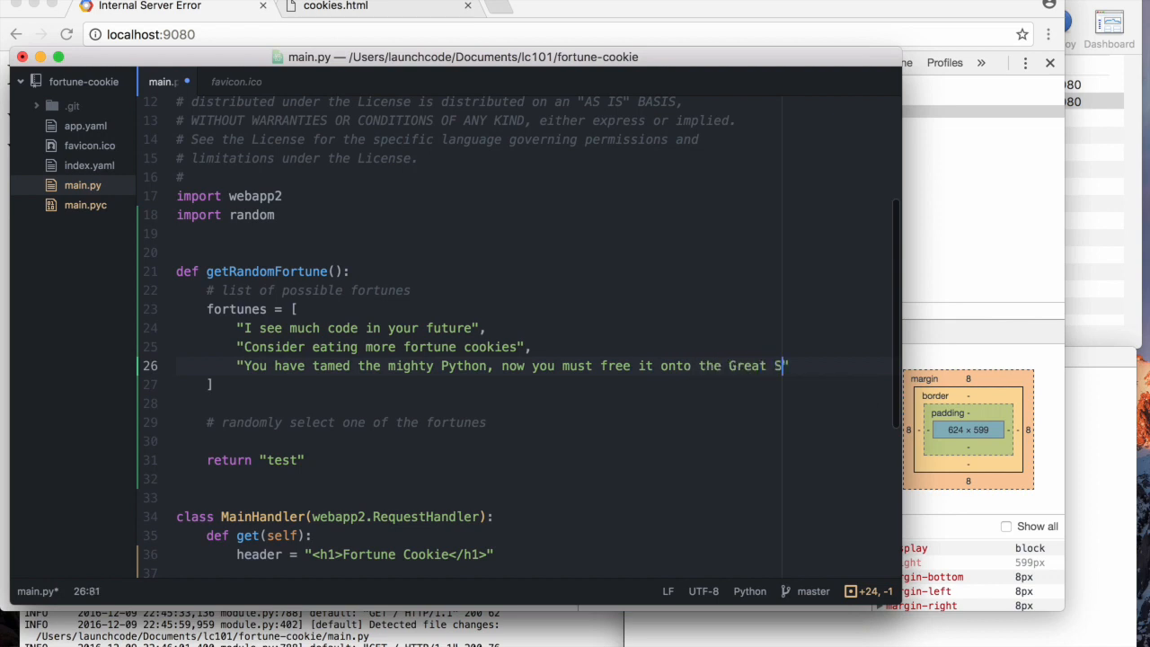
type("pider's W")
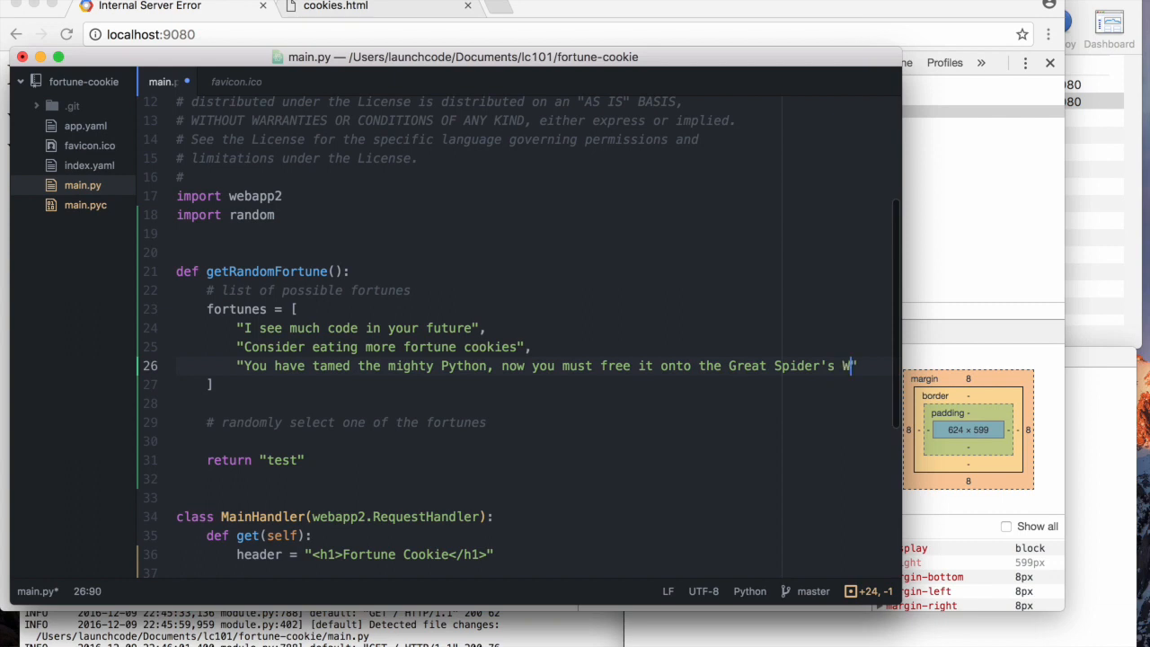
type("eb!")
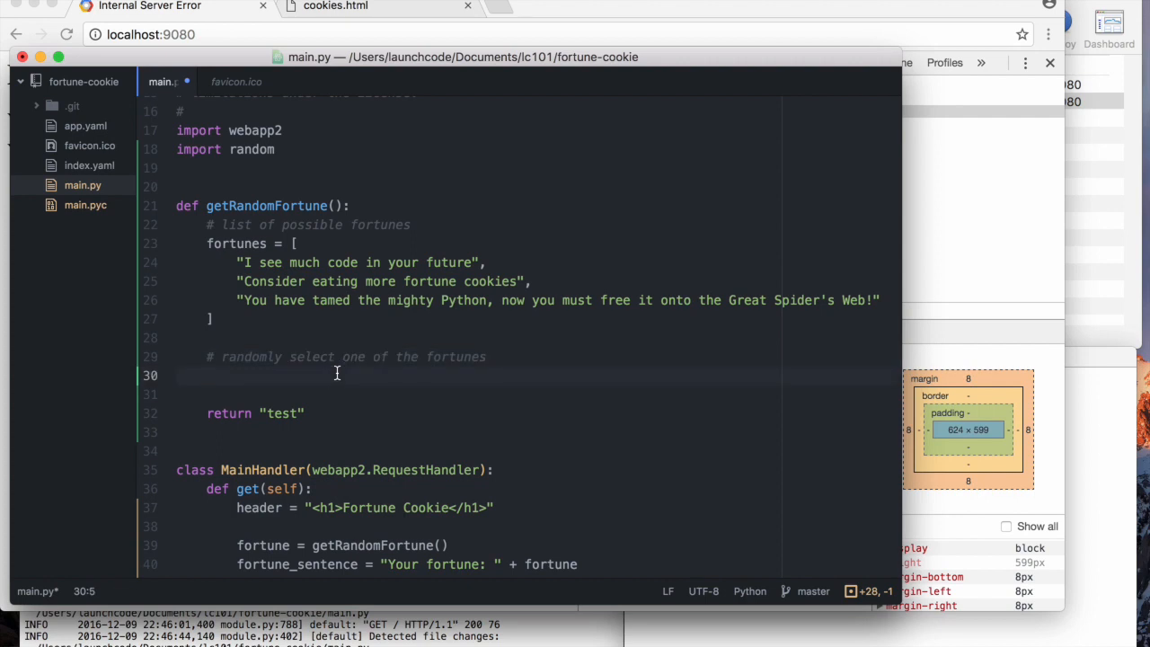
- Set index = 0 on the line under the random-selection comment
left_click(208, 376)
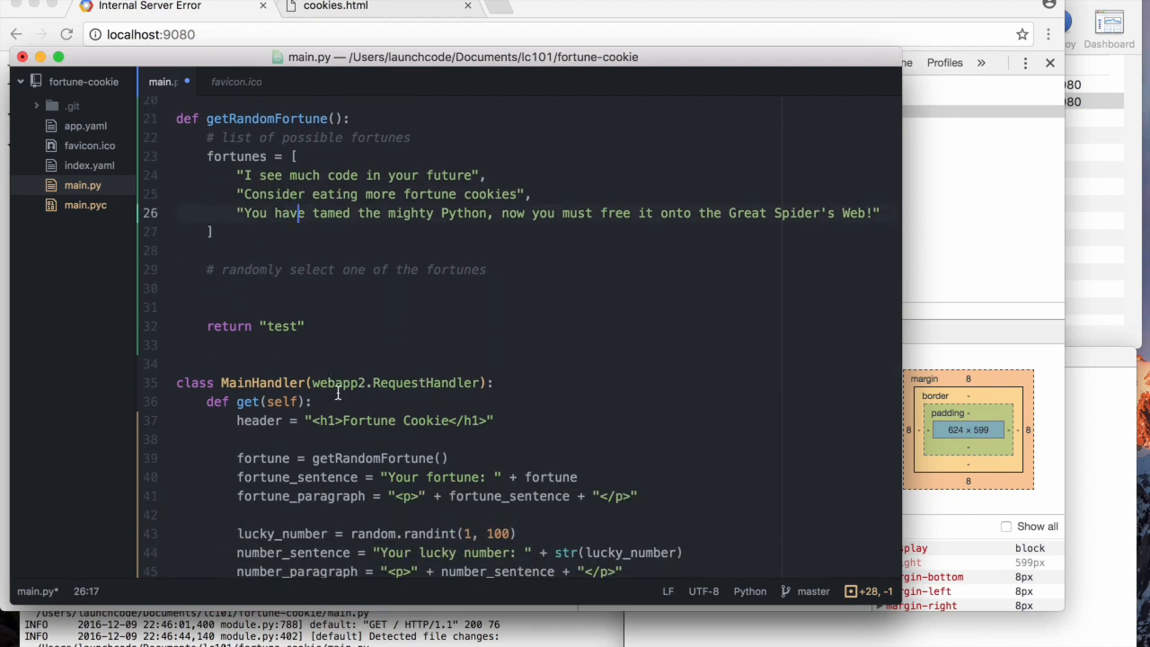
scroll("down", 3)
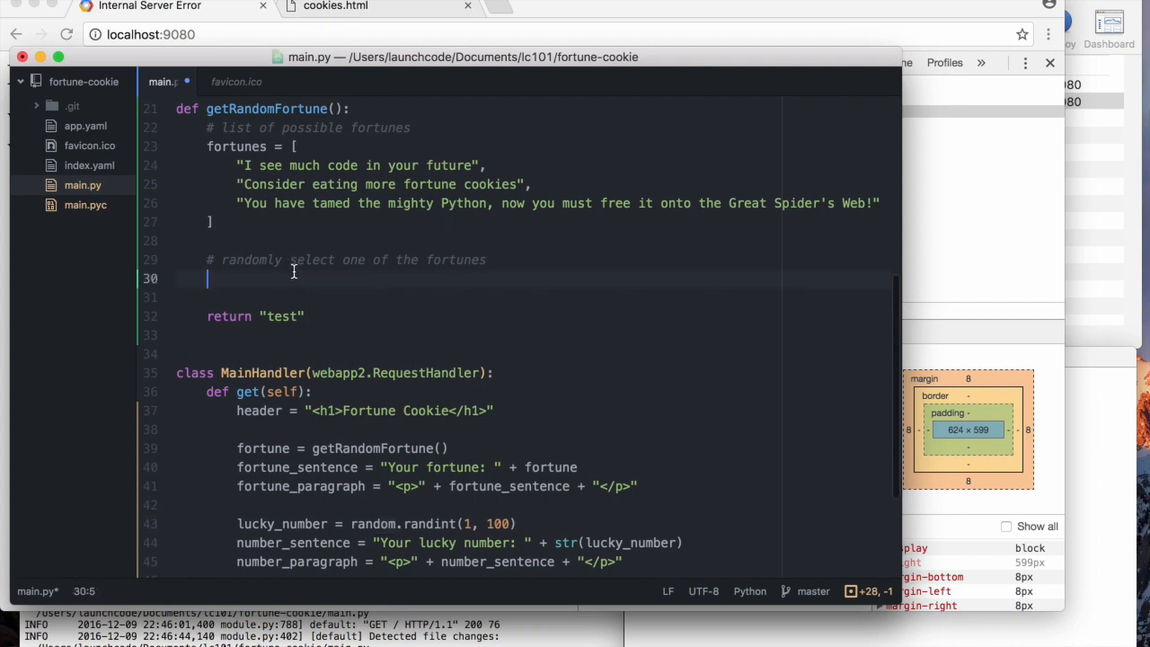
type("index =")
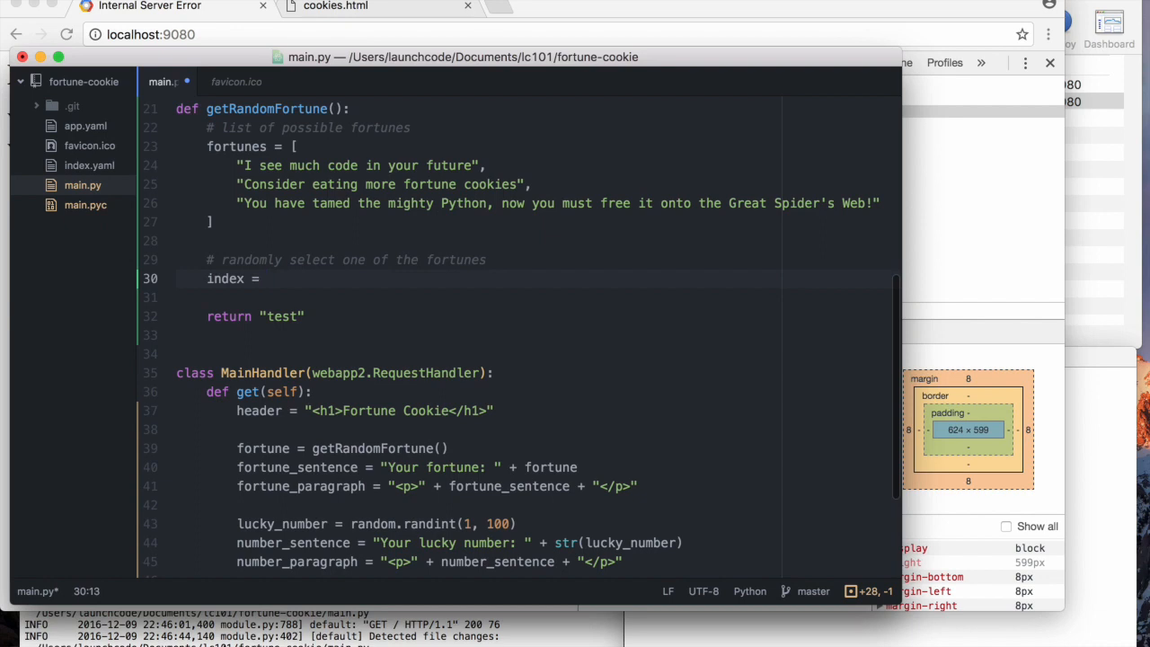
type("0")
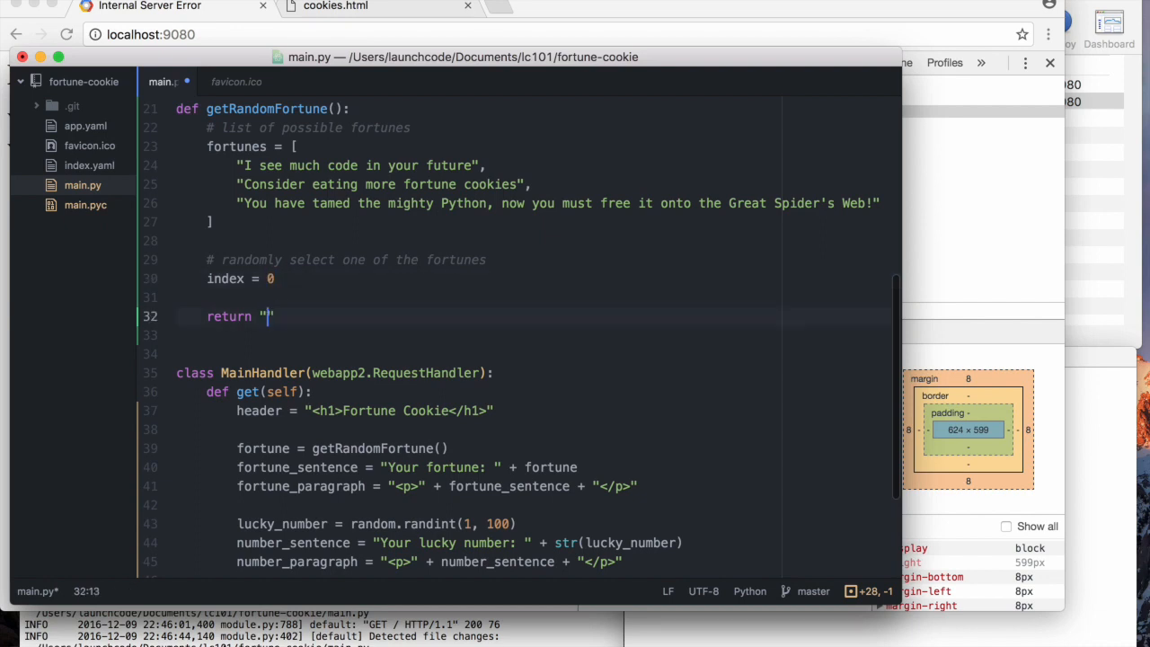
- Return fortunes[index] instead of "test" and save the file
key("Backspace")
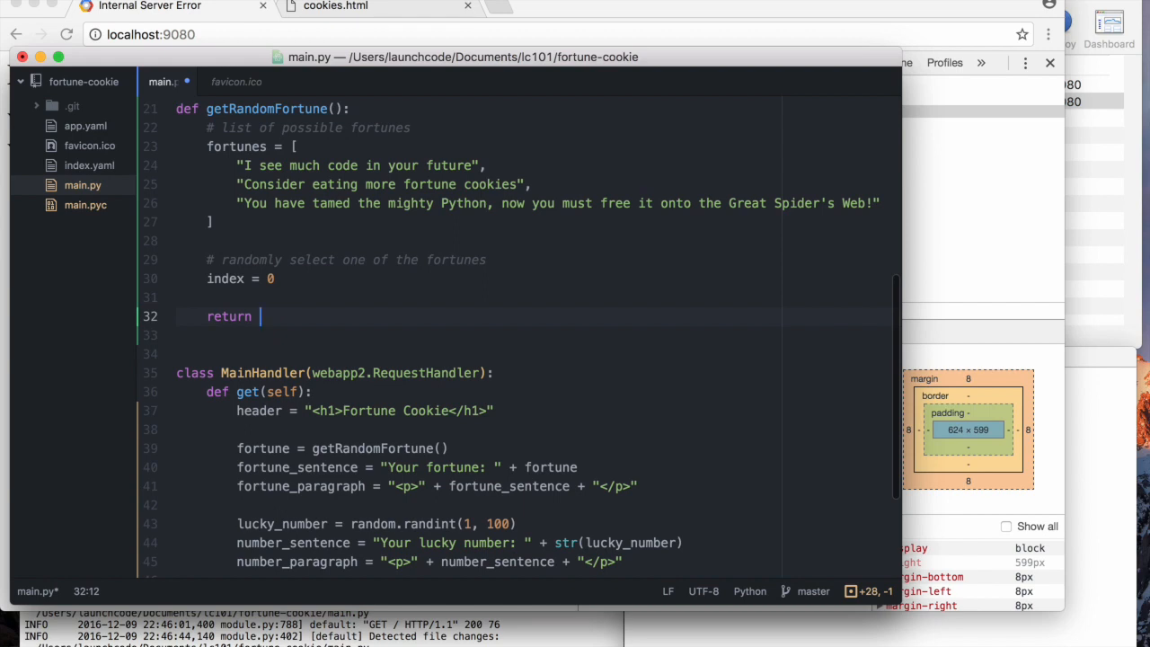
type("fortunes[i")
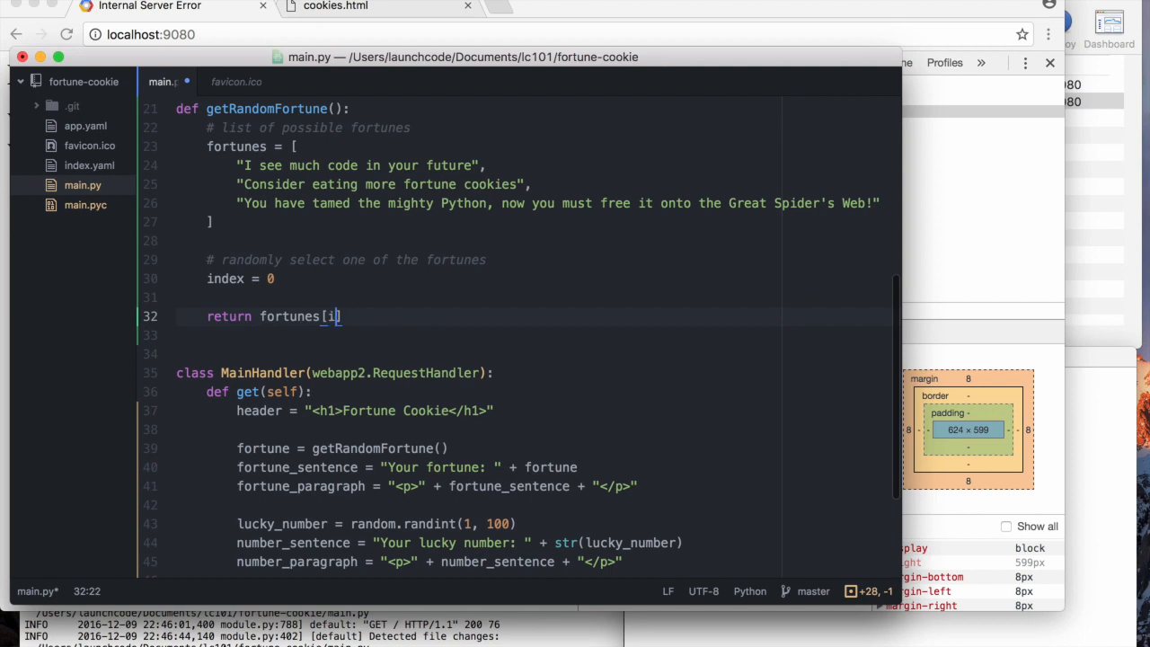
type("ndex")
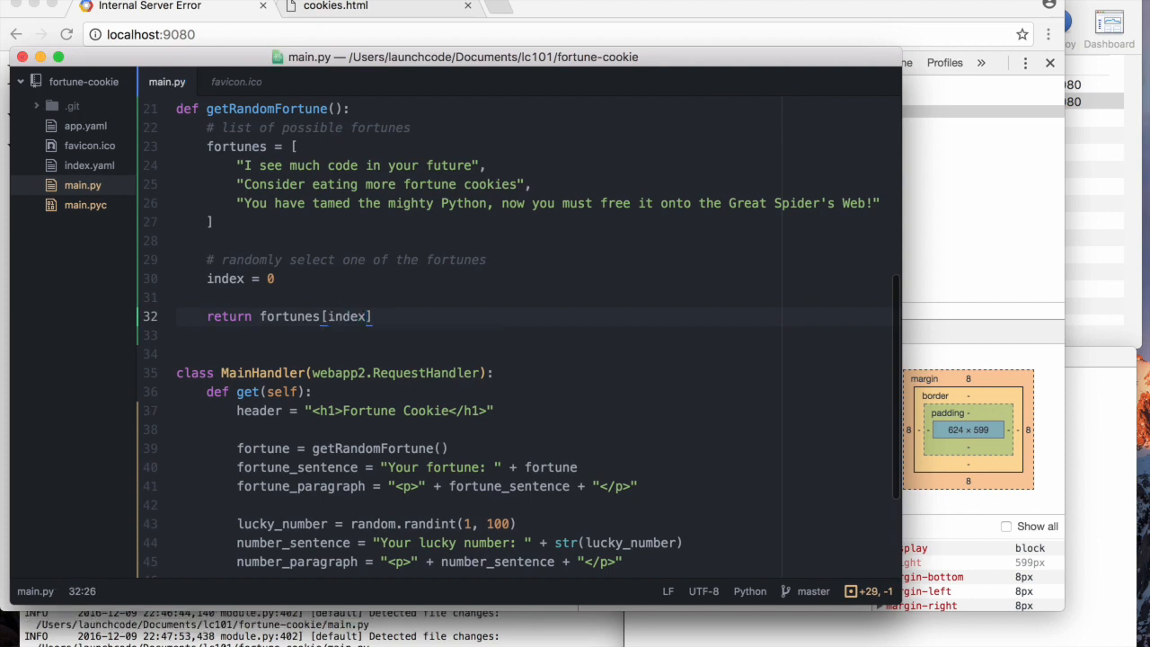
left_click(367, 165)
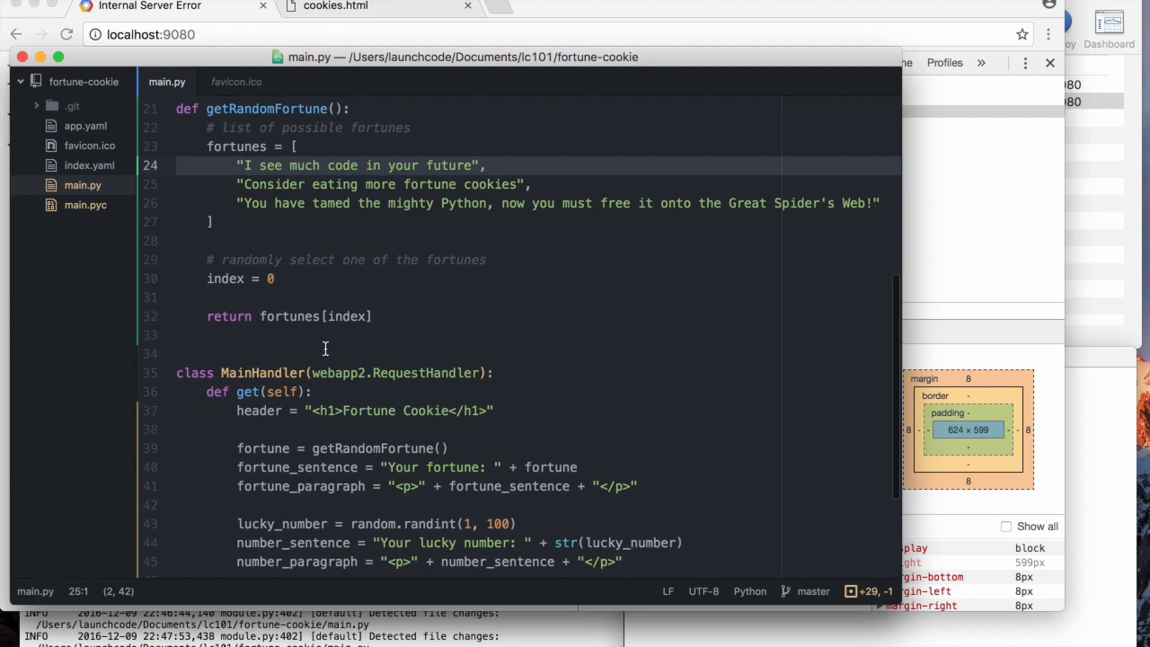
- Refresh the page in Chrome to see "I see much code in your future" with a lucky number
left_click(338, 316)
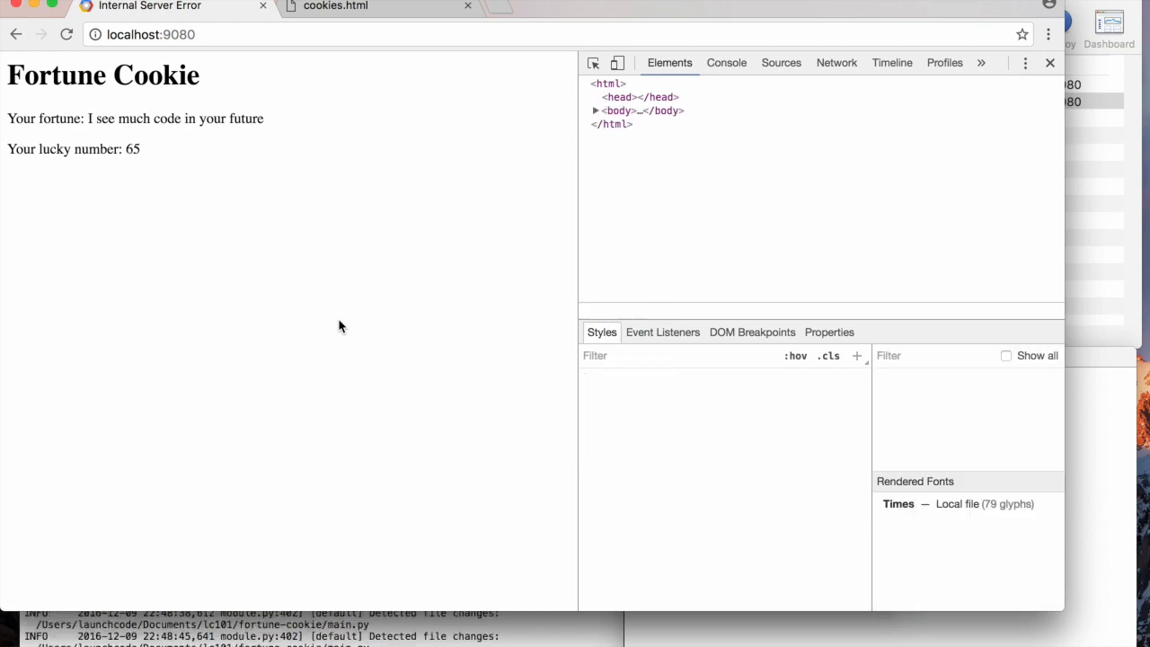
left_click(597, 111)
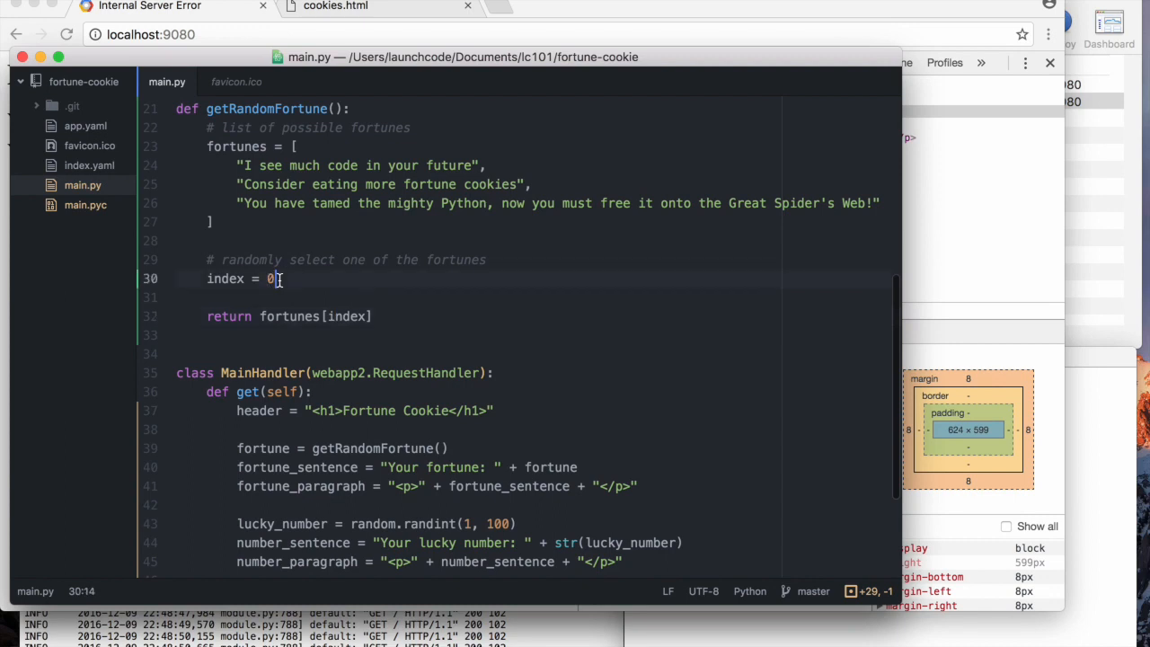
- Pick index with random.randint(0, 2) instead of the fixed 0
key("Backspace")
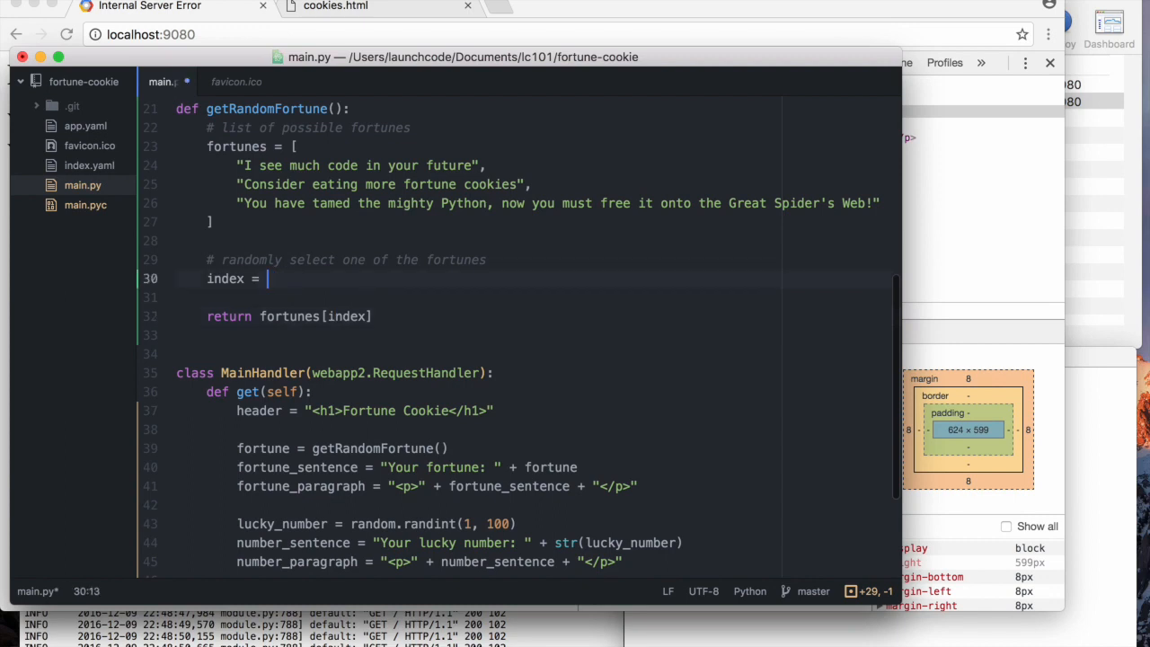
type("random.")
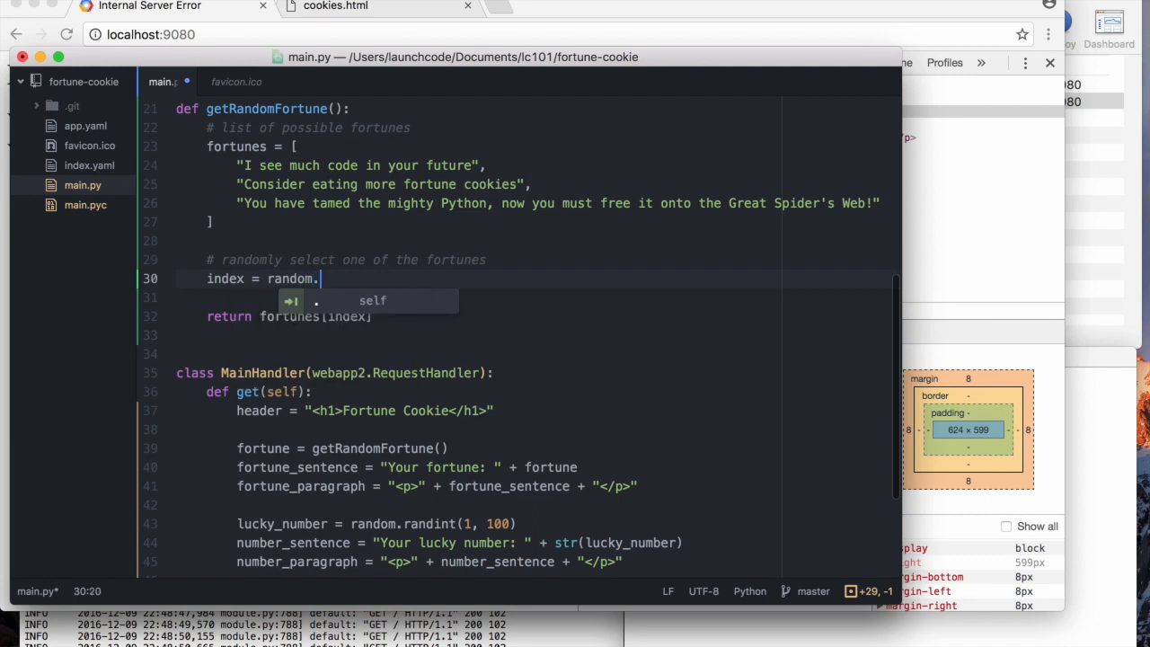
type("randint")
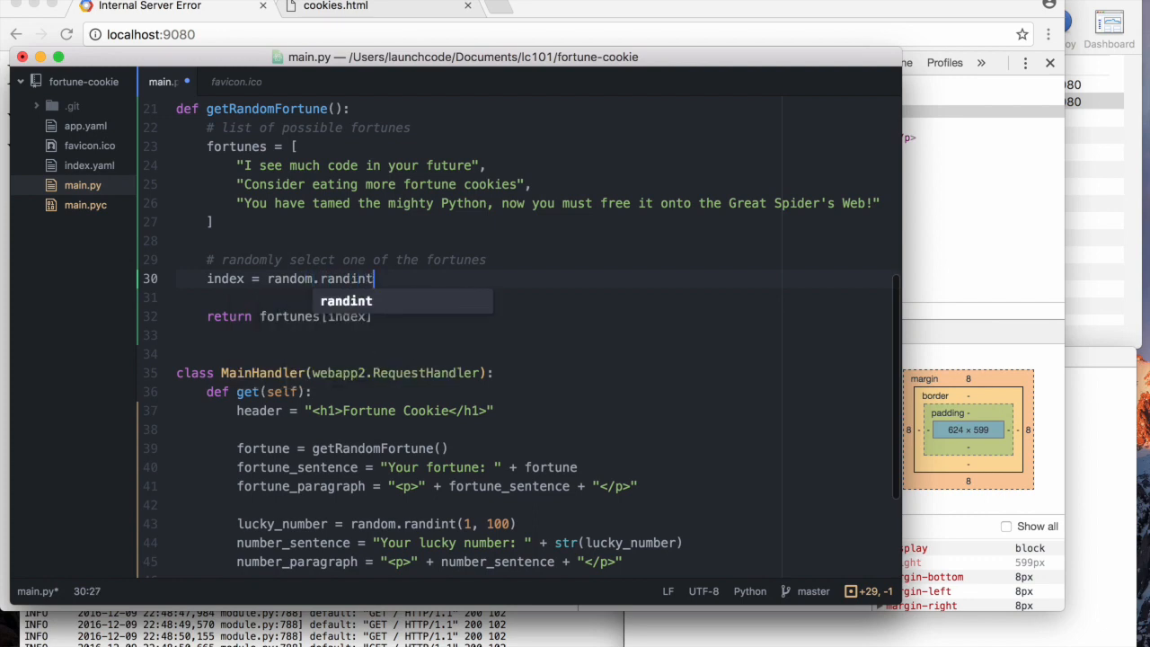
type("(")
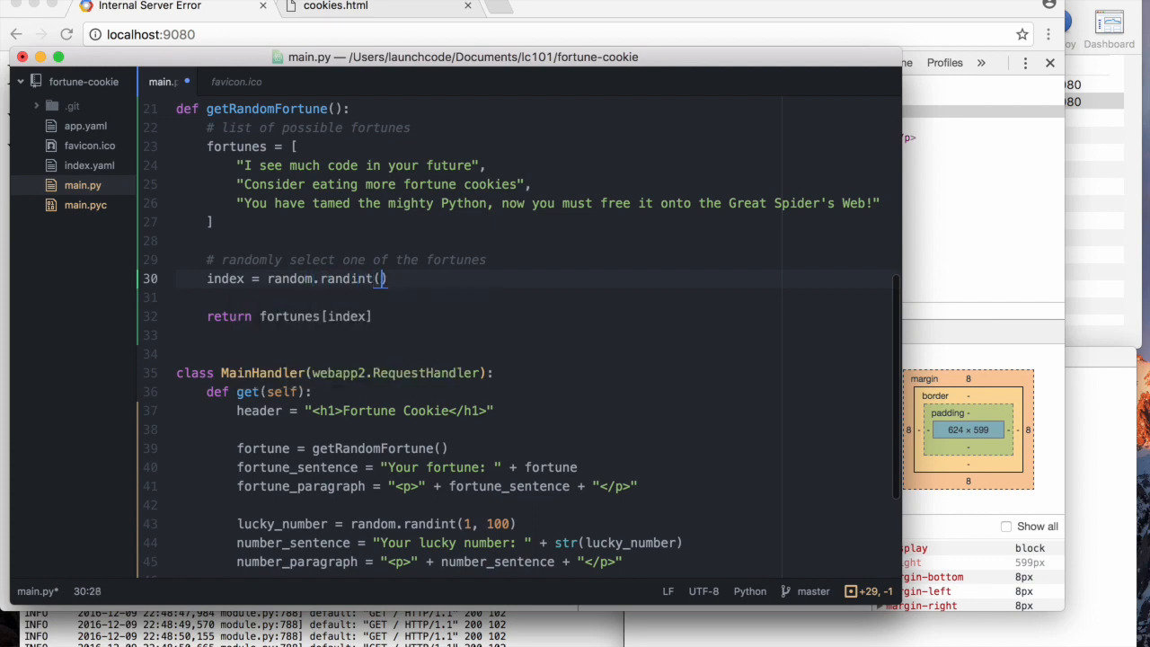
type("0,")
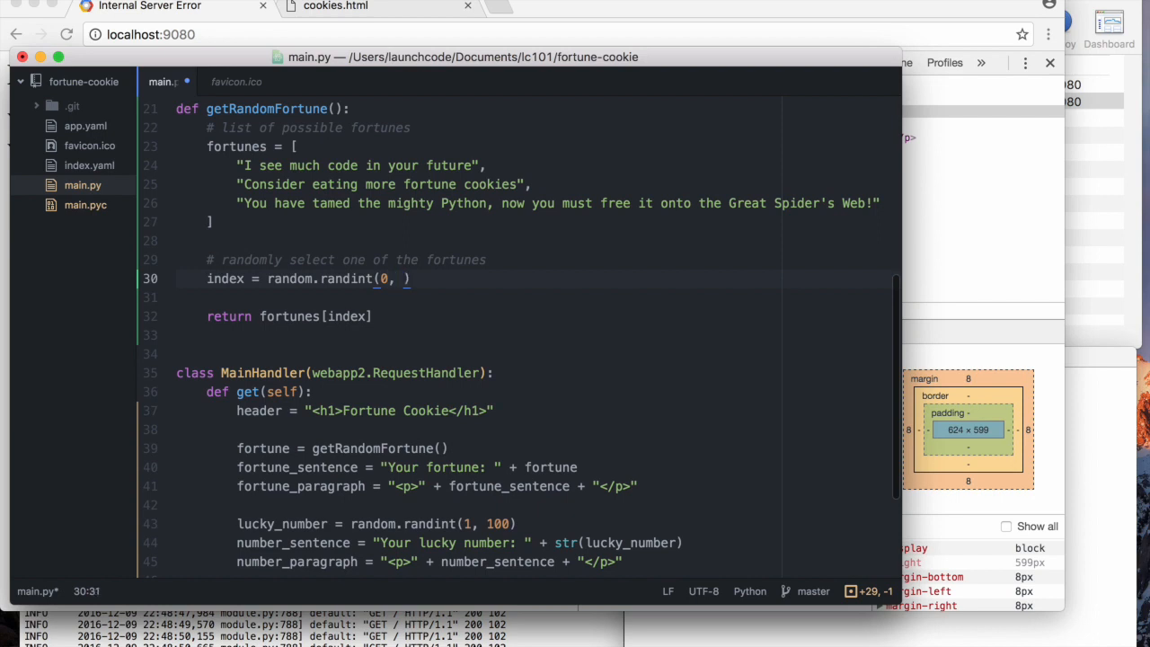
scroll("down", 3)
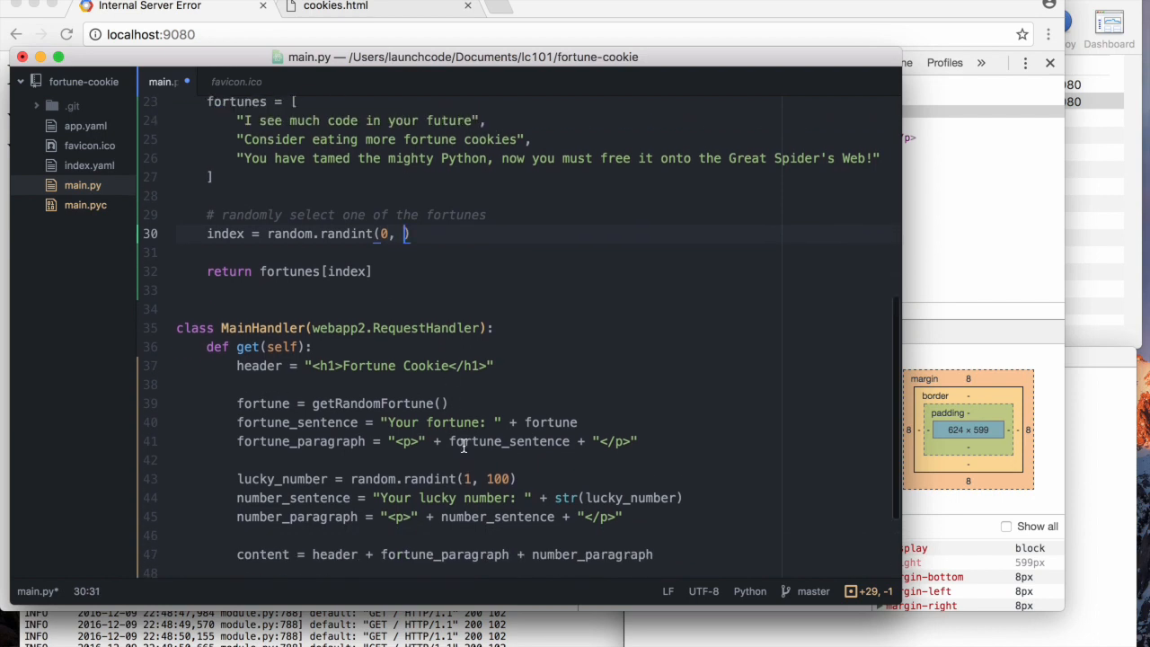
type("2")
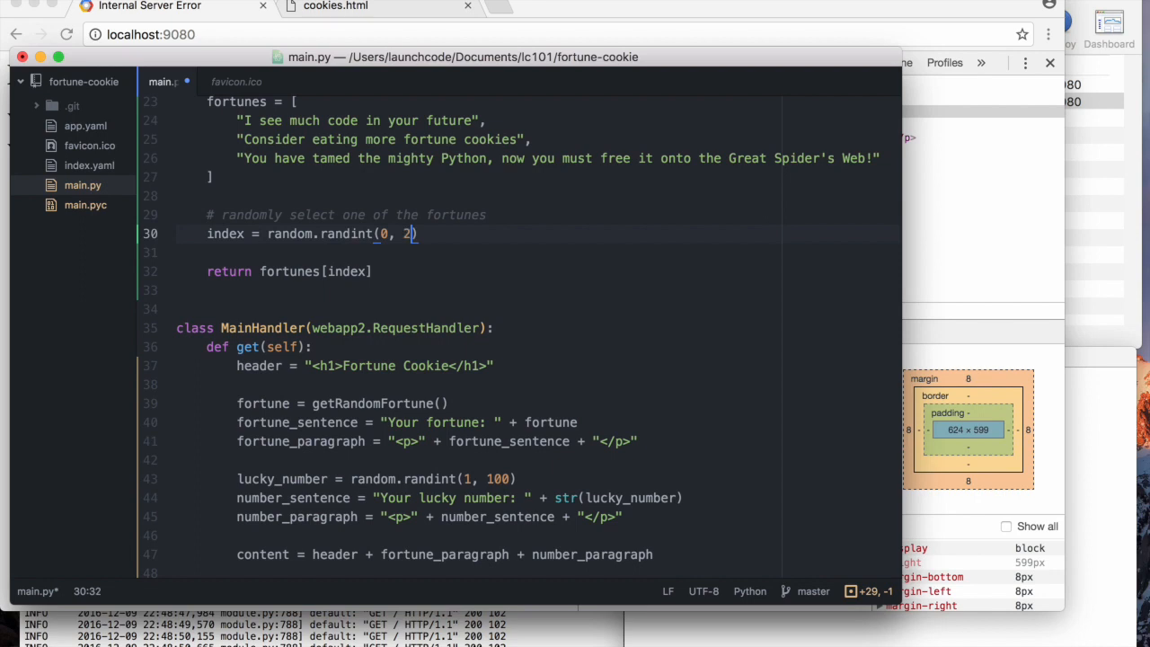
left_click(345, 234)
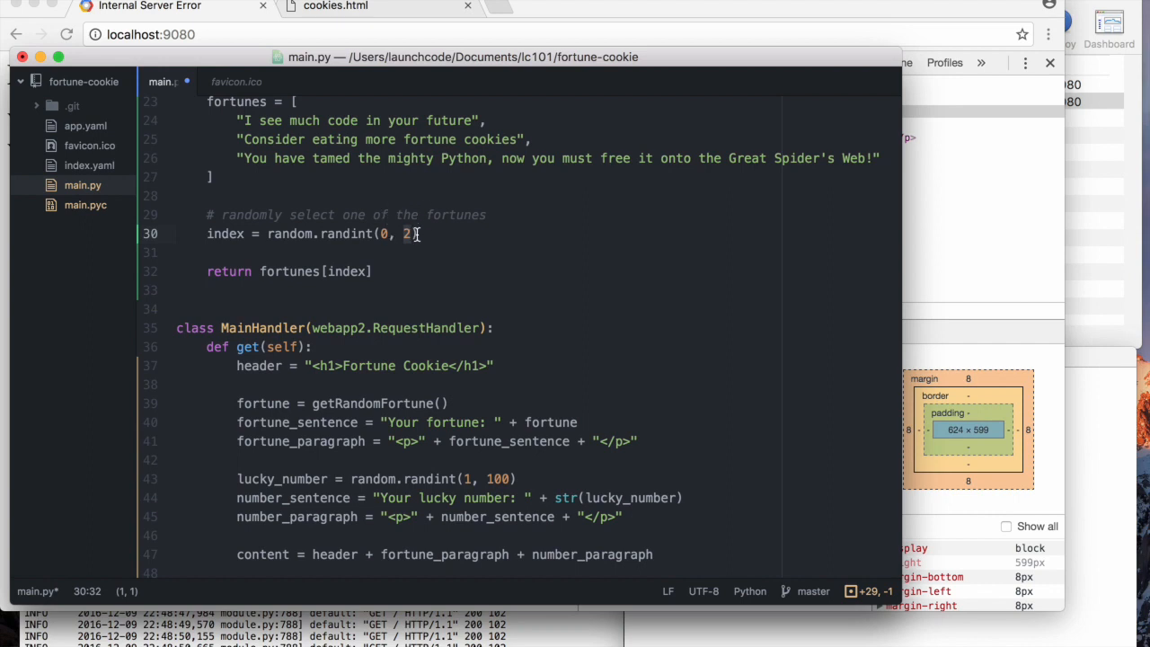
type("3")
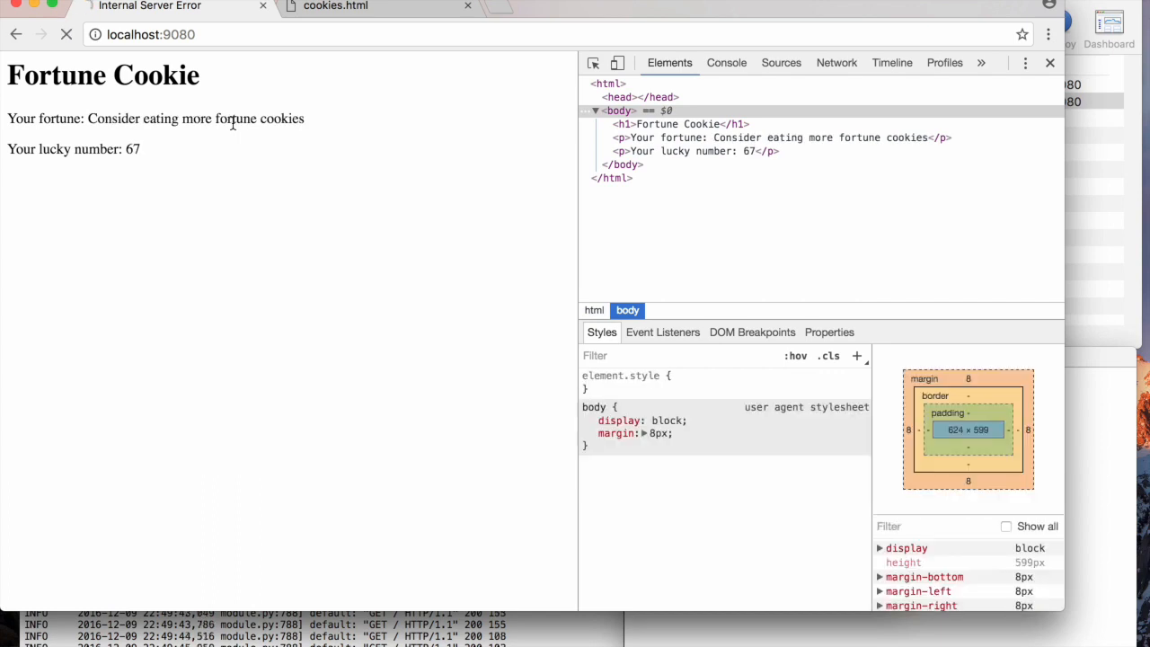
- Reload localhost:9080 in Chrome to get another random fortune and lucky number
left_click(64, 34)
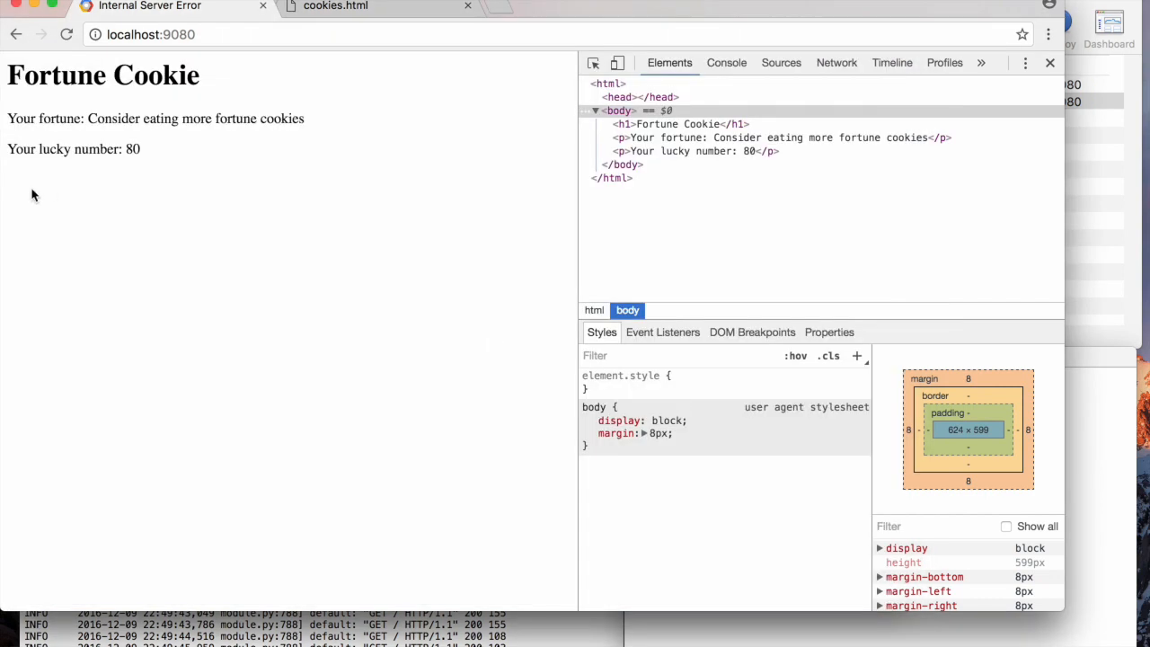
mouse_move(90, 203)
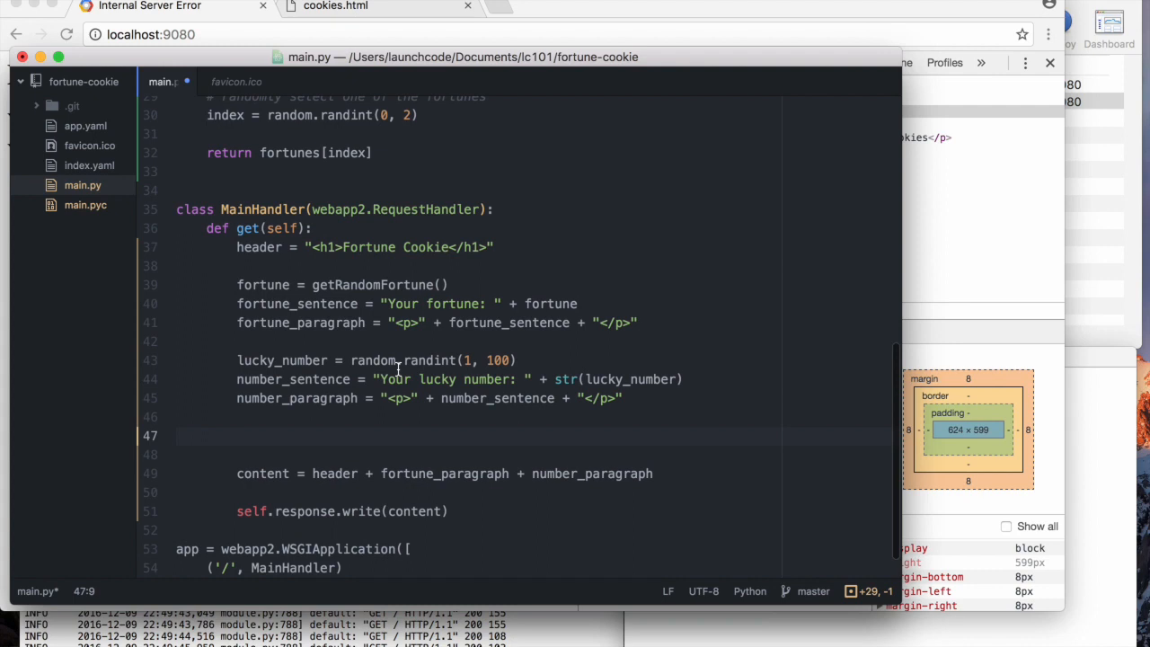
- Start a cookie_again_button variable below the lucky number lines, first as a "<button>" string
left_click(238, 436)
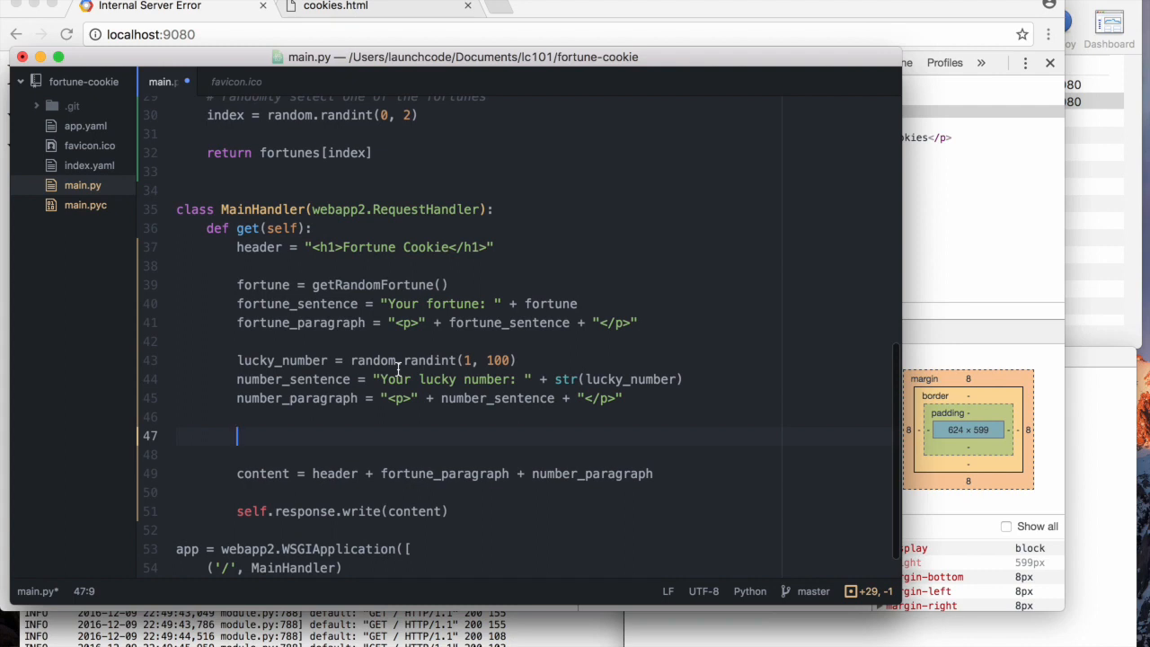
type("anoth")
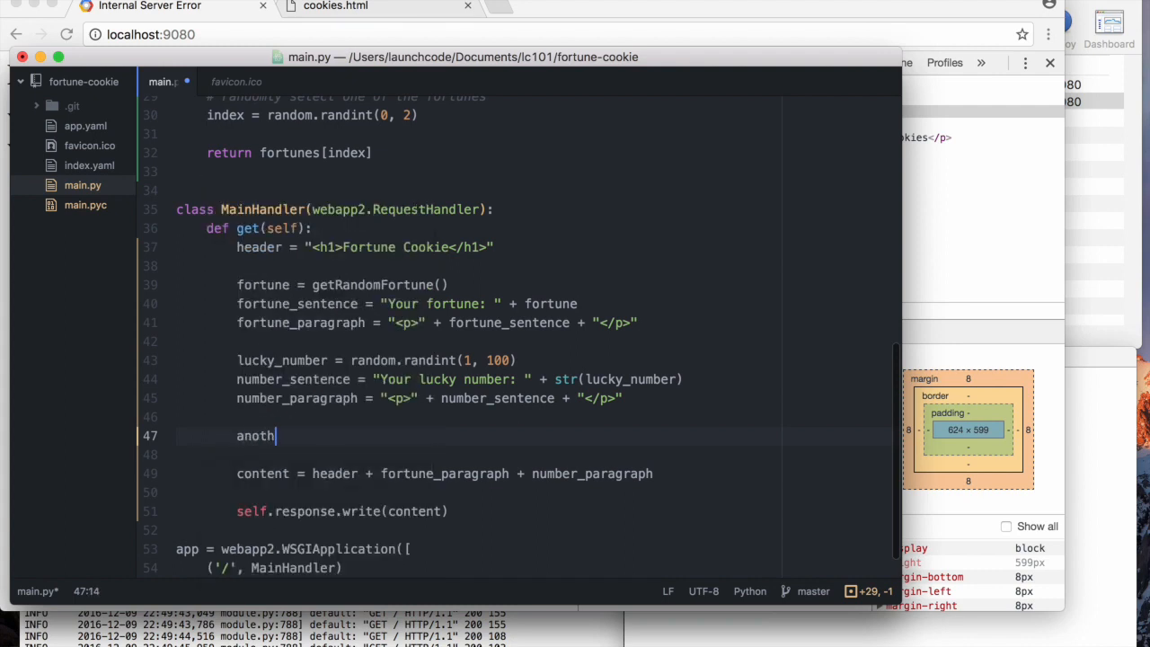
type("button")
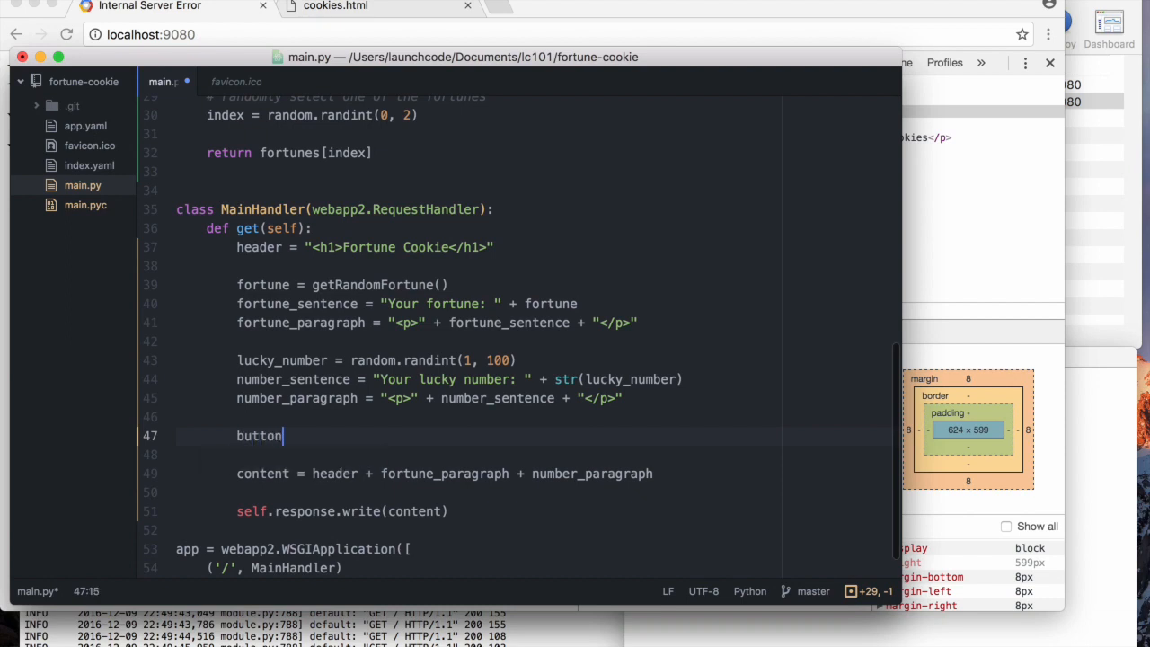
key("Backspace")
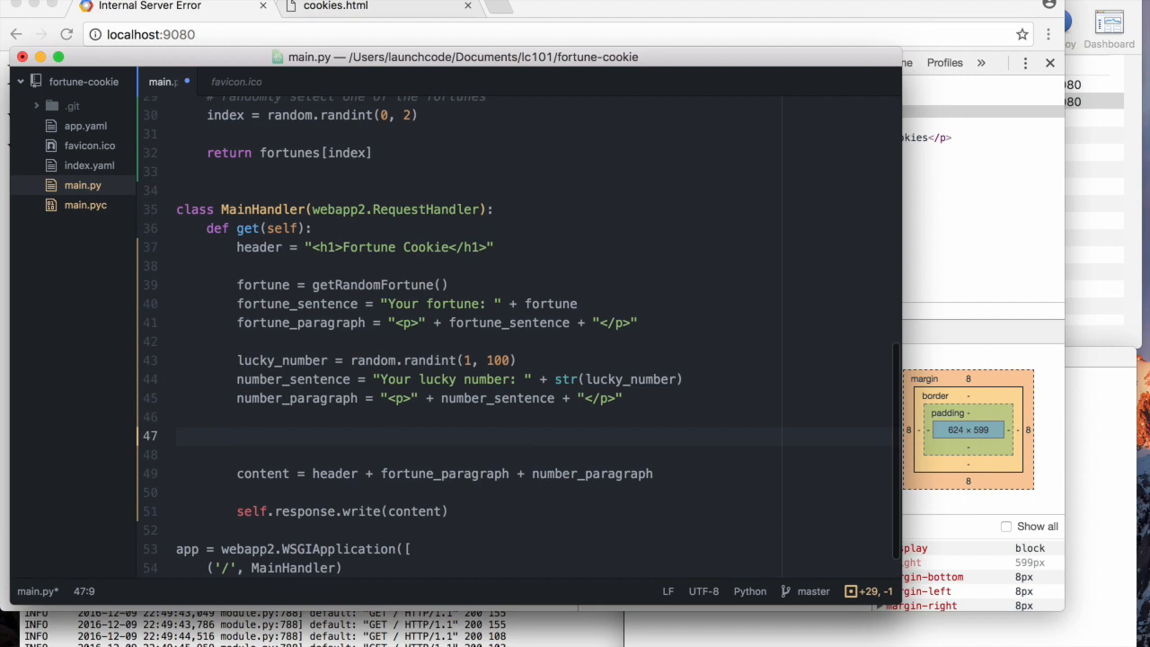
type("cookie_a")
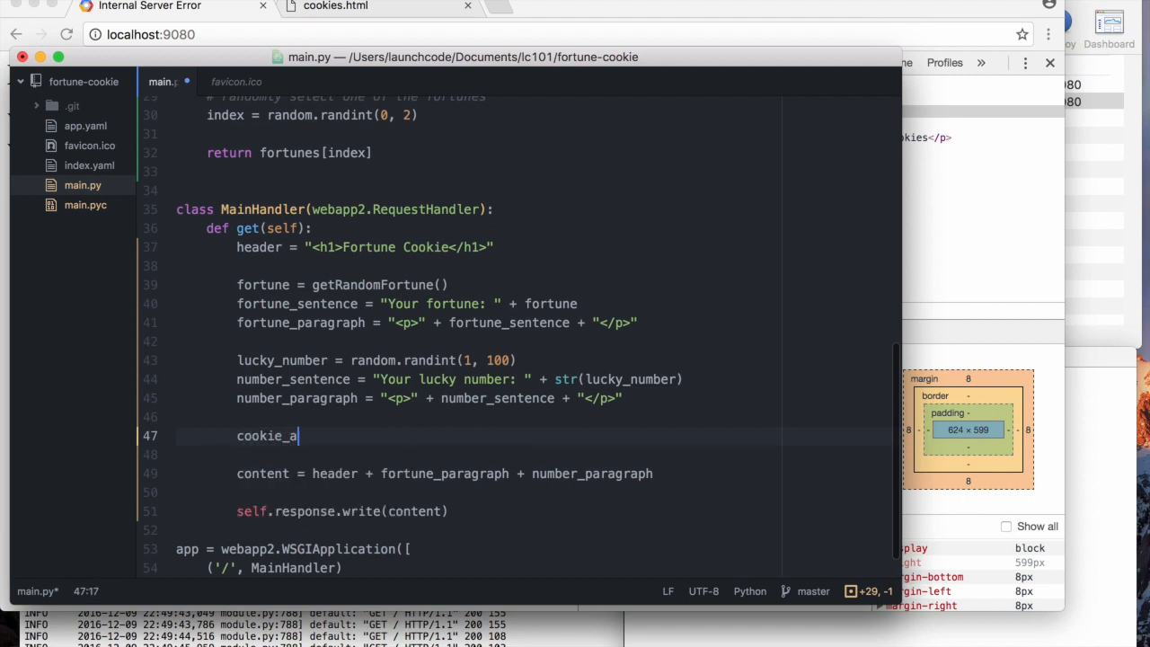
type("gain")
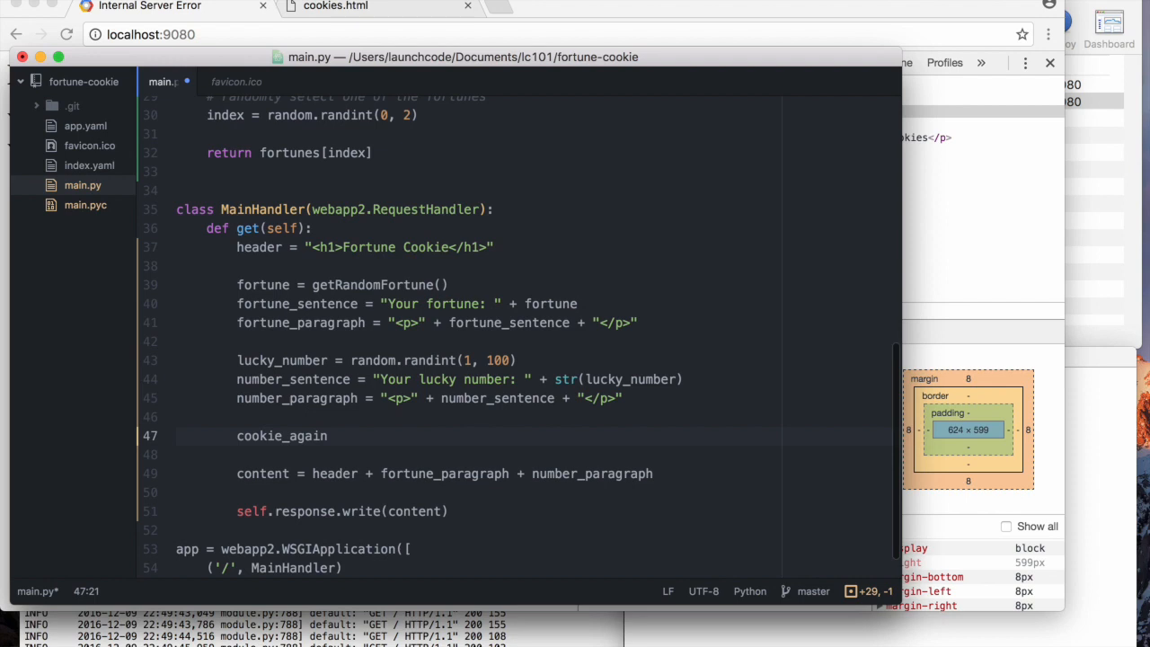
type("_button")
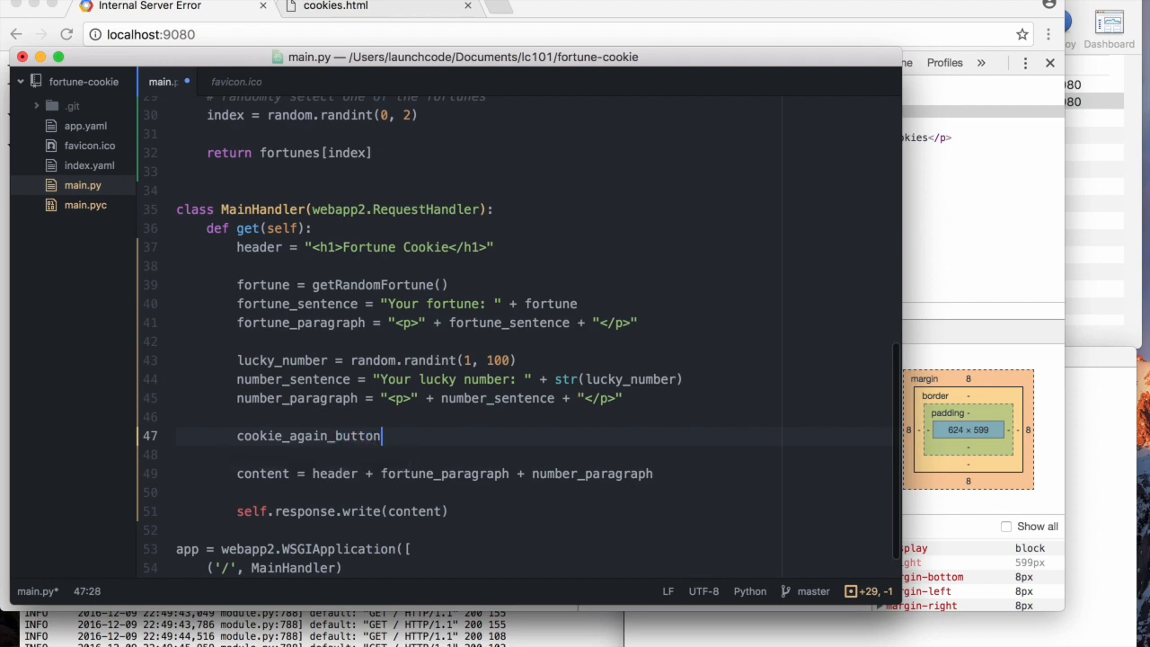
type("= \"\"")
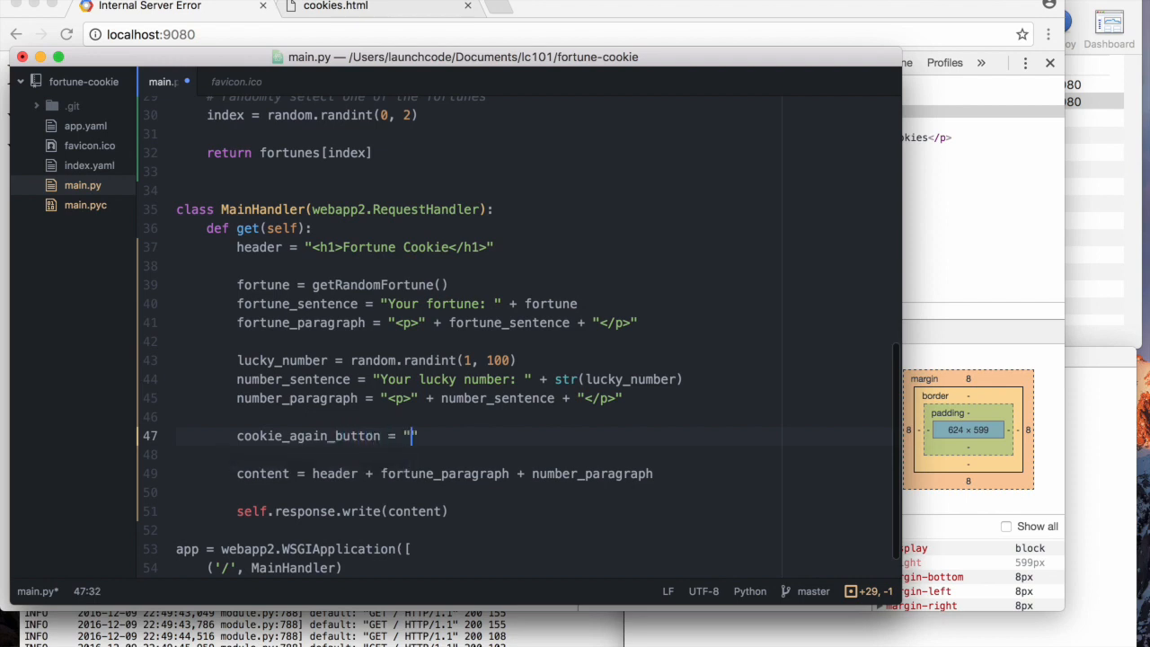
type("<butt")
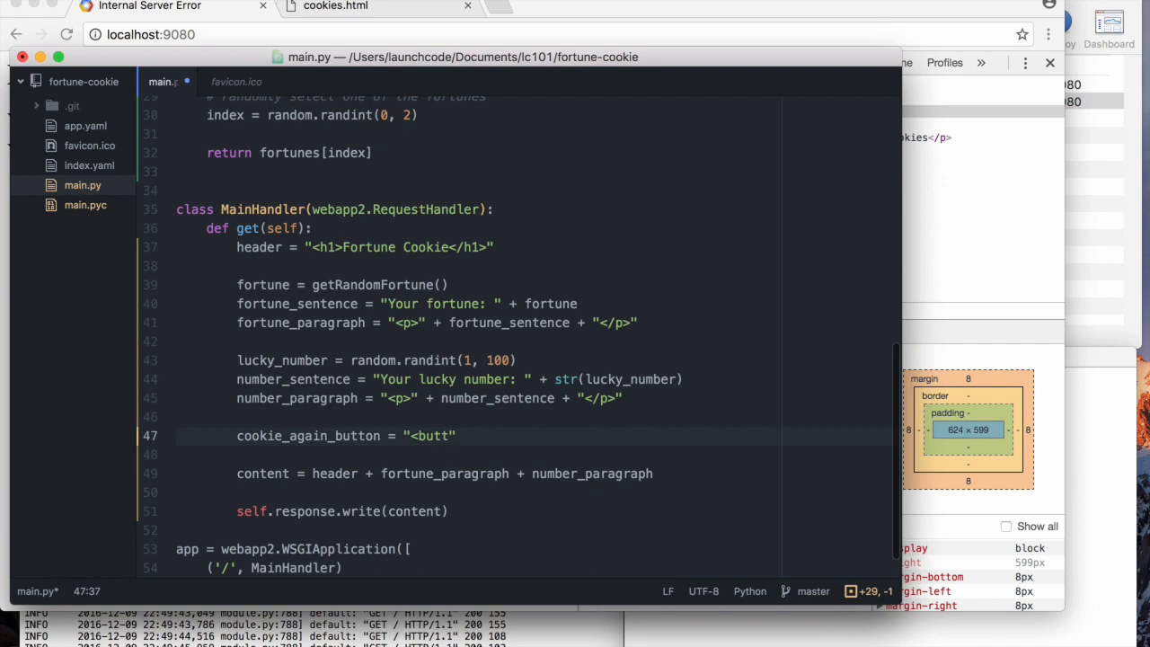
type("on>\"")
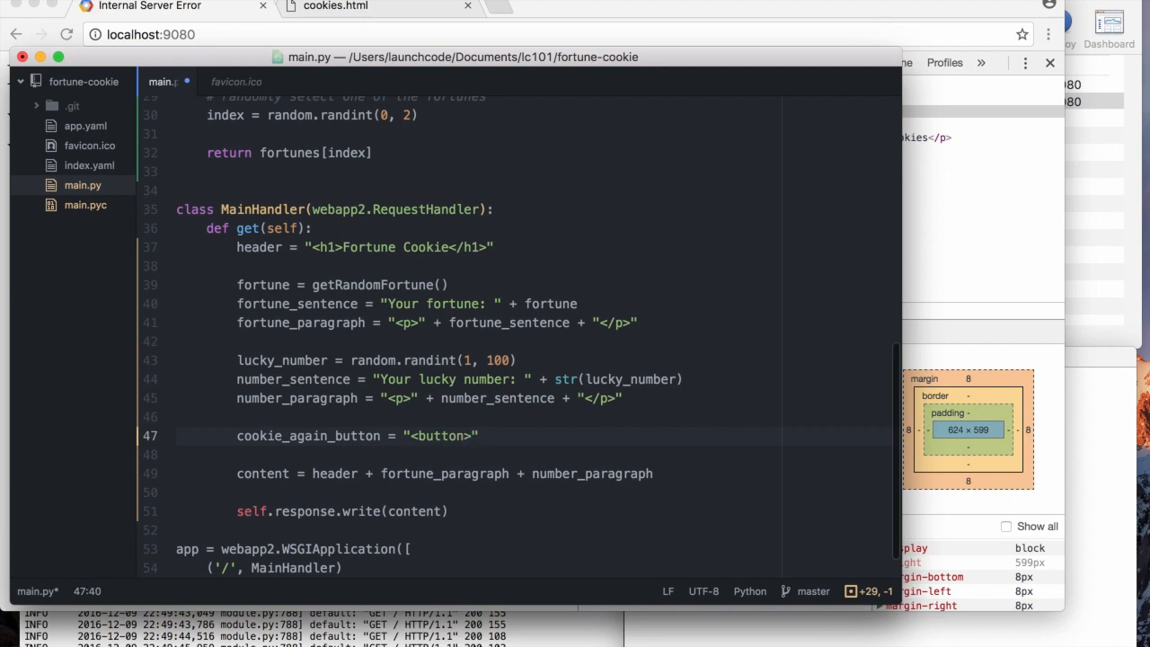
- Rewrite the string as <a href=".">Another cookie plz!</a> linking back to the same page
left_click(410, 437)
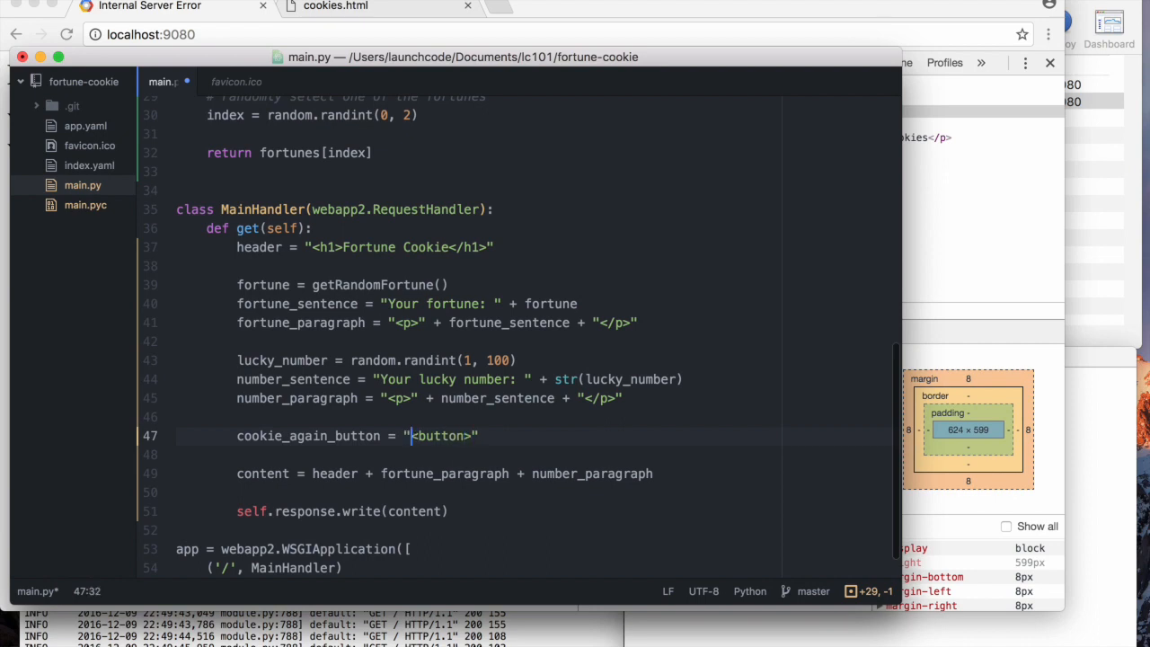
type("<a><")
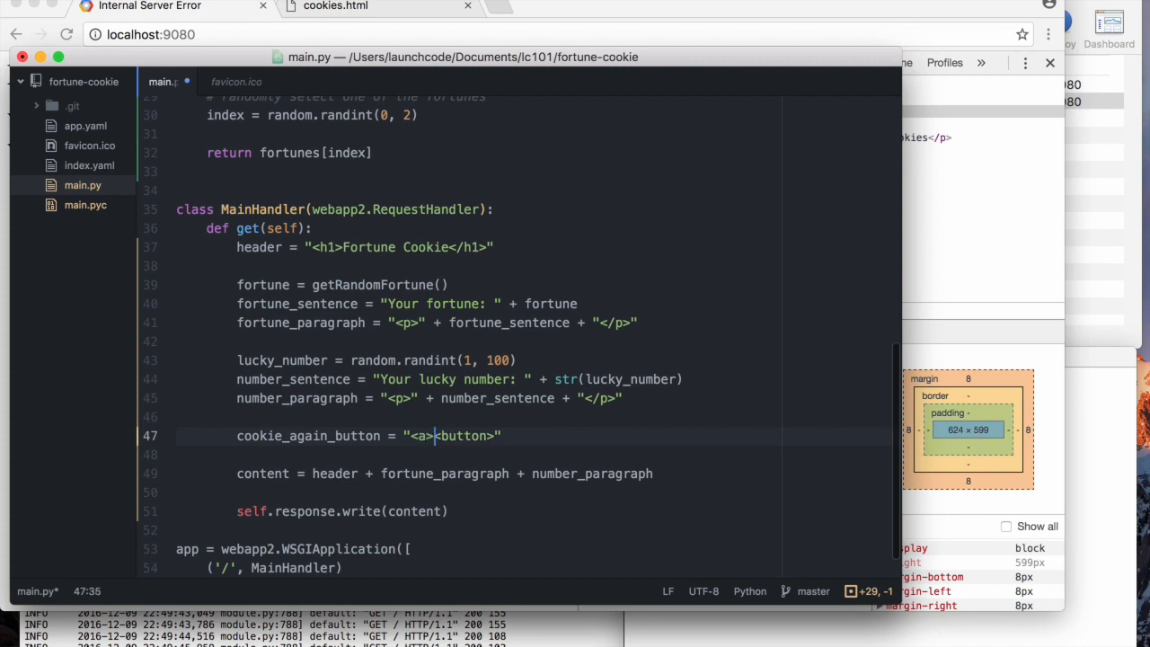
key("Backspace")
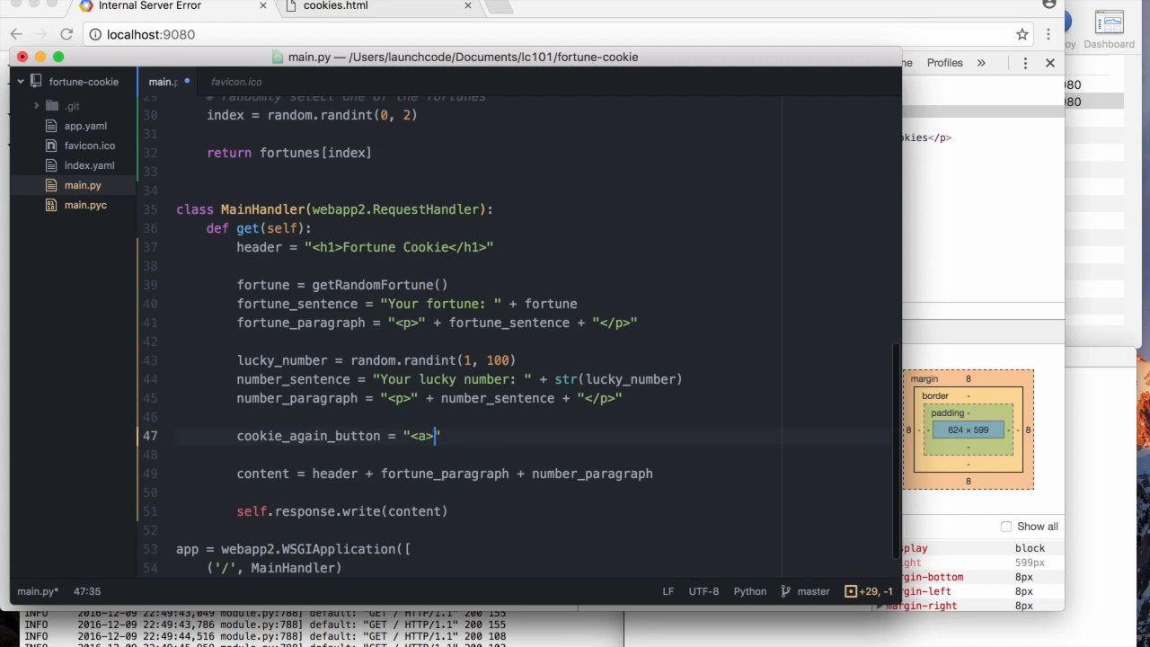
type("</a>")
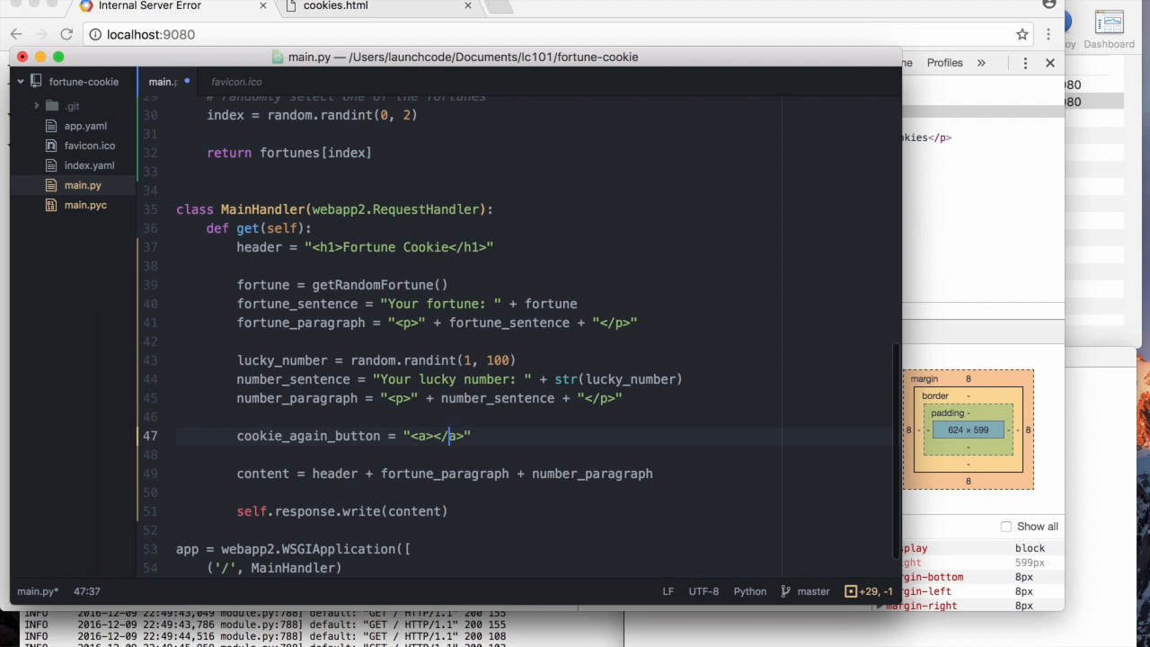
type("href")
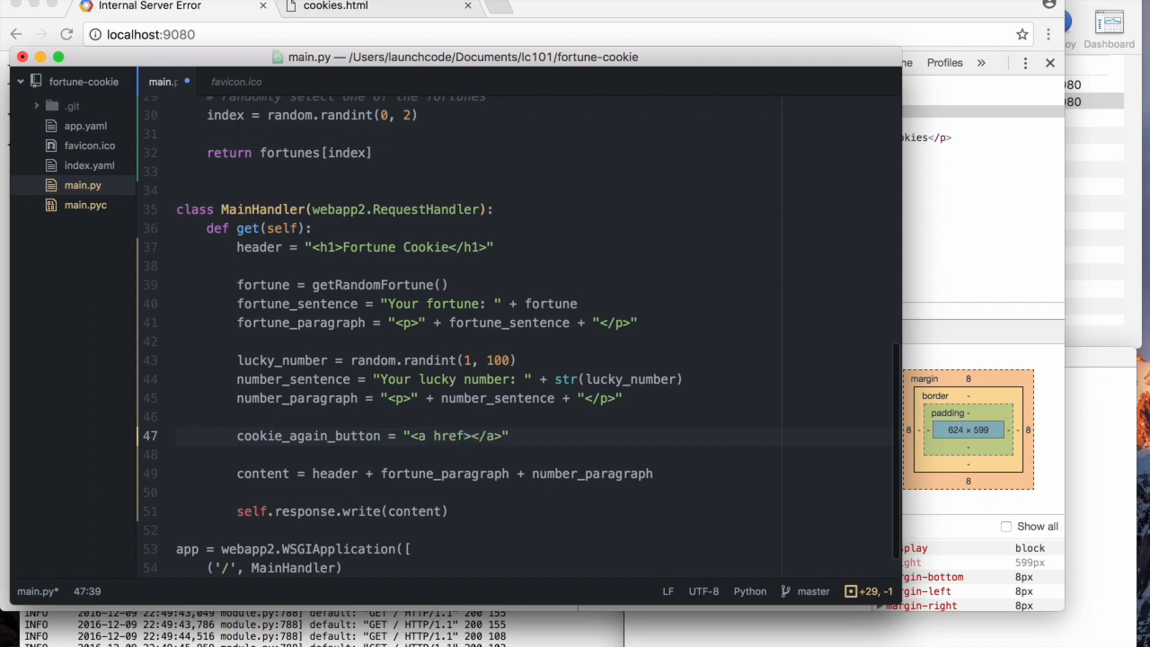
type("\"\"")
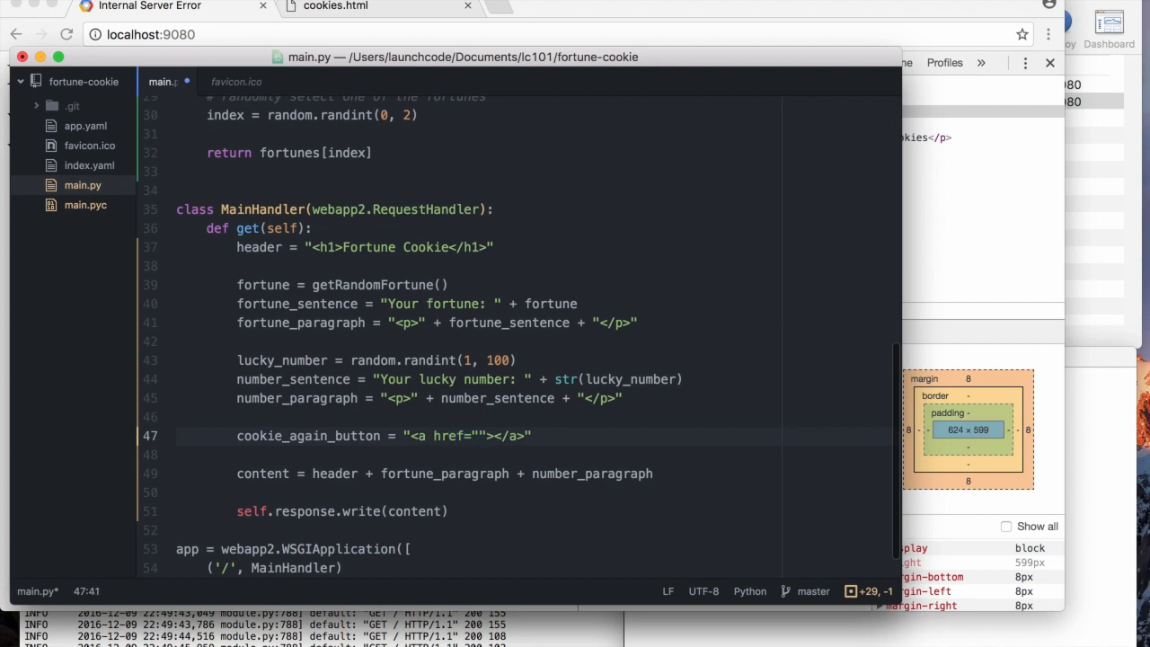
type(".")
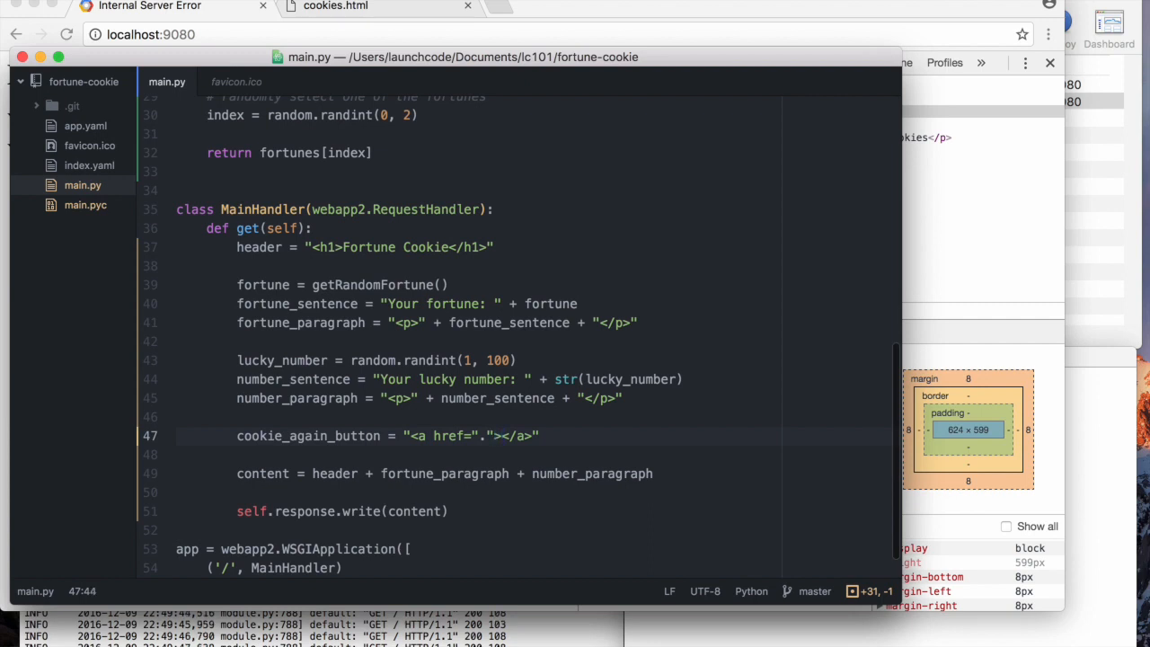
type("Another cookie plz")
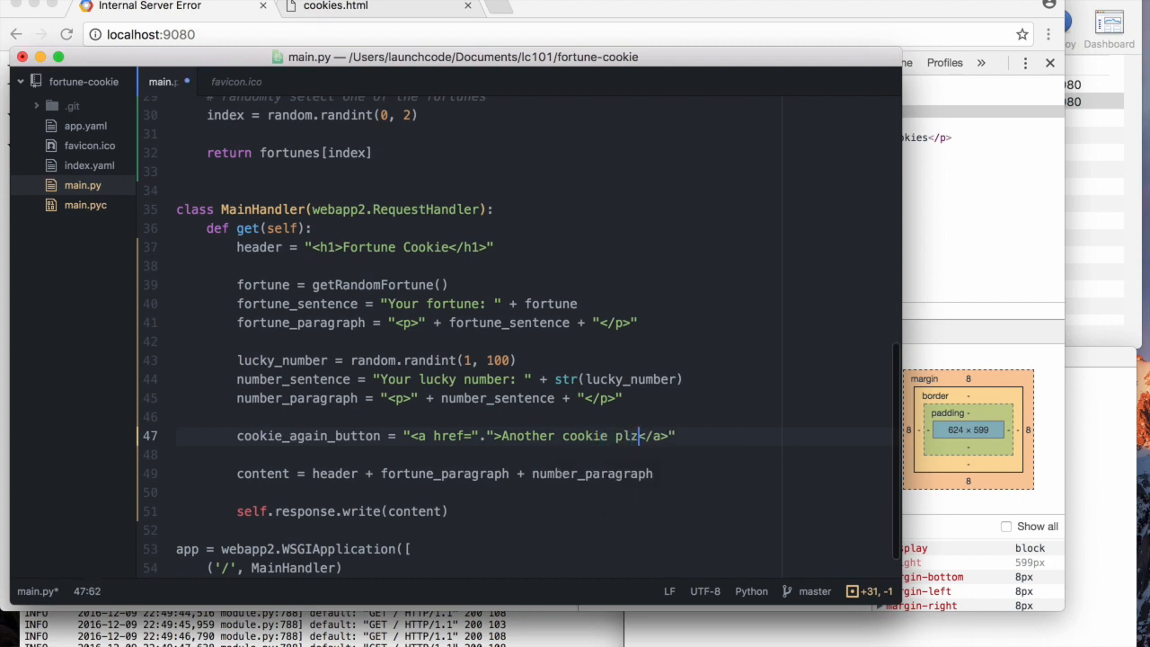
type("!")
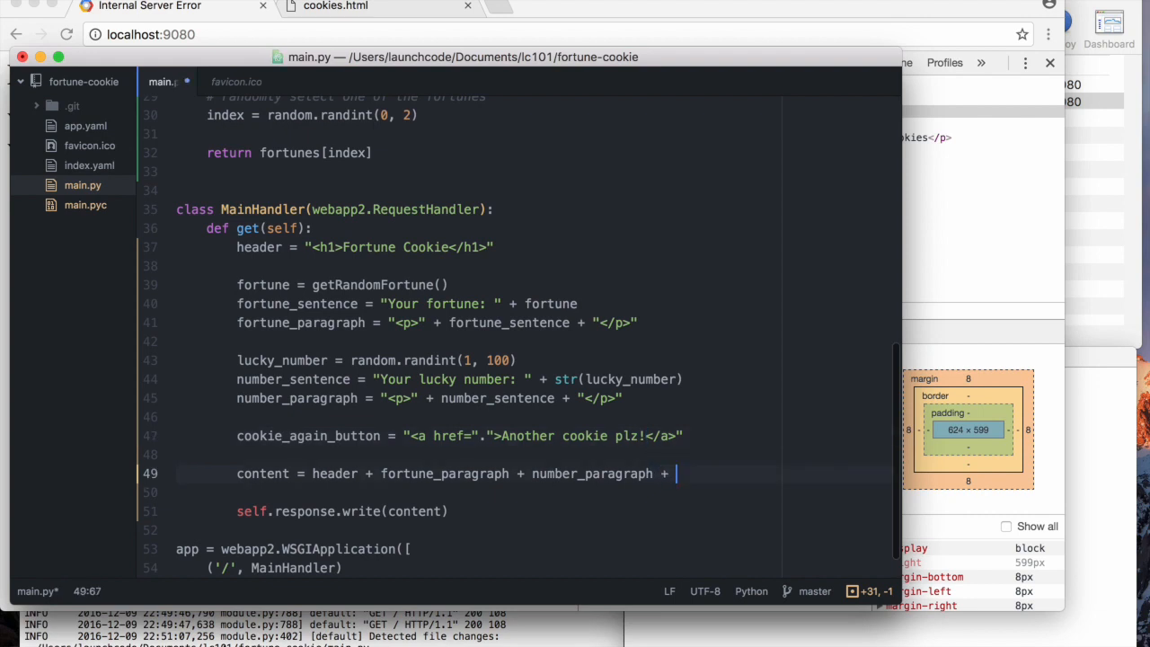
- Append cookie_again_button to the page content
type("cookie_again_button")
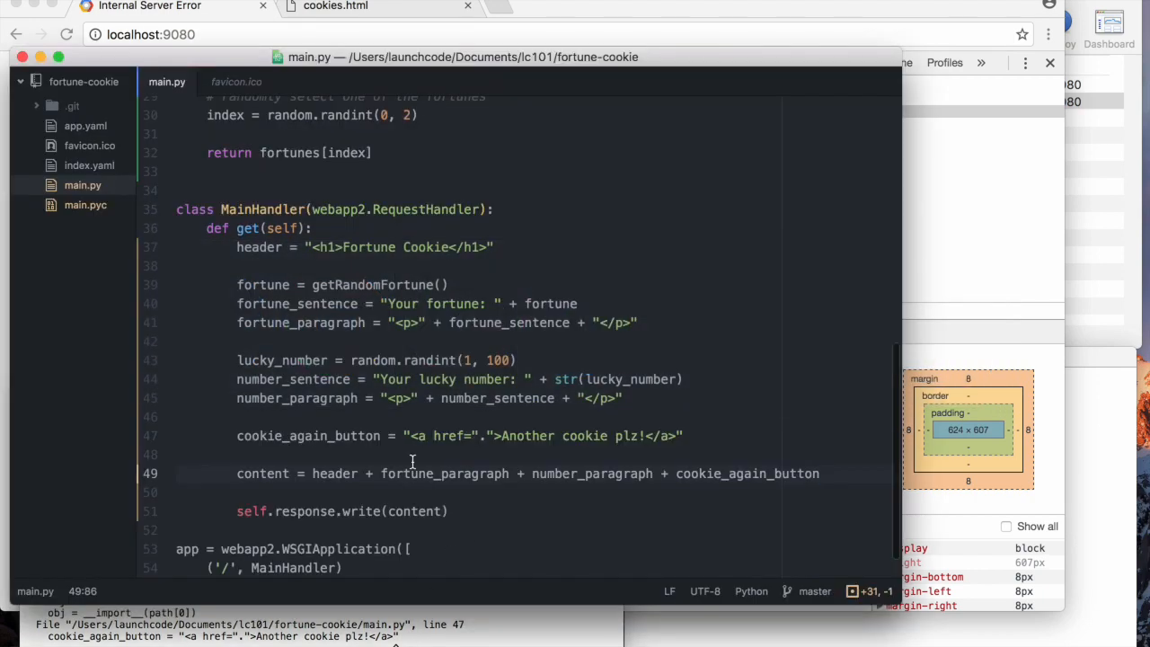
- Change the link's href value from "." to '.' in single quotes
left_click(493, 437)
type("'")
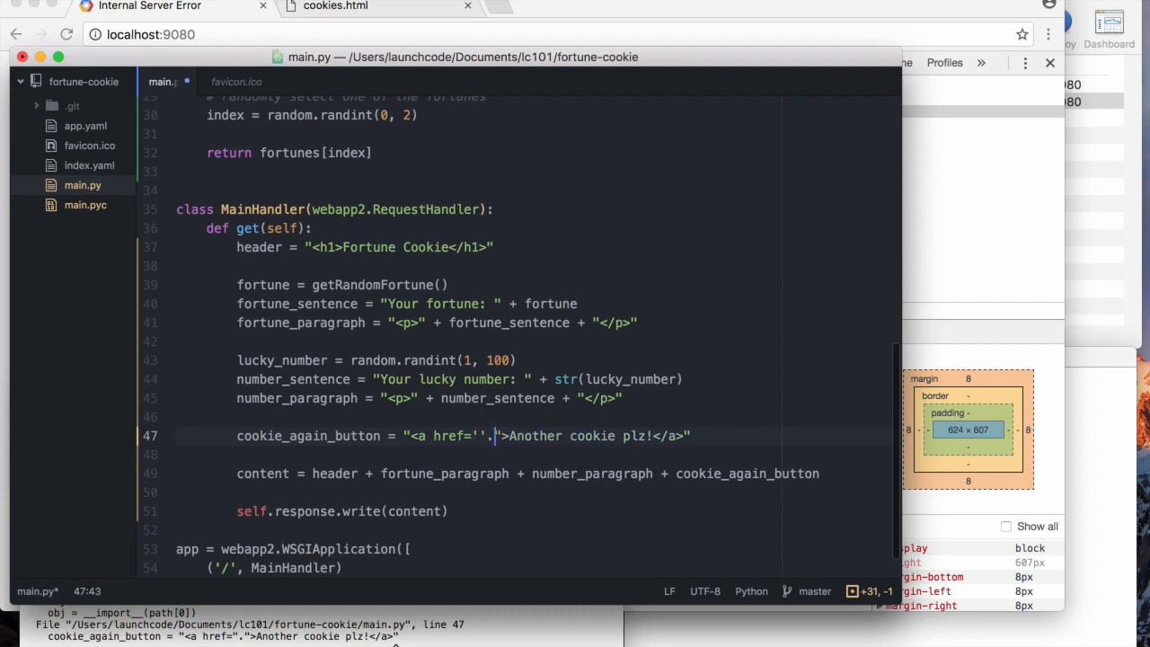
type(".")
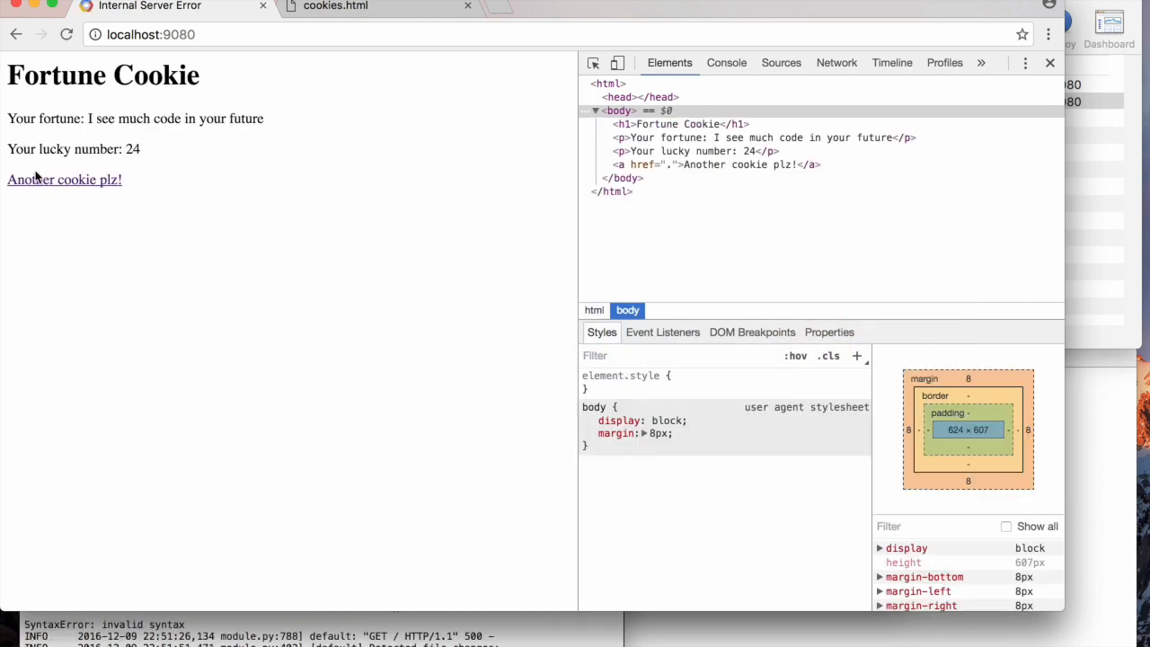
- Return from the rendered Chrome page to main.py in Atom
left_click(64, 180)
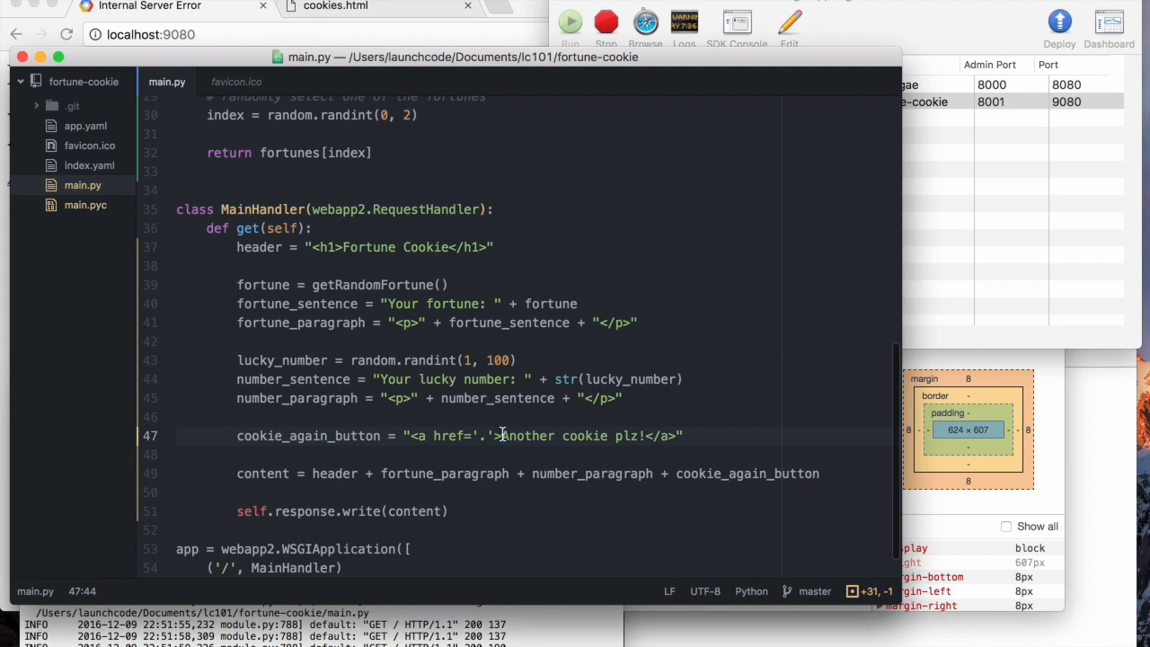
- Wrap 'Another cookie plz!' in <button></button> inside the link, then view it in Chrome
type("<button>")
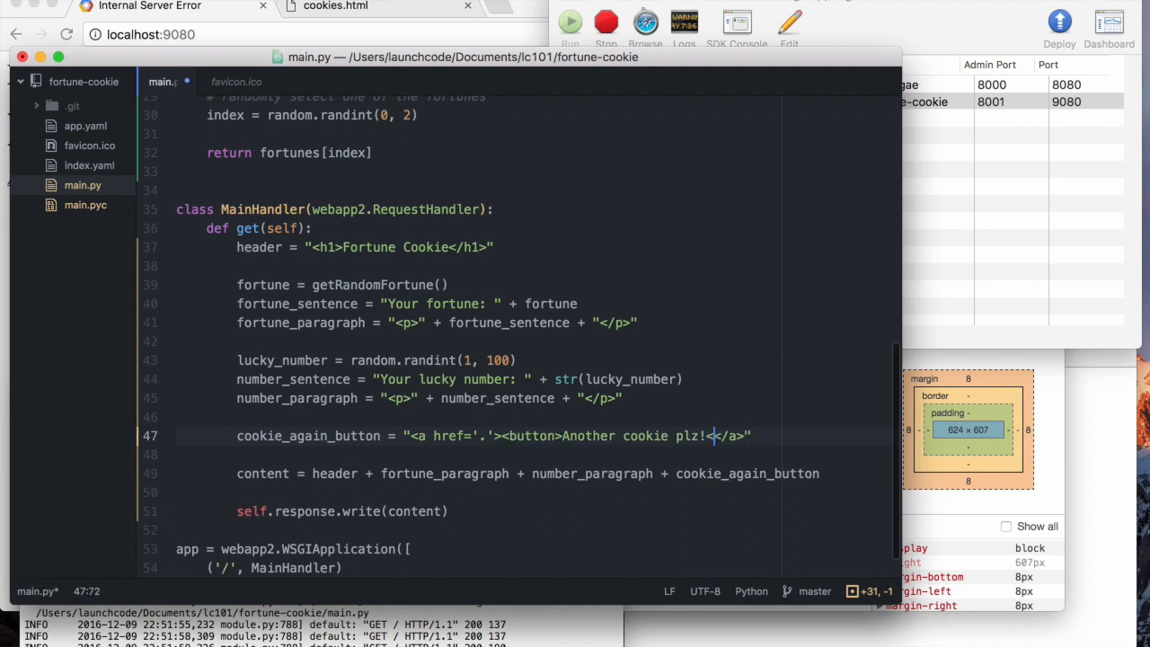
type("</button")
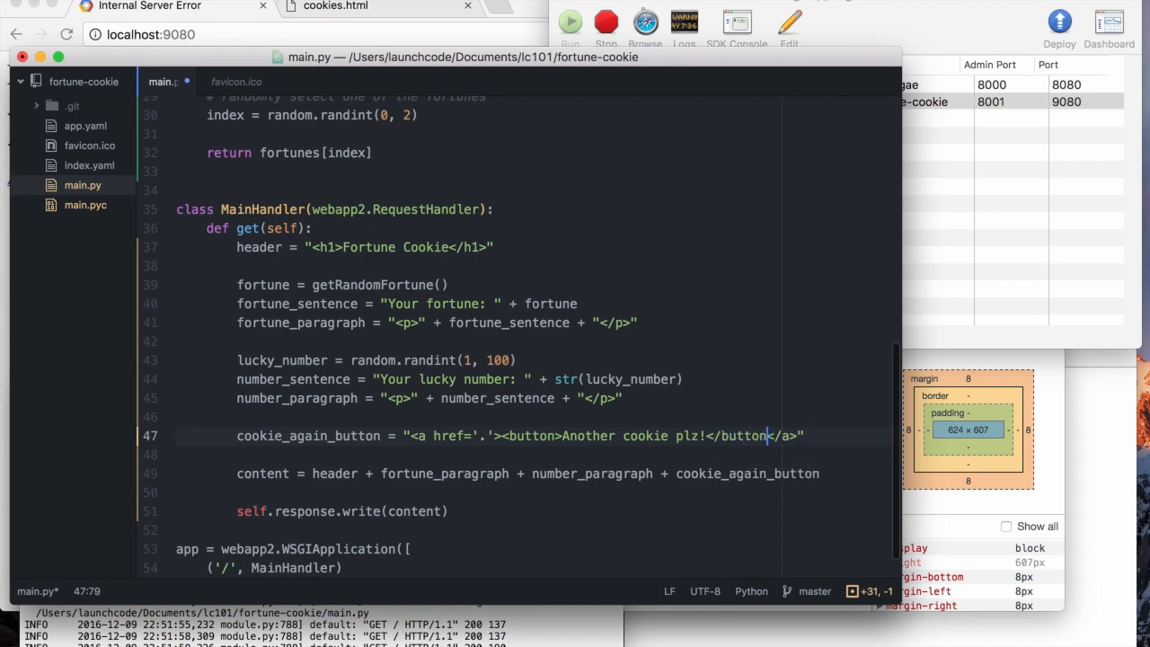
left_click(685, 26)
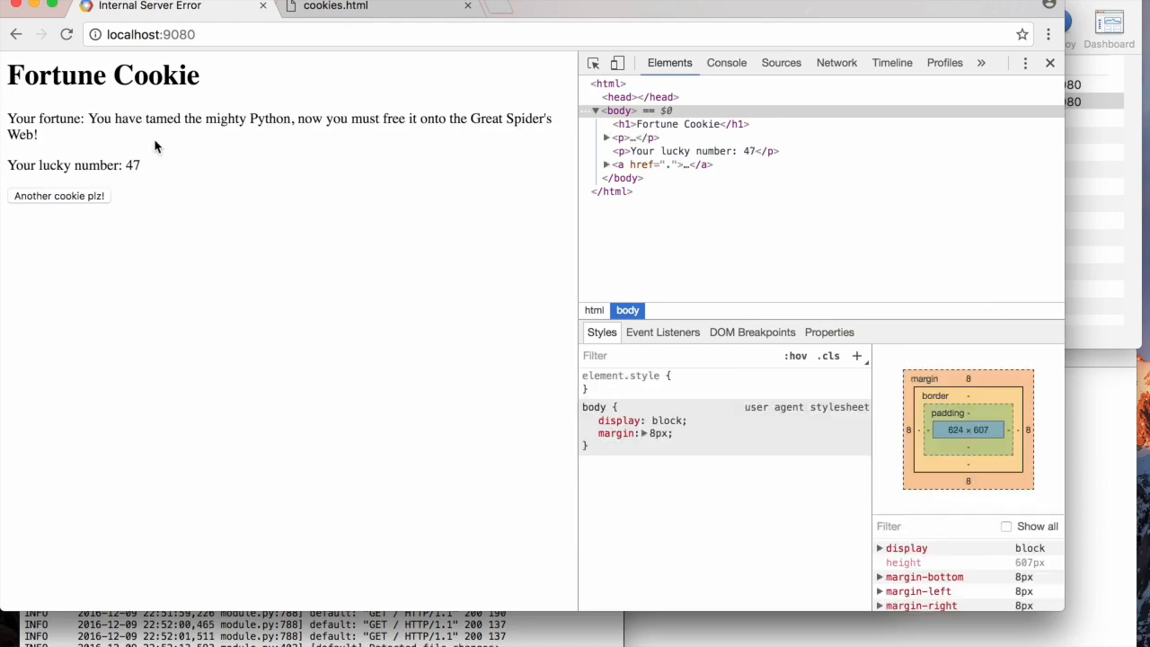
- Use the Another cookie plz! button for new fortunes, then select the 'Your fortune' text
left_click(57, 180)
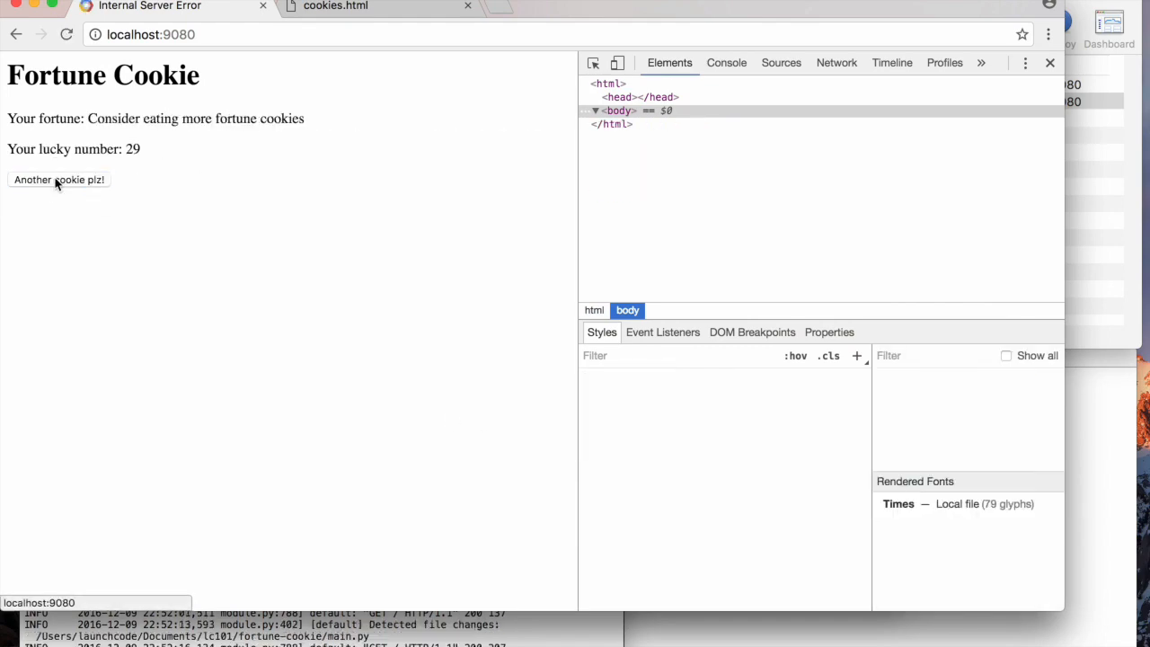
left_click(58, 180)
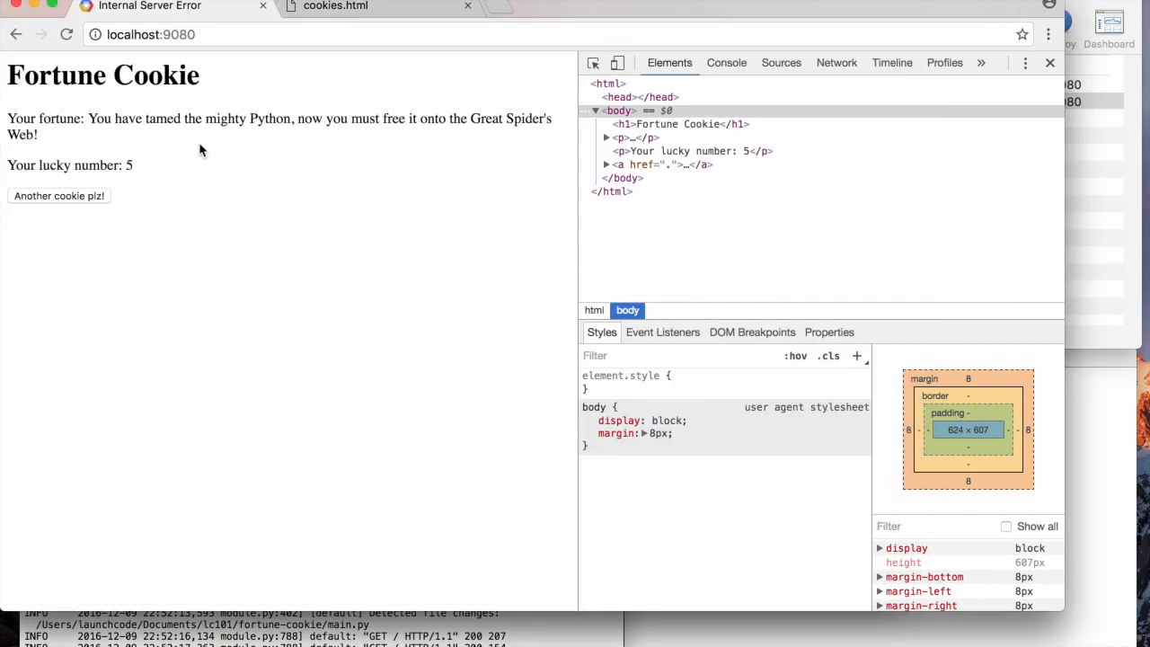
mouse_move(9, 119)
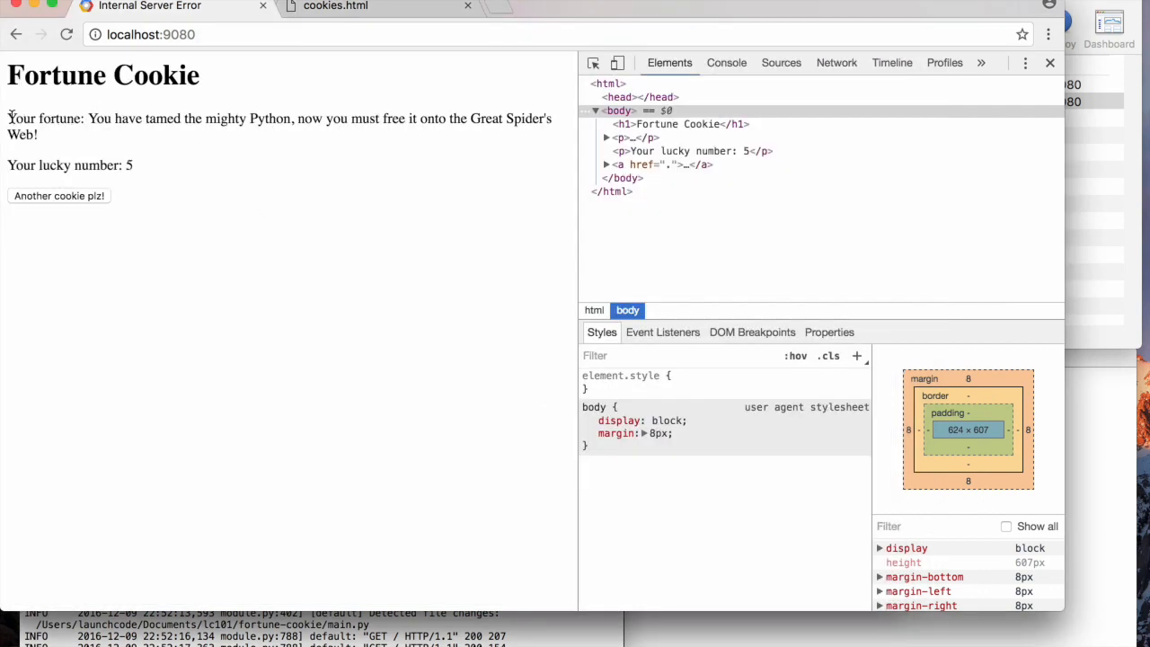
double_click(45, 119)
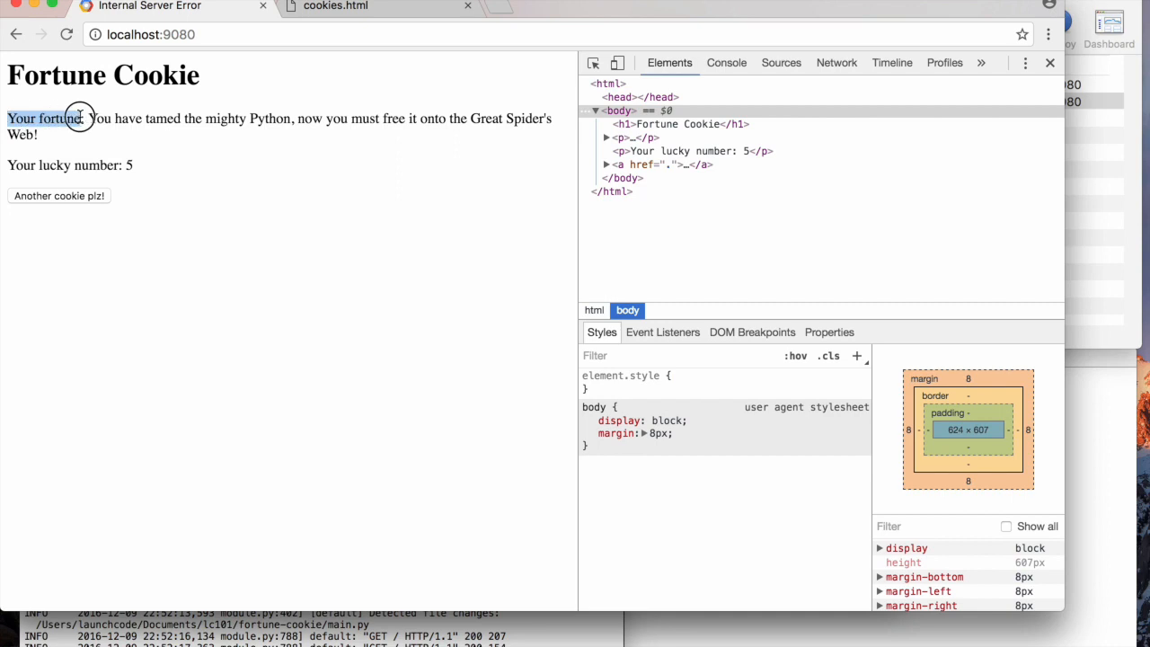
double_click(57, 119)
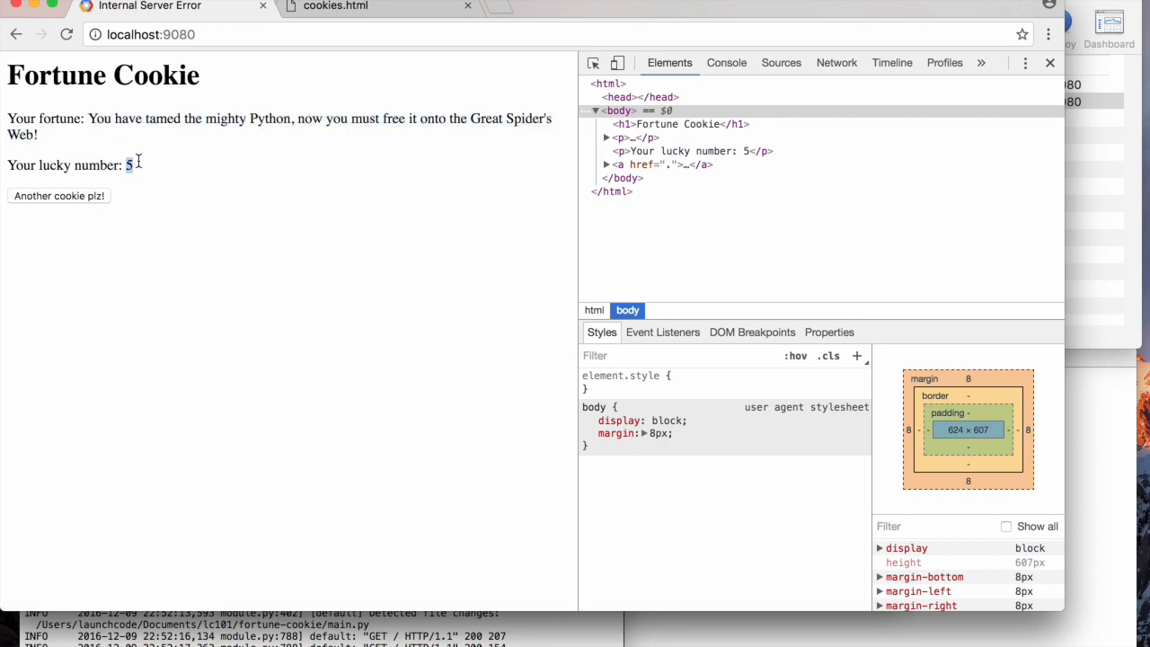
mouse_move(147, 162)
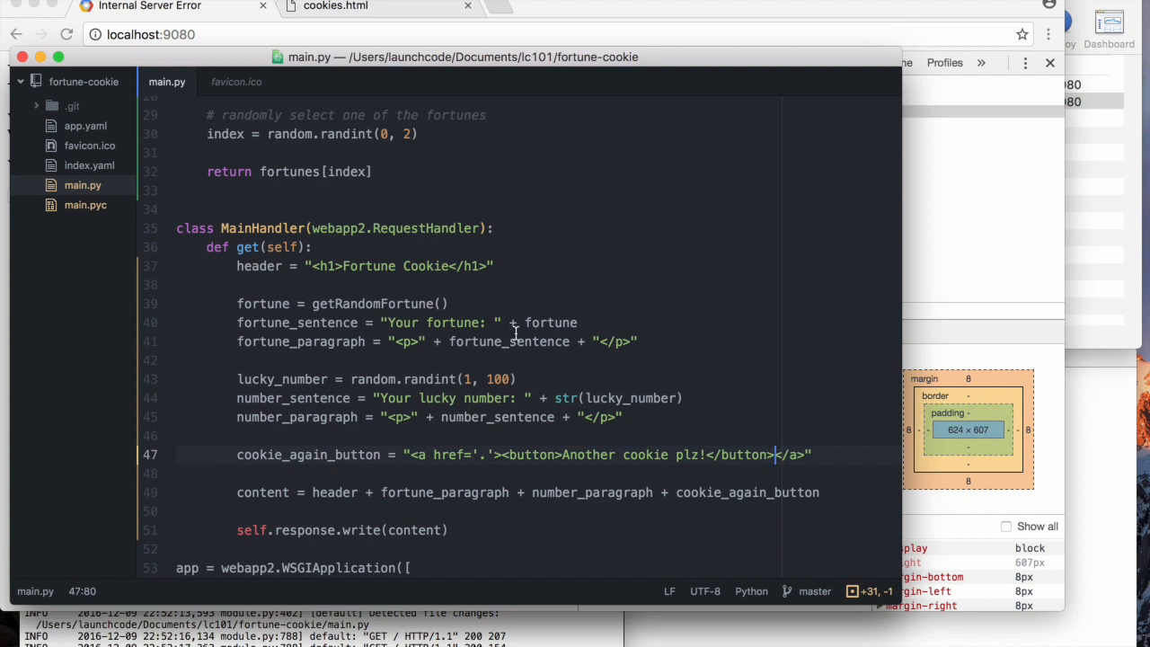
- Wrap the random fortune in "<strong>" and "</strong>" strings on the fortune line
left_click(538, 323)
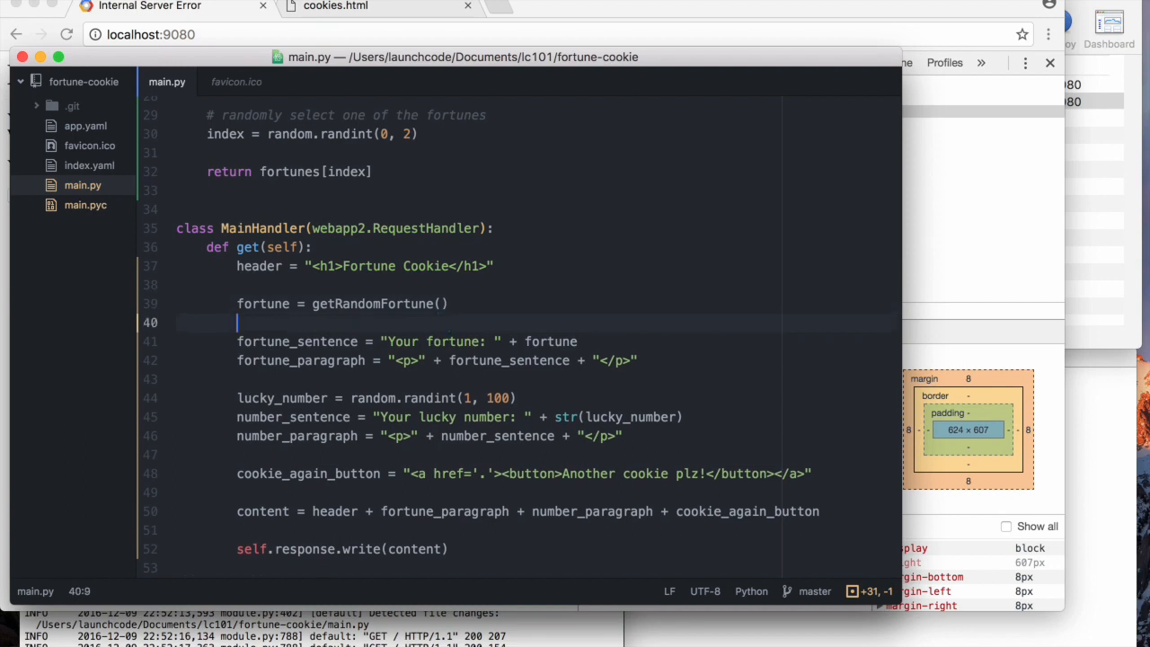
type("fortune")
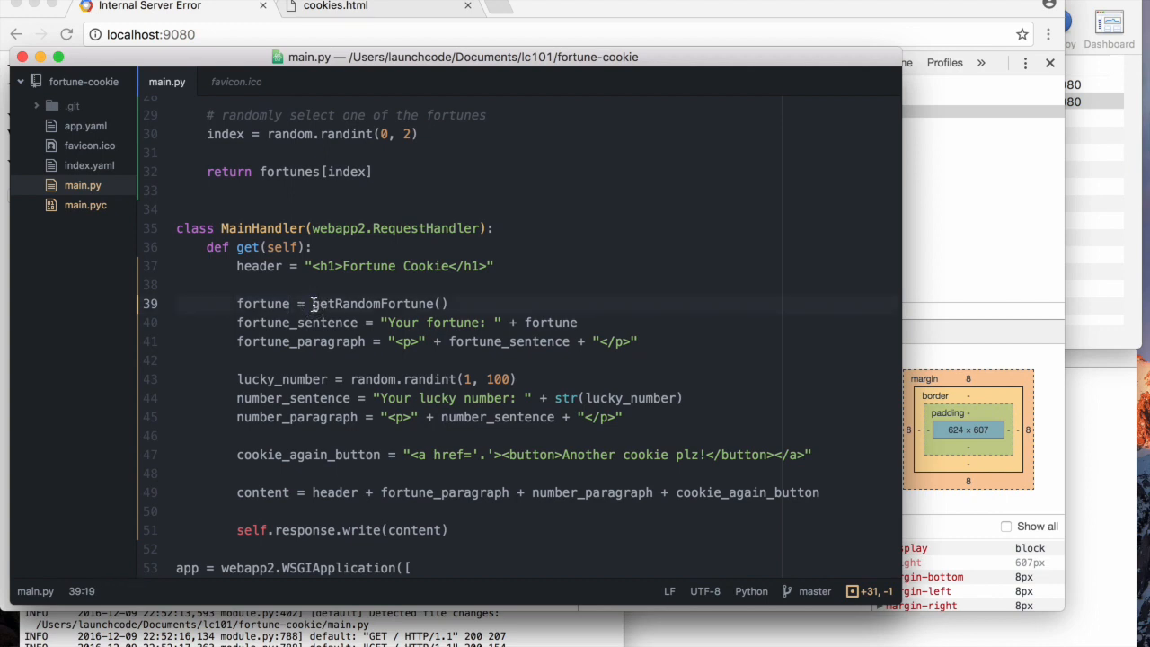
type("\"sto")
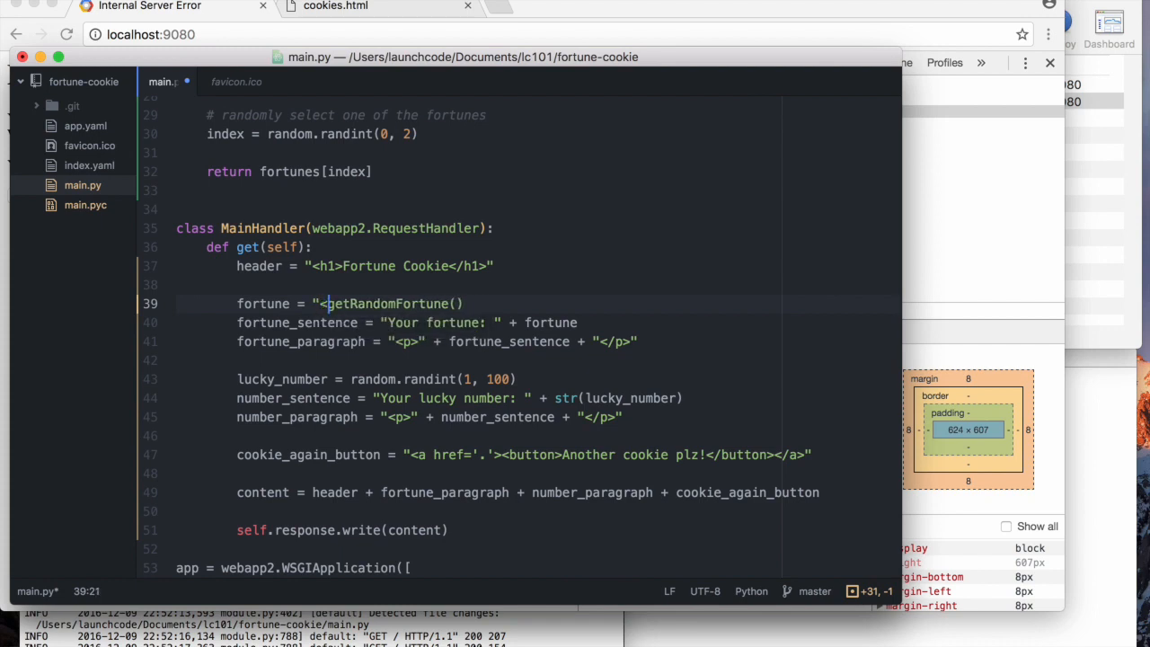
type("strong>\" +")
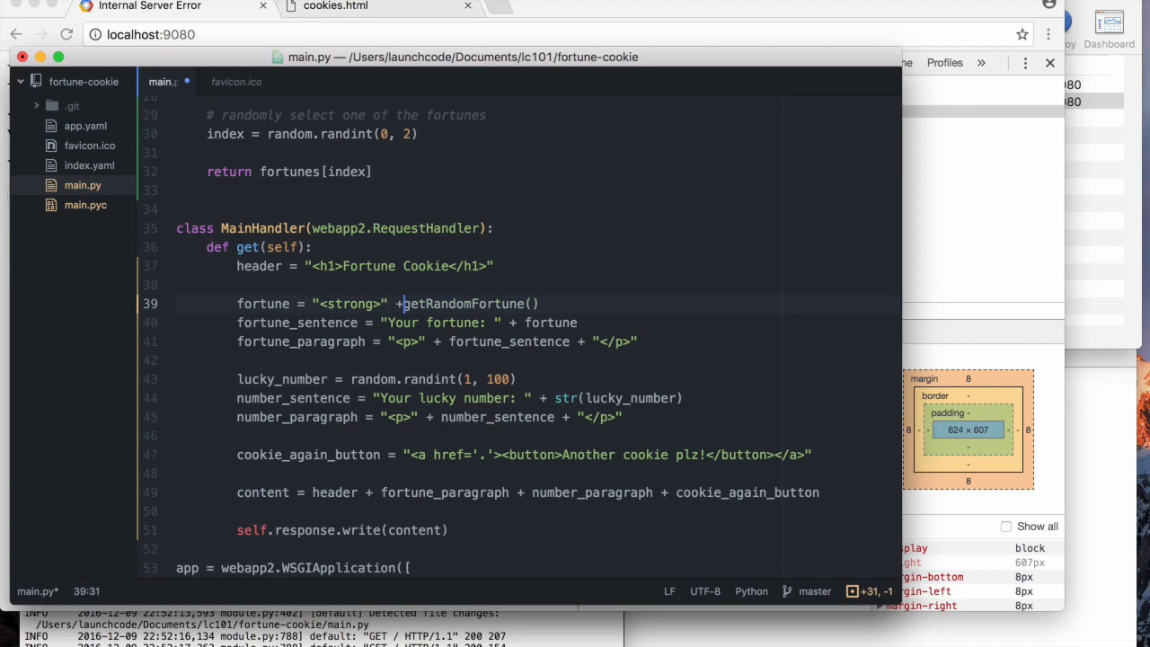
type("\" \"")
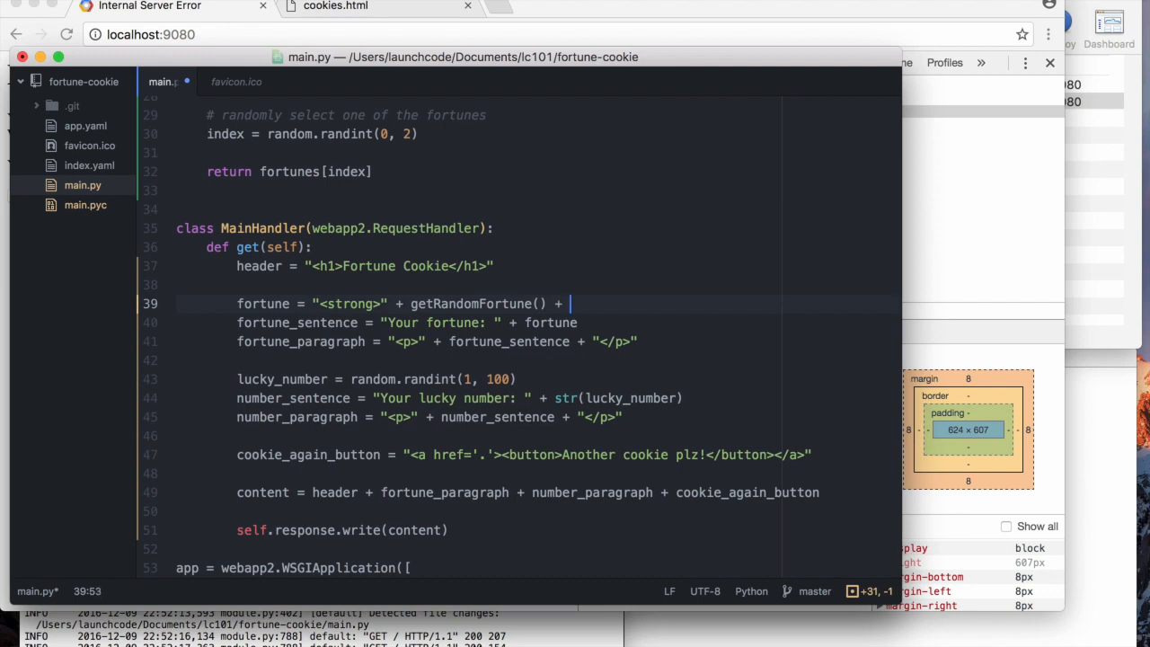
type("\"</str\"")
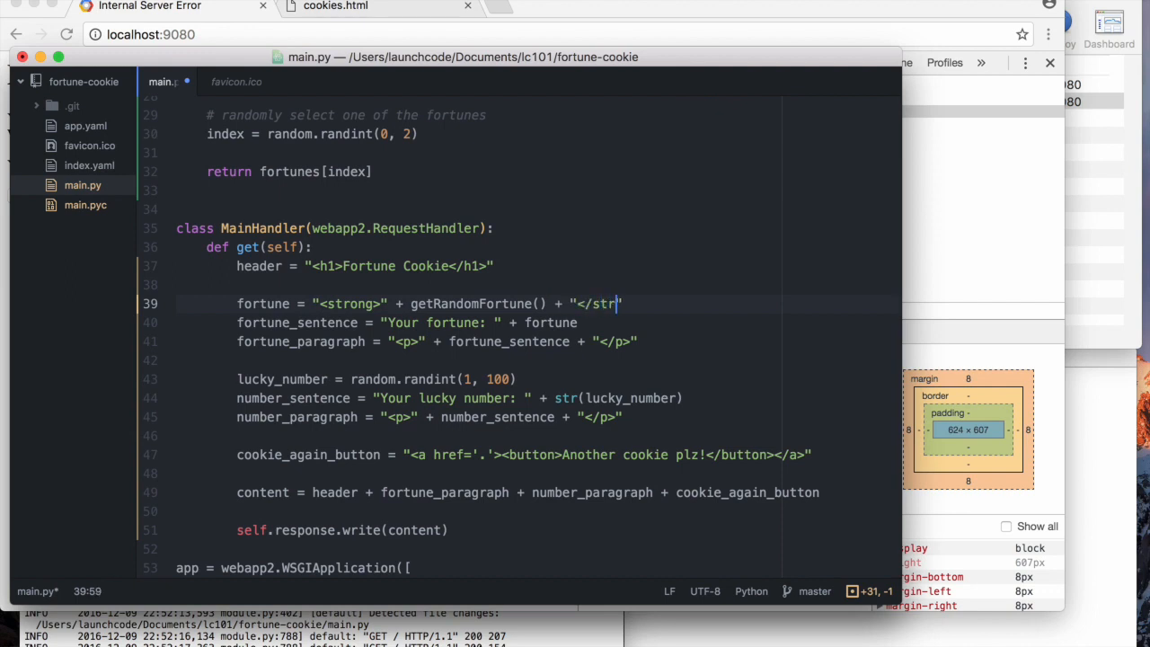
type("ong>")
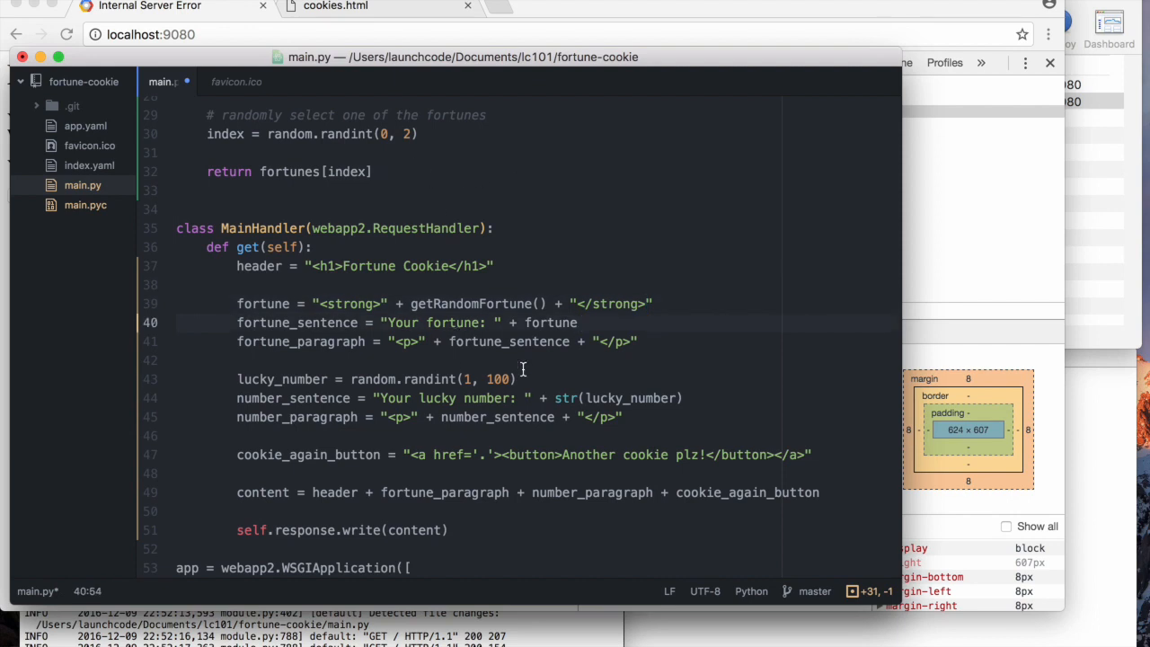
- Close "</strong>" after the fortune sentence and select lucky_number on the lucky number line
left_click(348, 377)
type(" \"<strong>\" +")
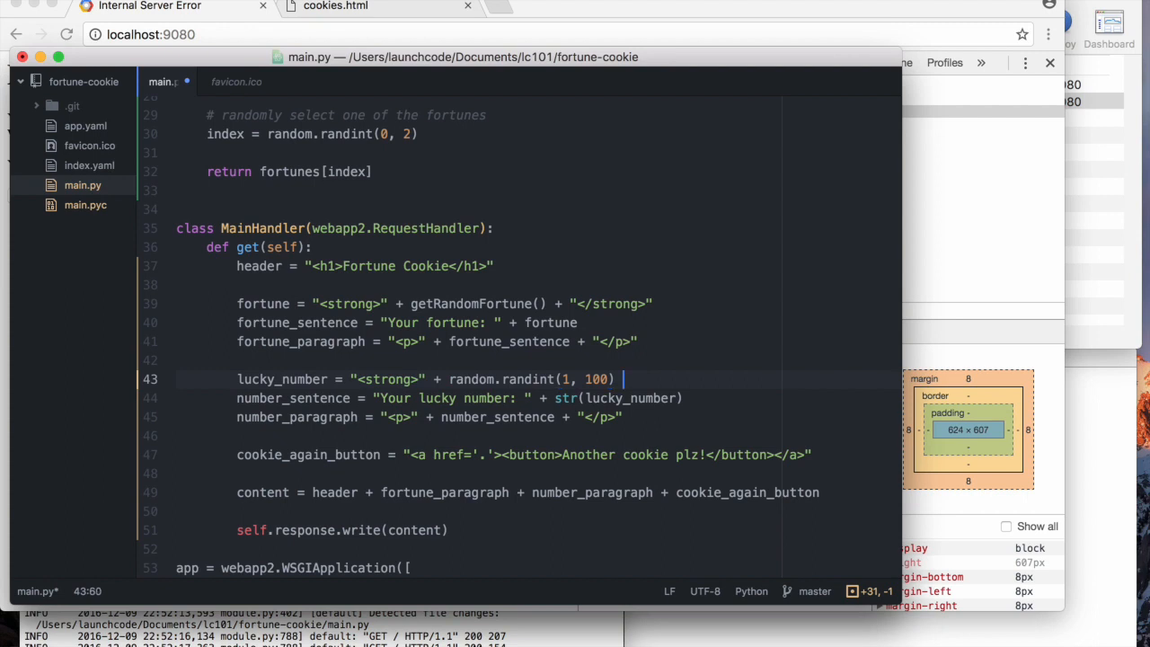
type("\"")
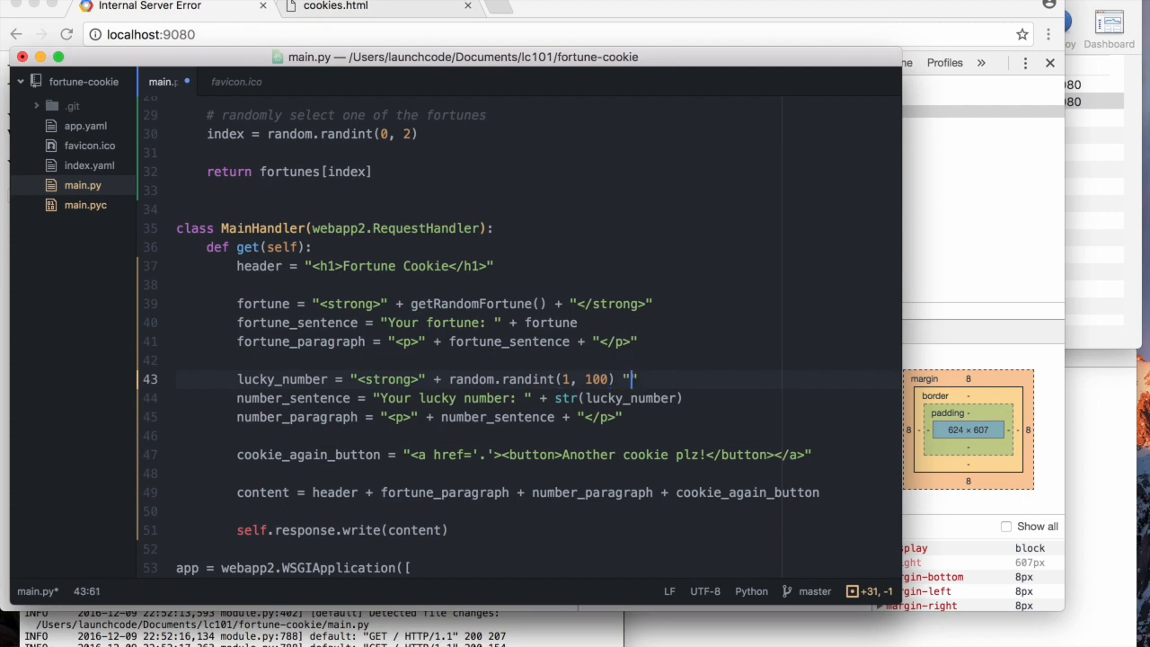
type("</strong>")
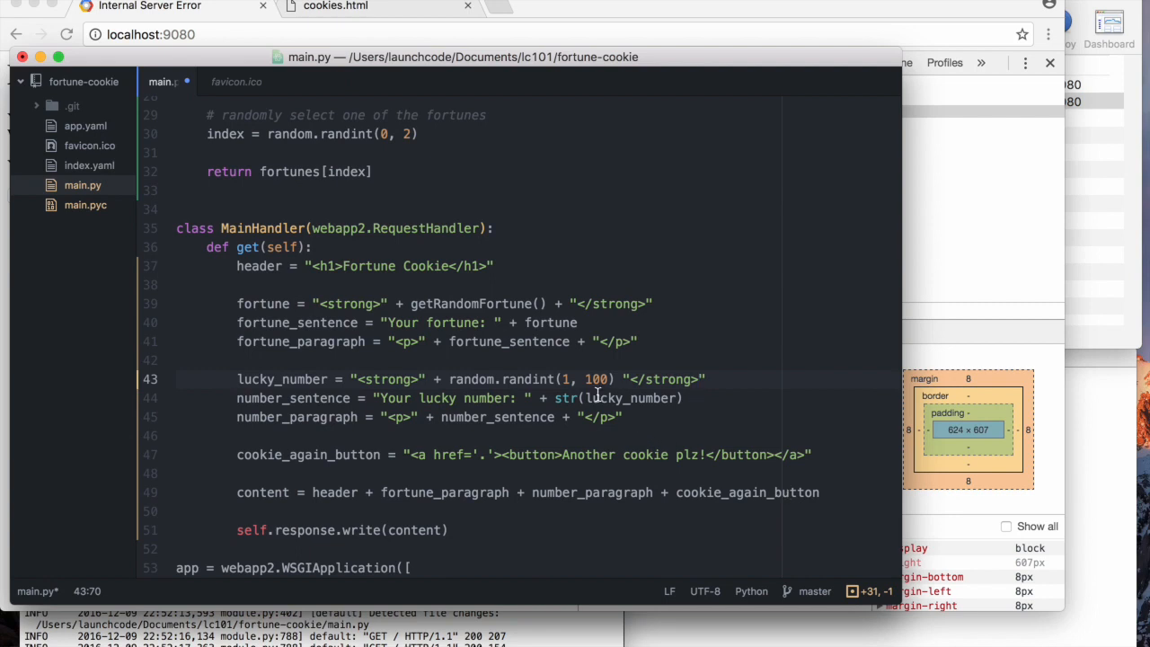
left_click(560, 399)
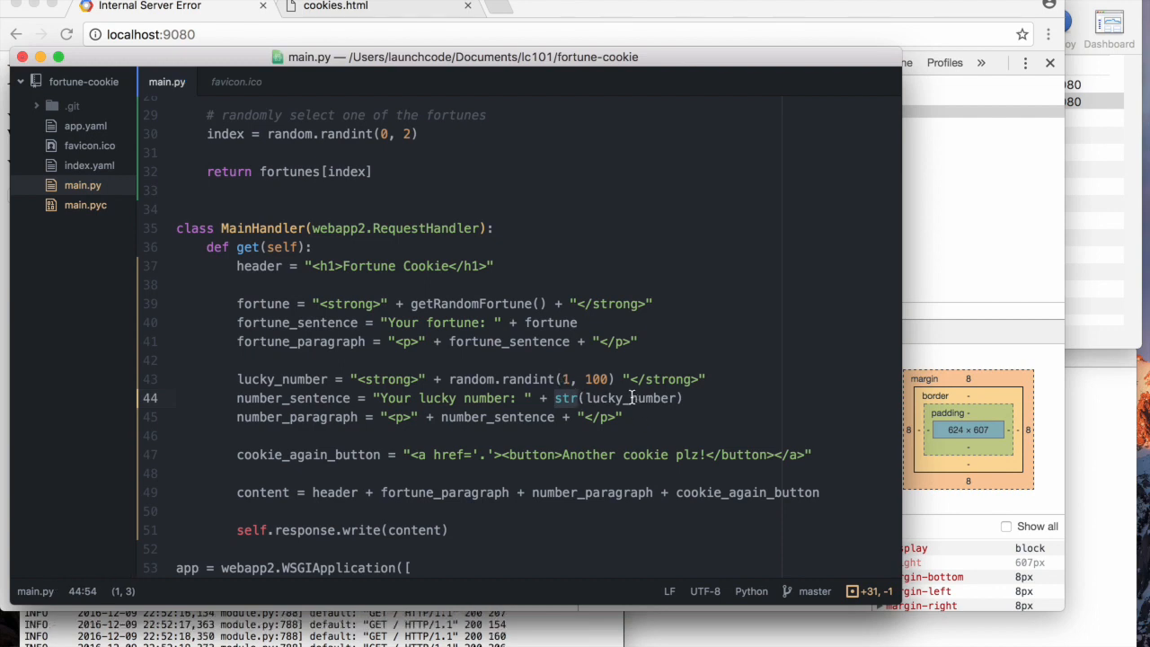
double_click(633, 399)
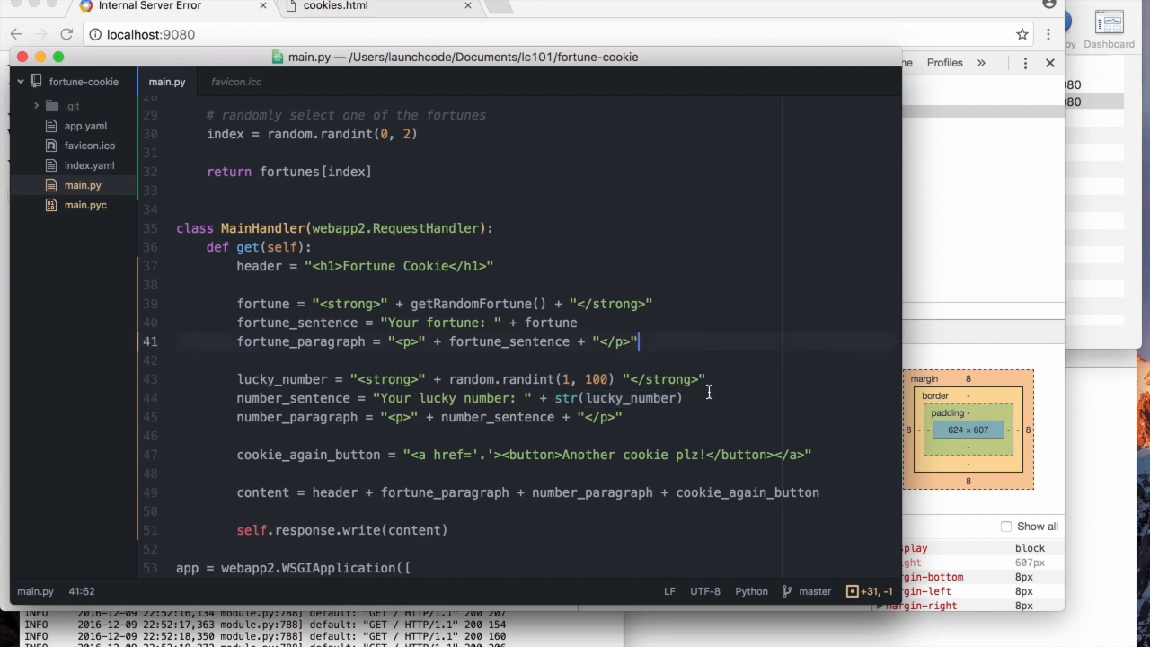
mouse_move(531, 379)
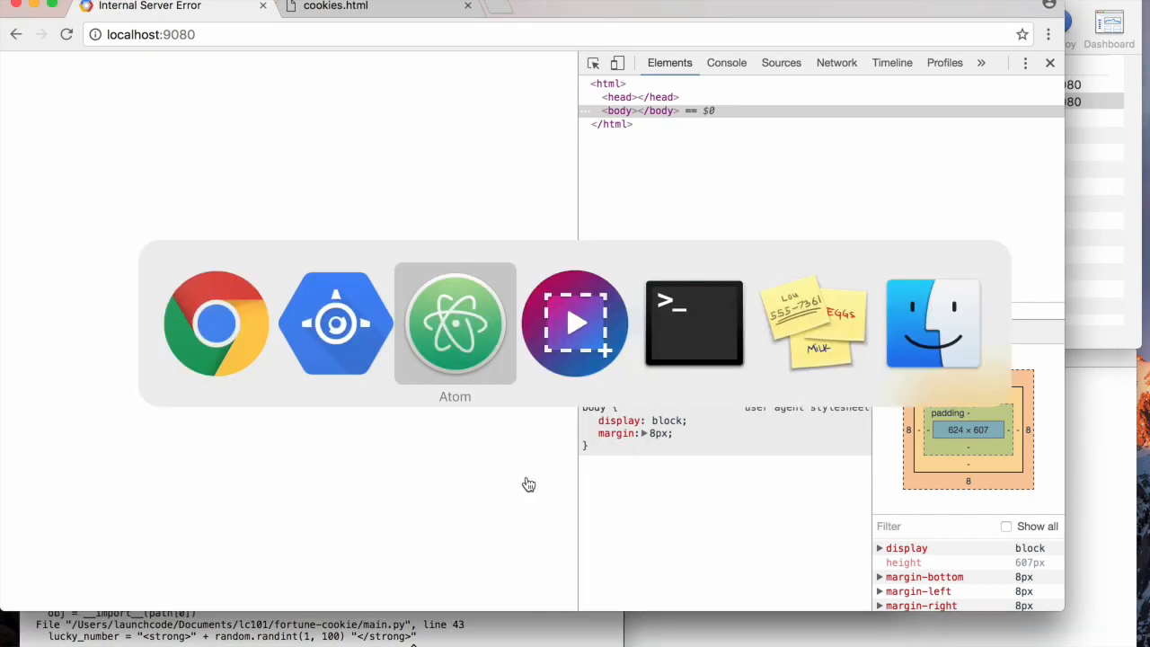
- Wrap random.randint(1, 100) in str() and join it with + before "</strong>" on line 43
left_click(454, 323)
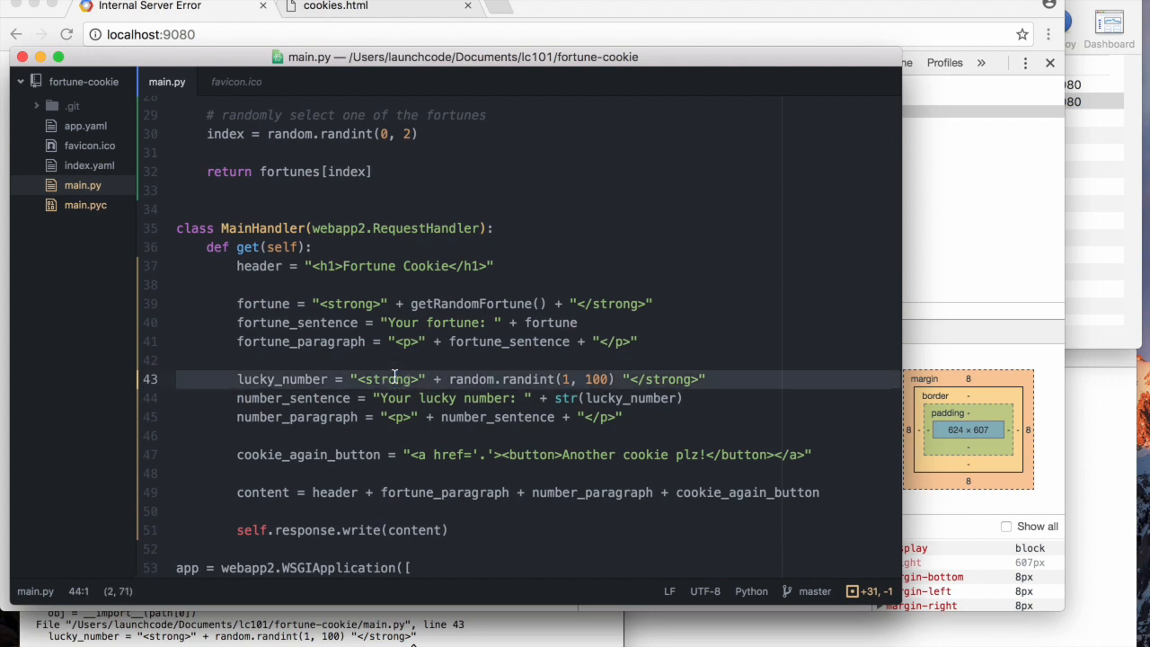
left_click(446, 377)
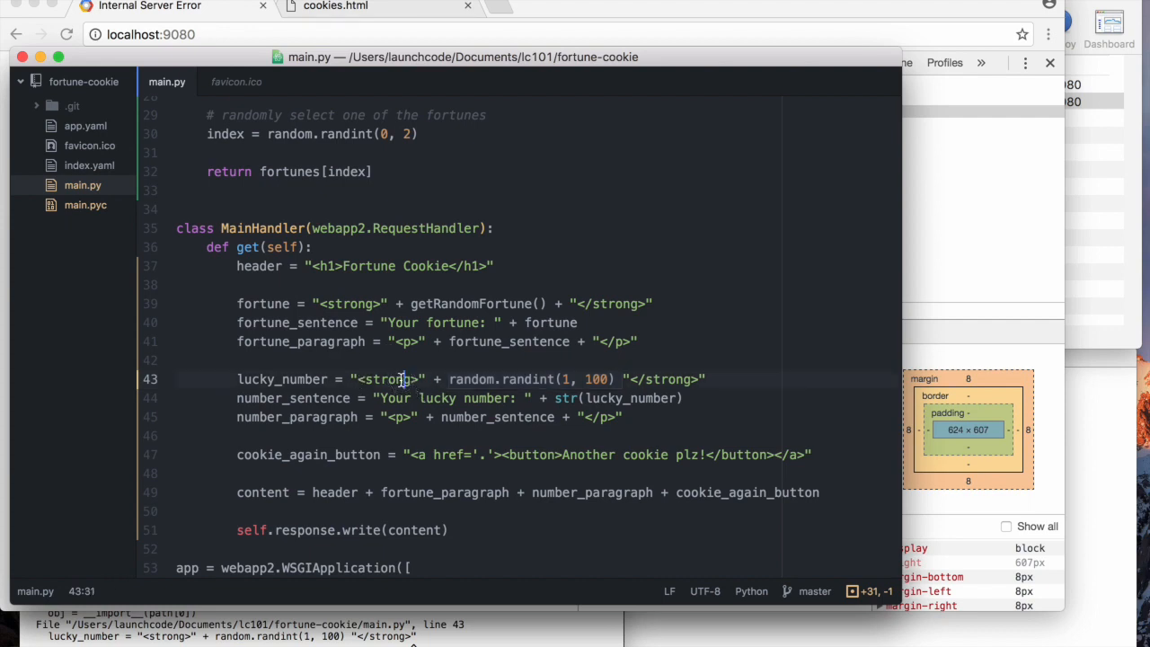
mouse_move(438, 380)
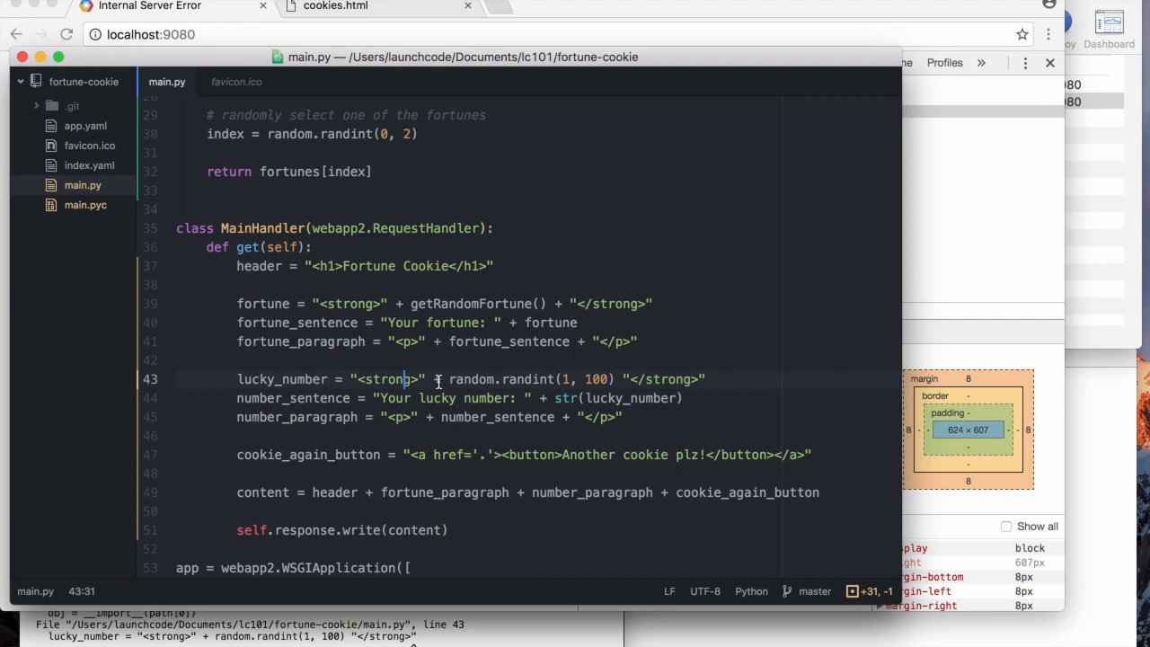
left_click(449, 377)
type("str(")
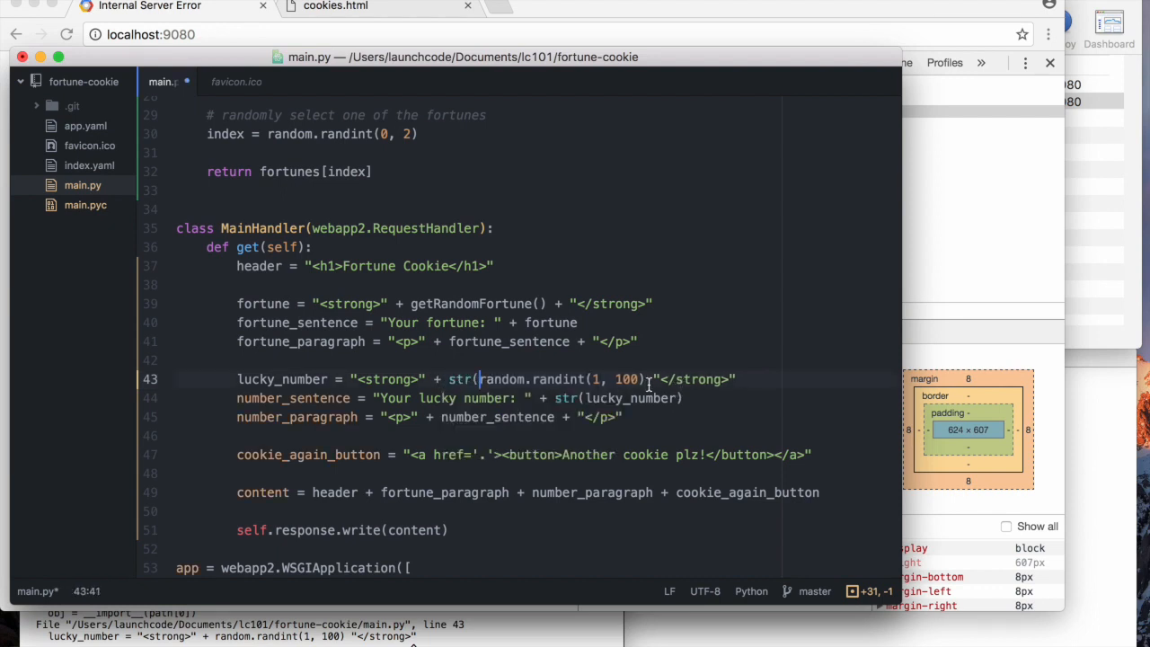
type("0")
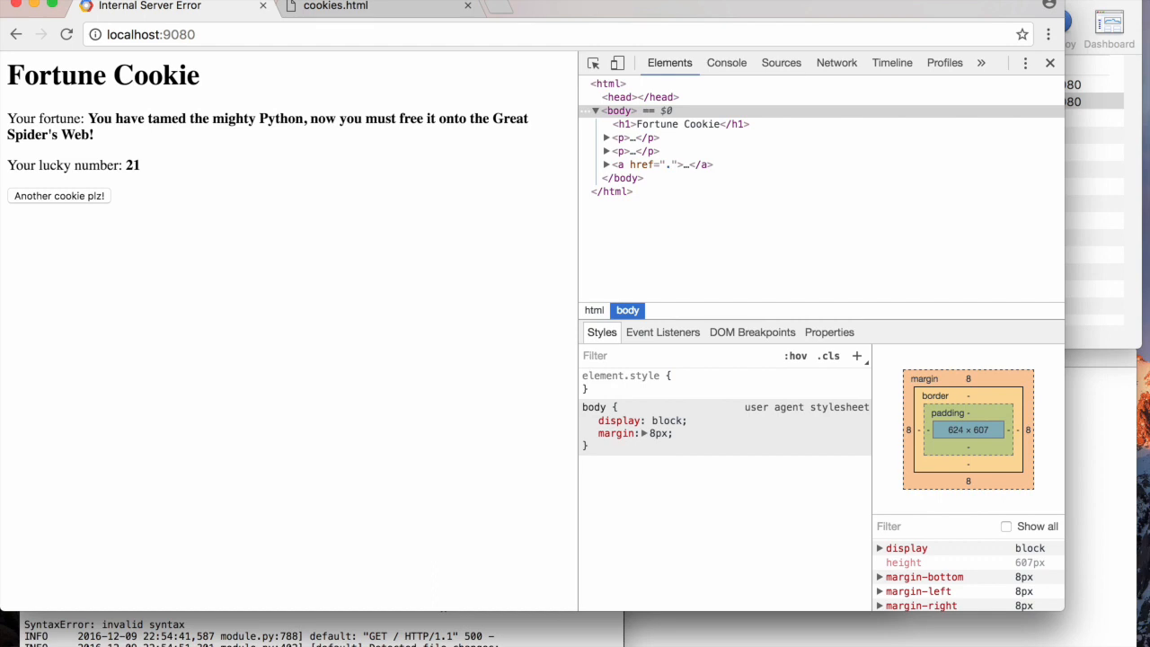
- Reload and use Another cookie plz! to see bold fortunes with lucky numbers like 89, 88, 25
left_click(64, 34)
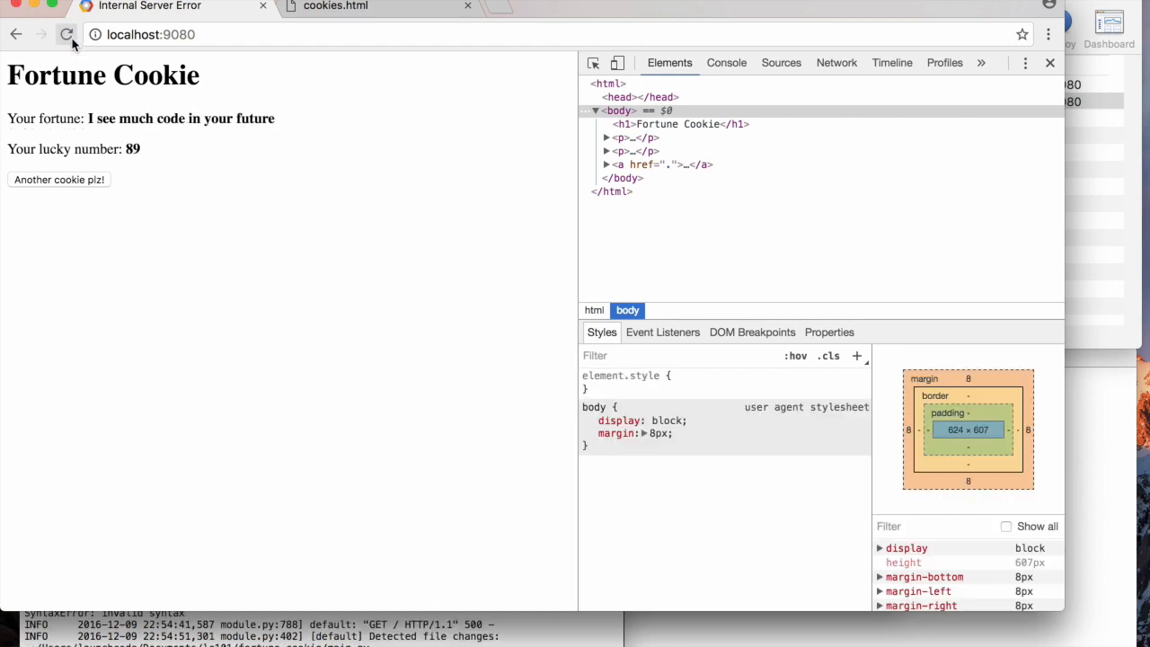
left_click(67, 34)
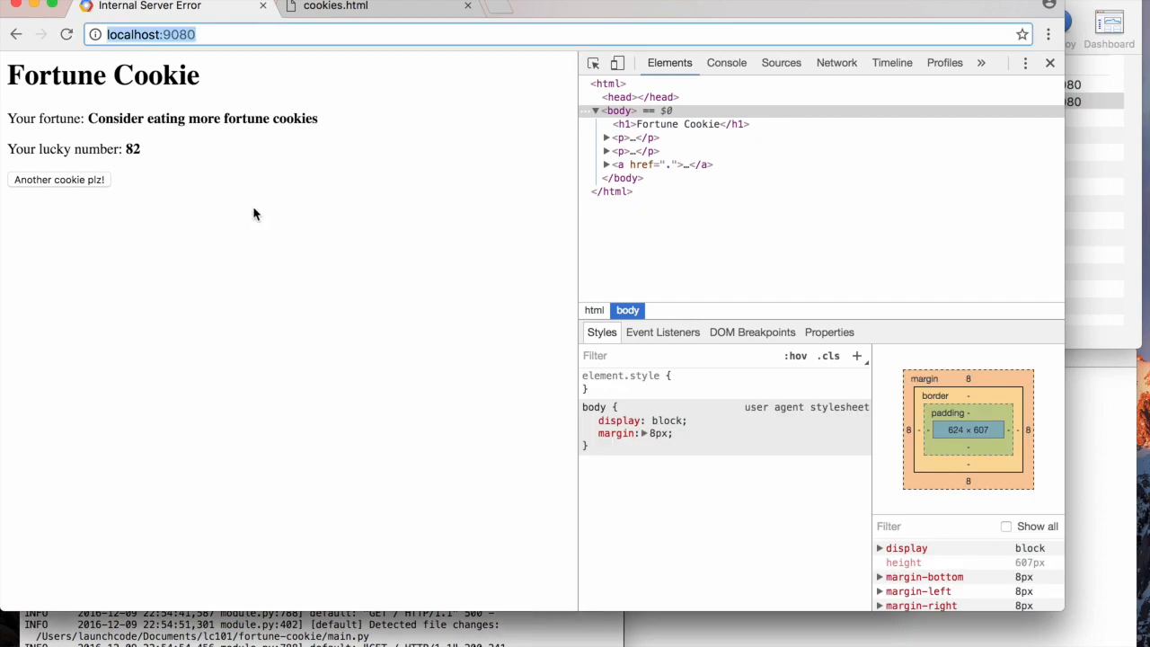
left_click(58, 180)
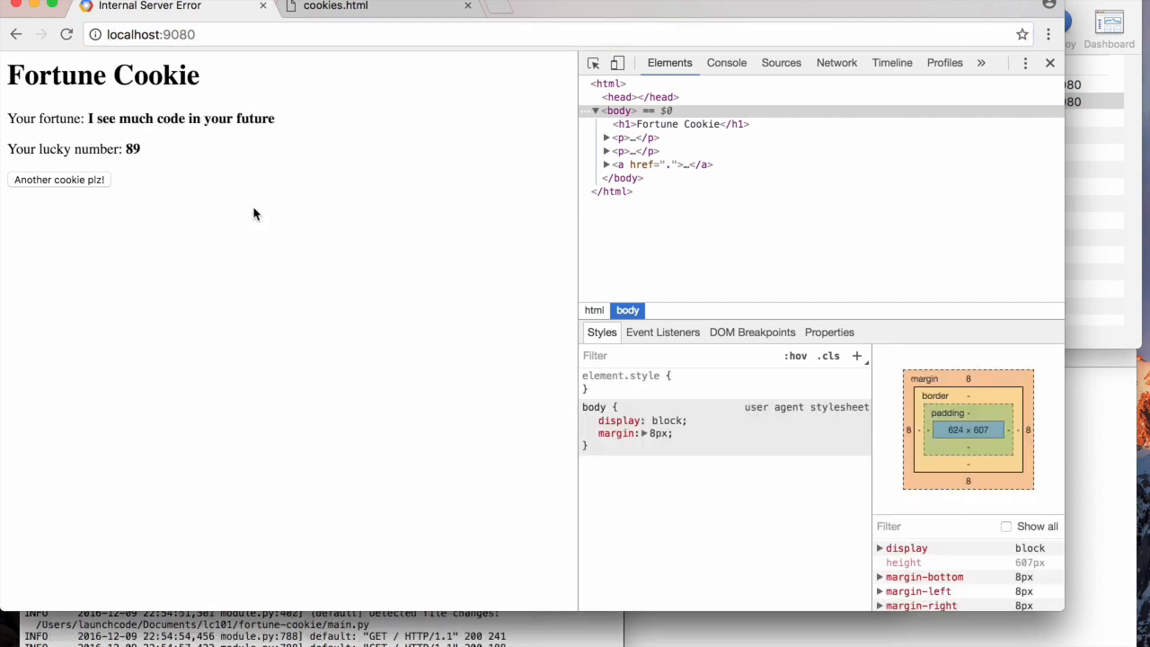
left_click(58, 180)
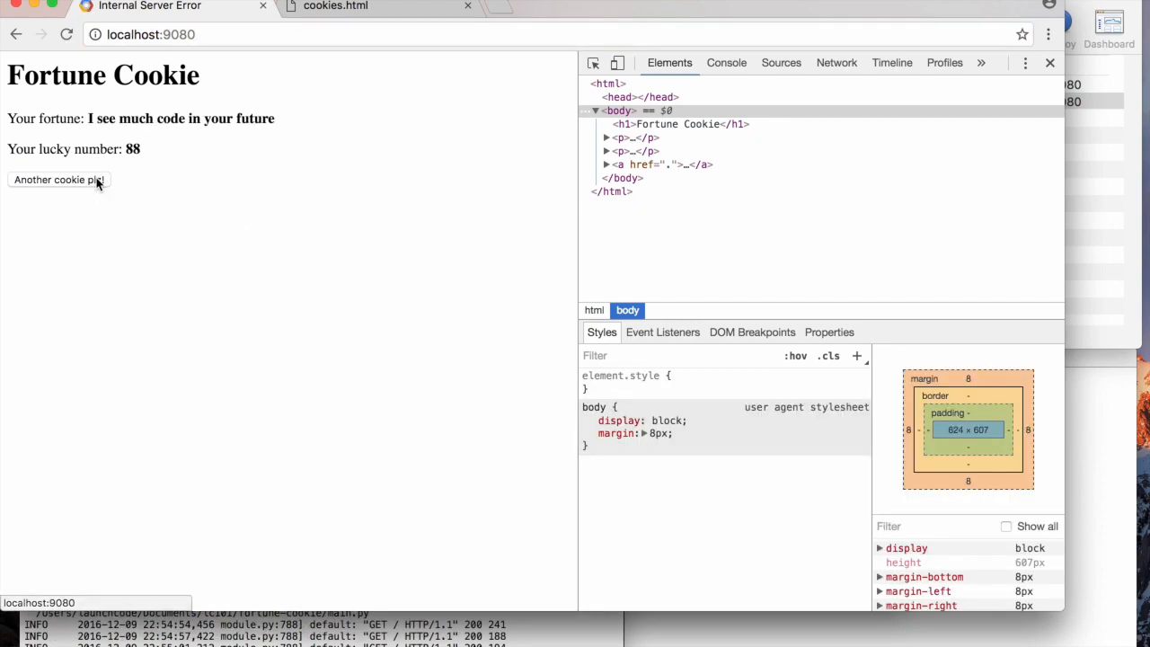
left_click(57, 179)
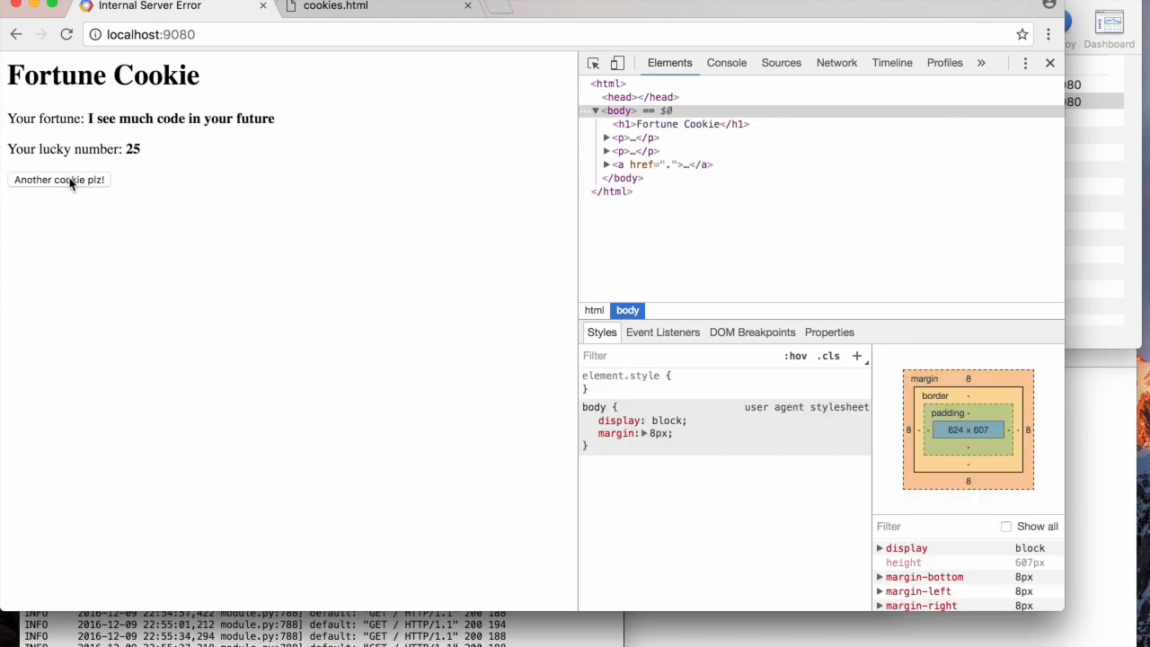
left_click(60, 179)
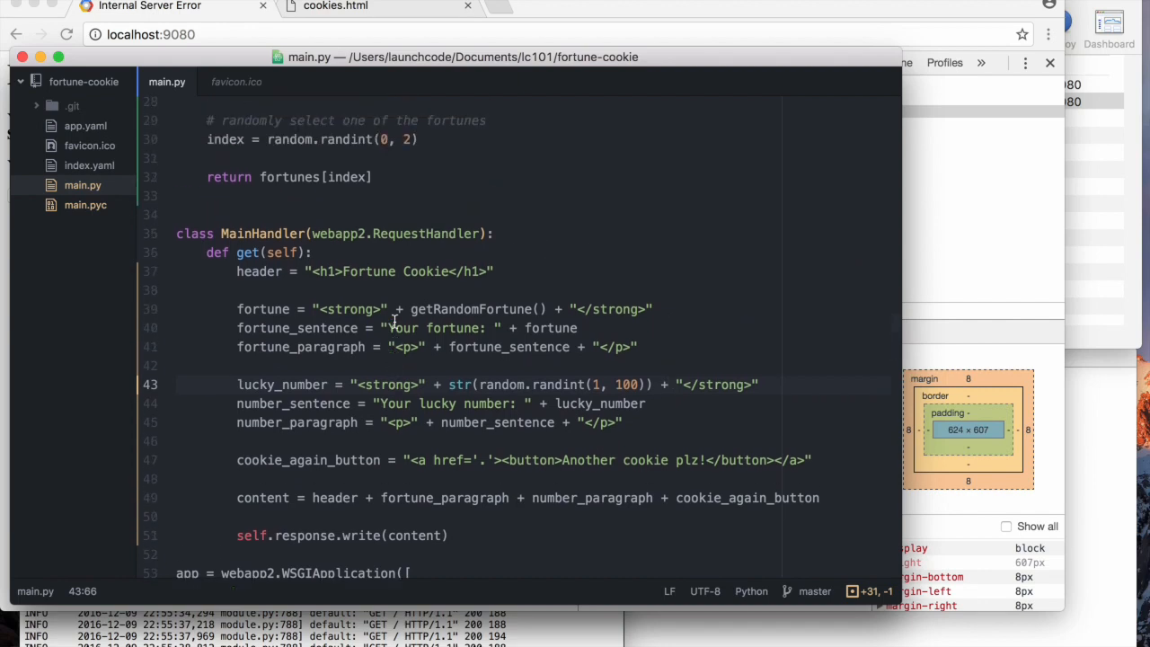
scroll("down", 3)
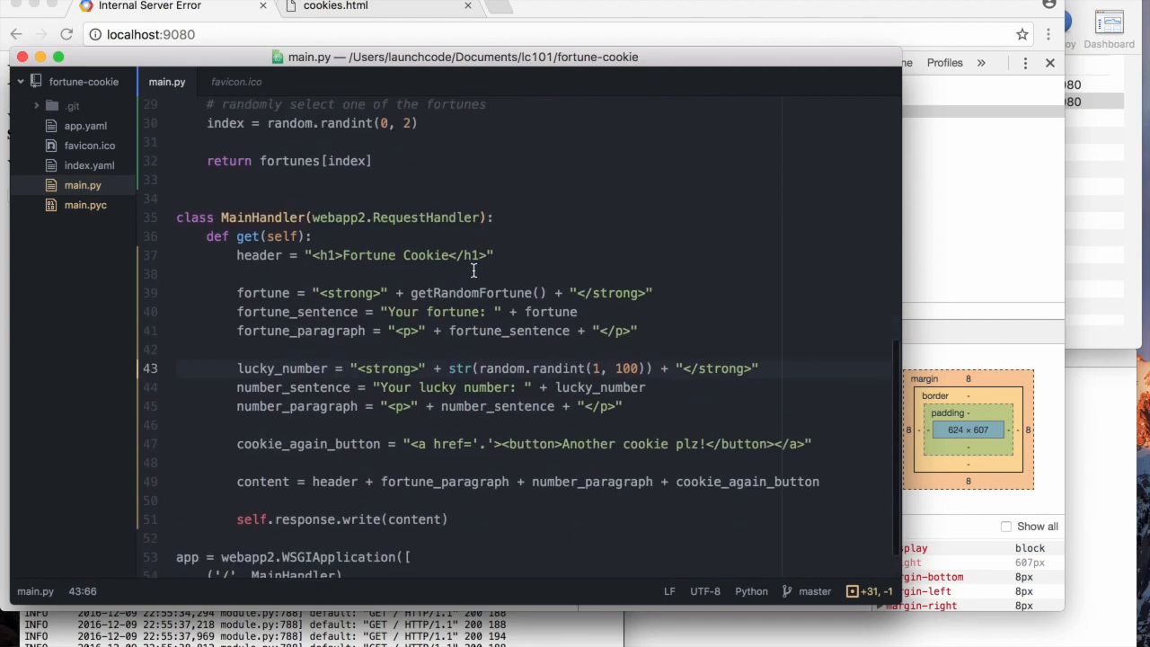
scroll("down", 3)
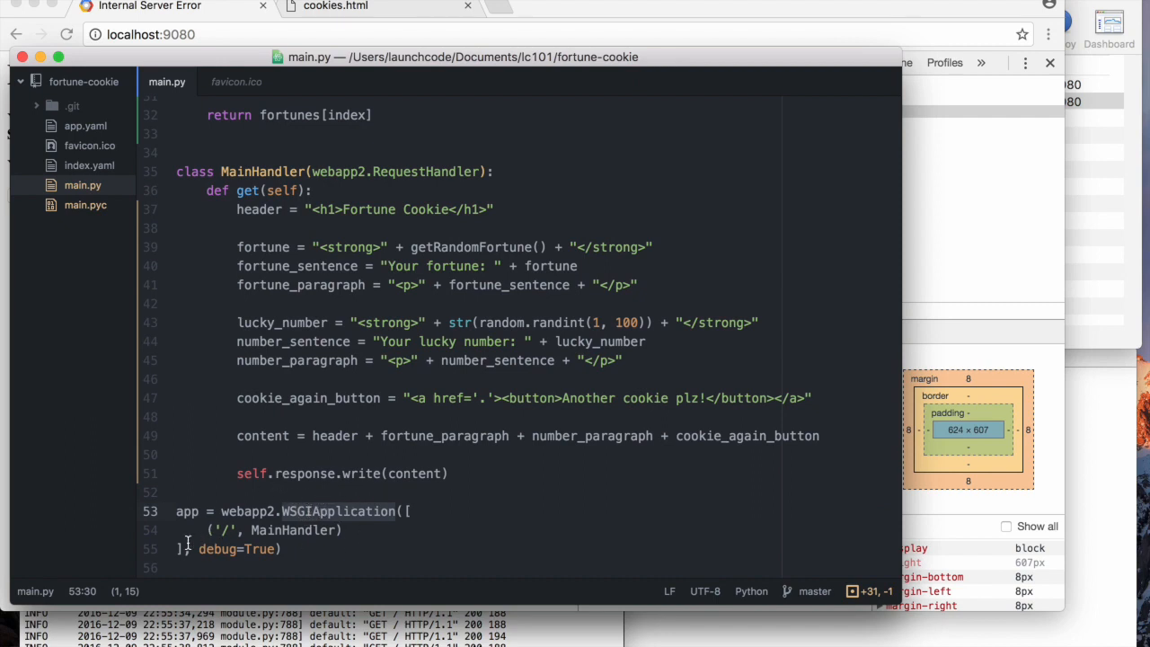
left_click(232, 529)
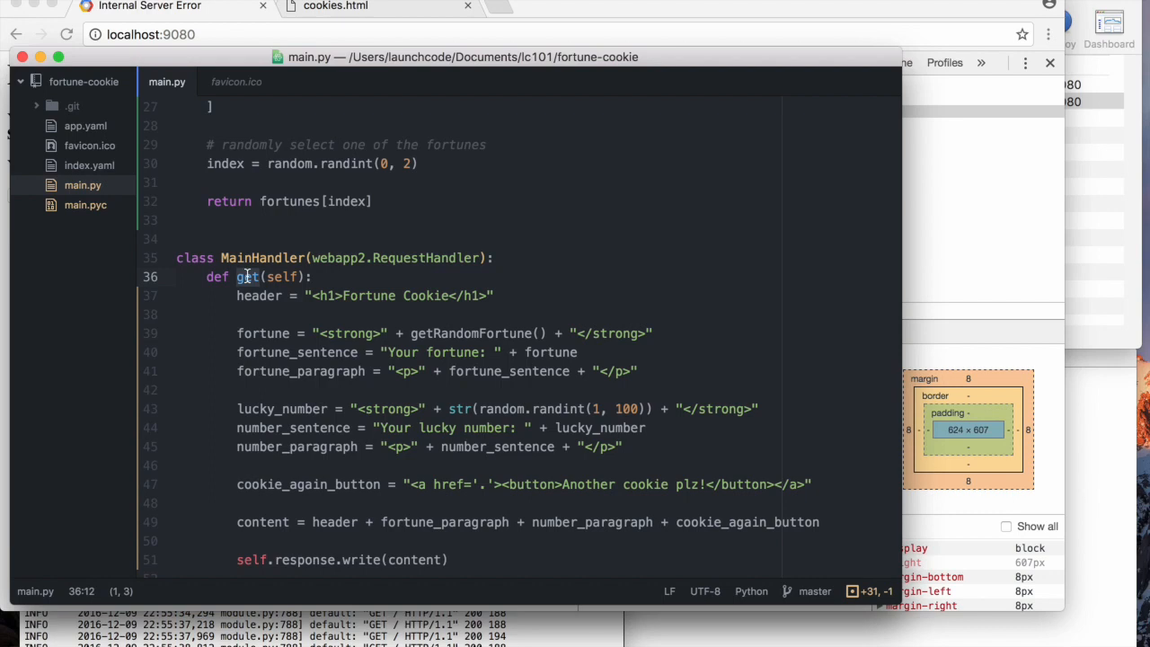
left_click(241, 294)
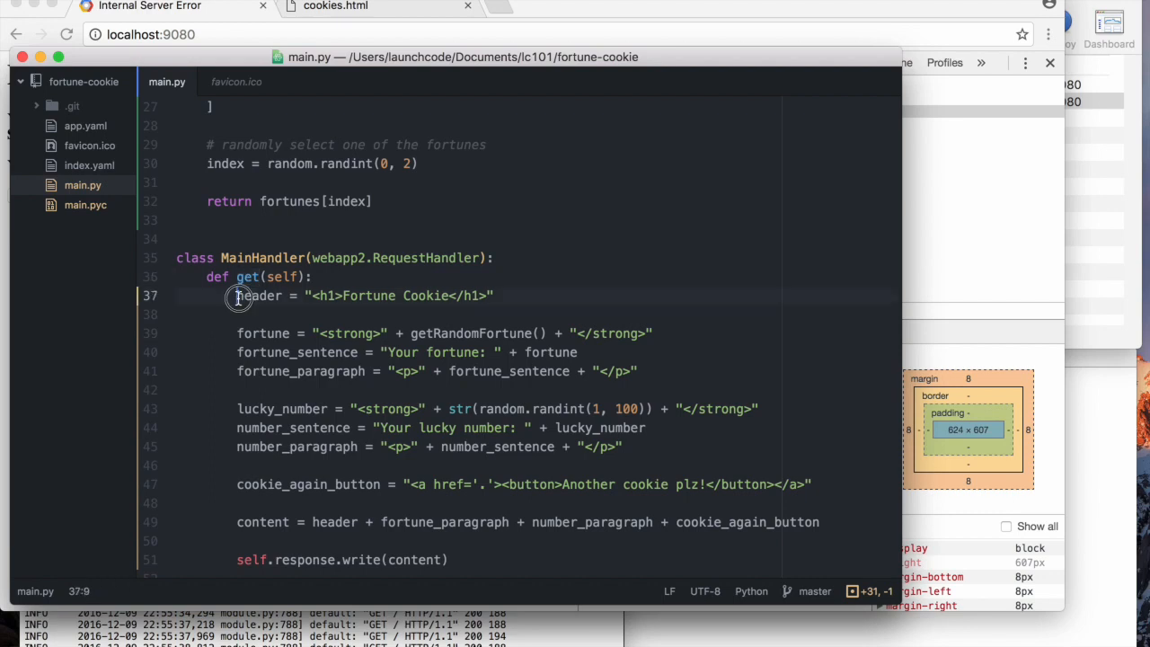
left_click_drag(239, 298, 682, 483)
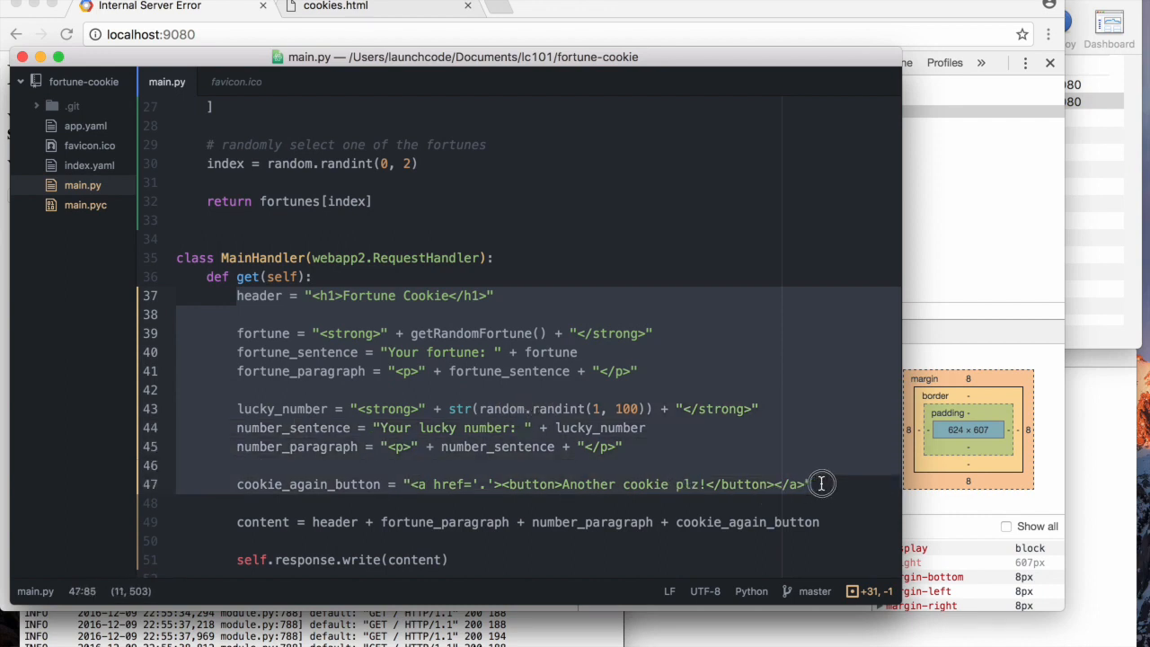
mouse_move(818, 484)
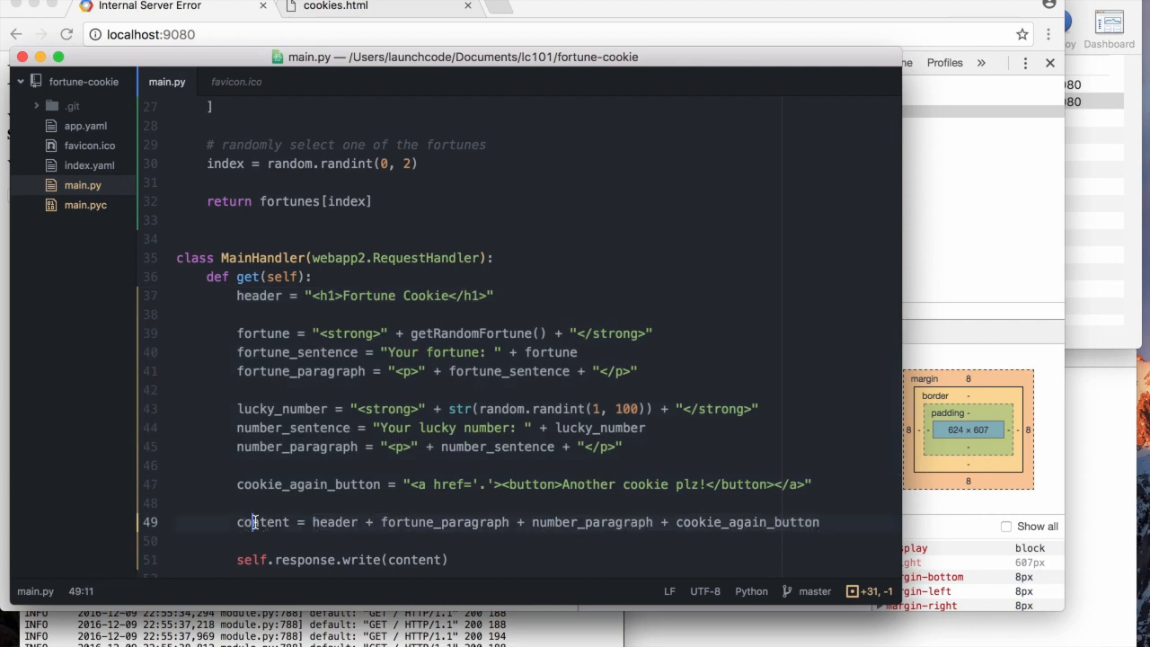
double_click(262, 522)
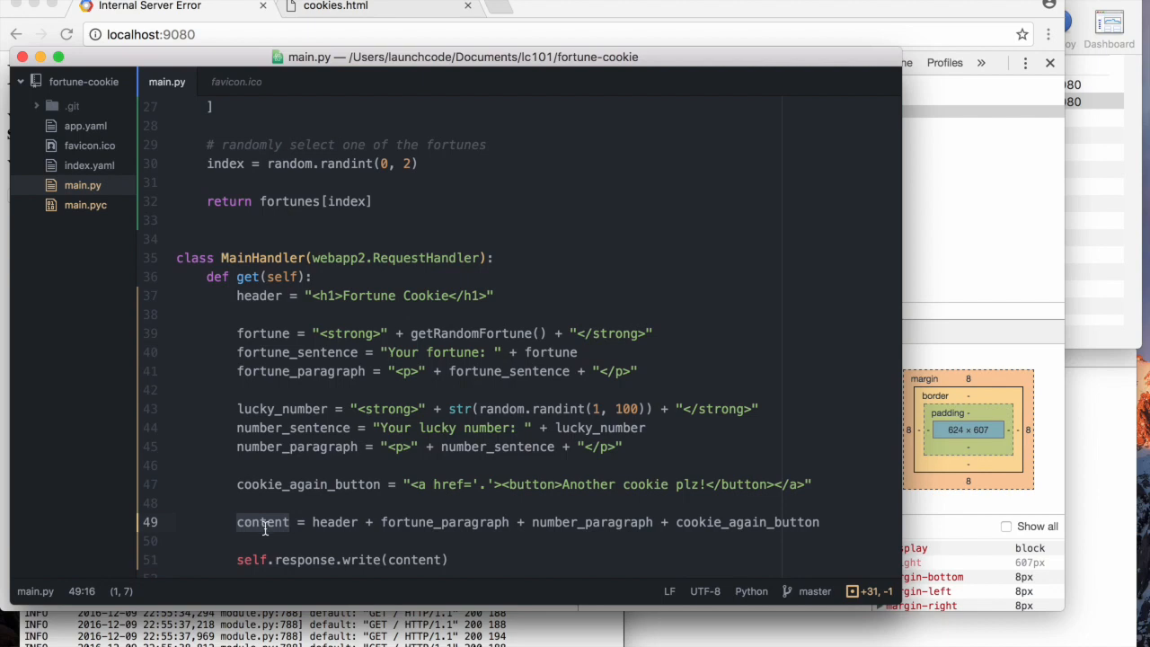
scroll("up", 3)
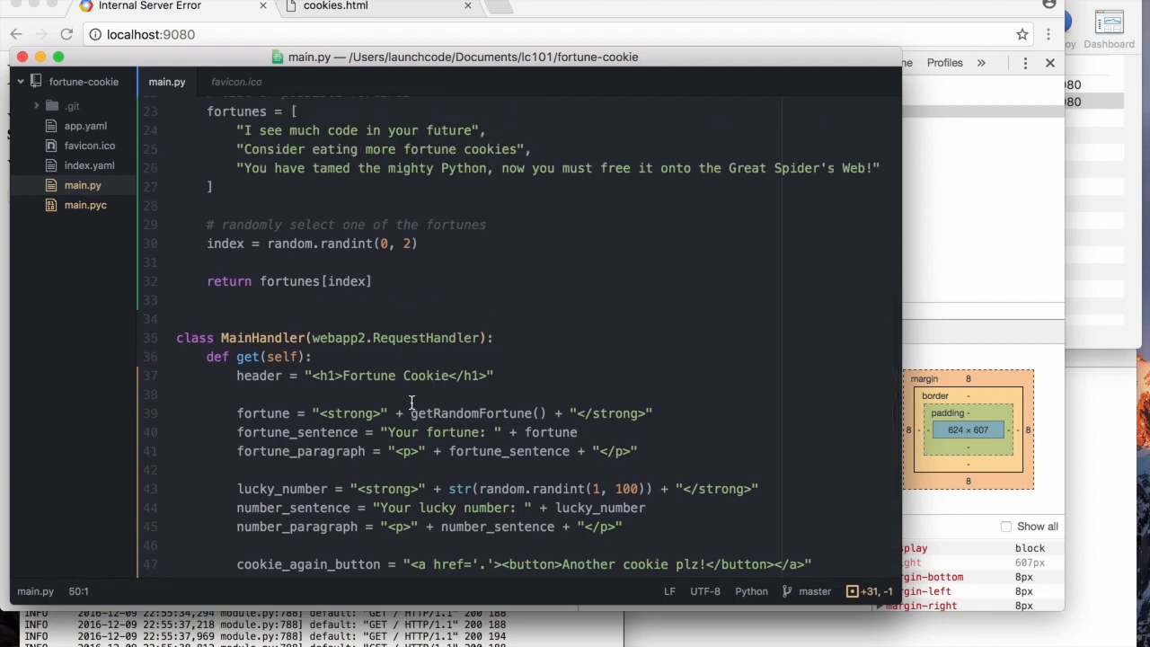
double_click(471, 413)
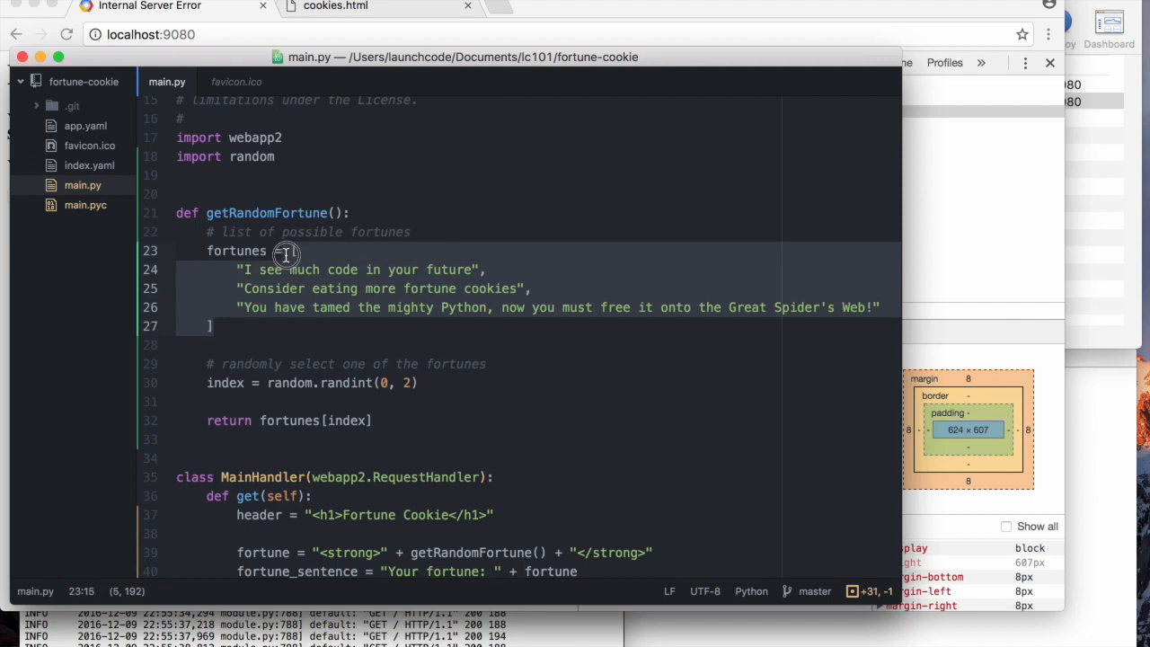
type("= [")
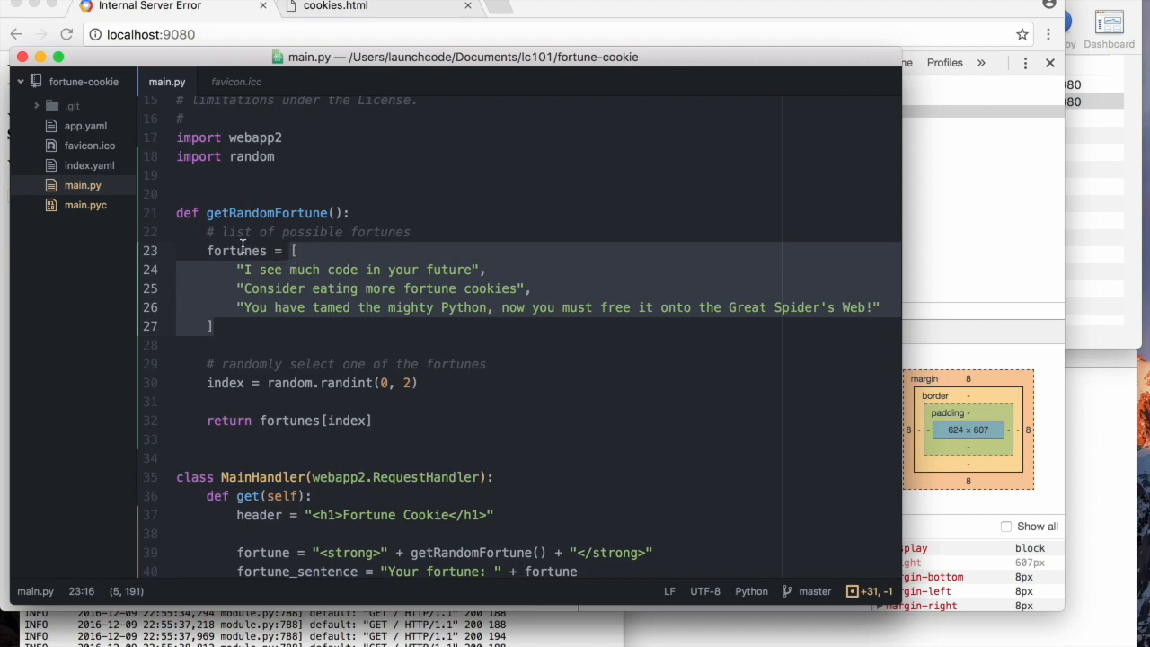
left_click(356, 288)
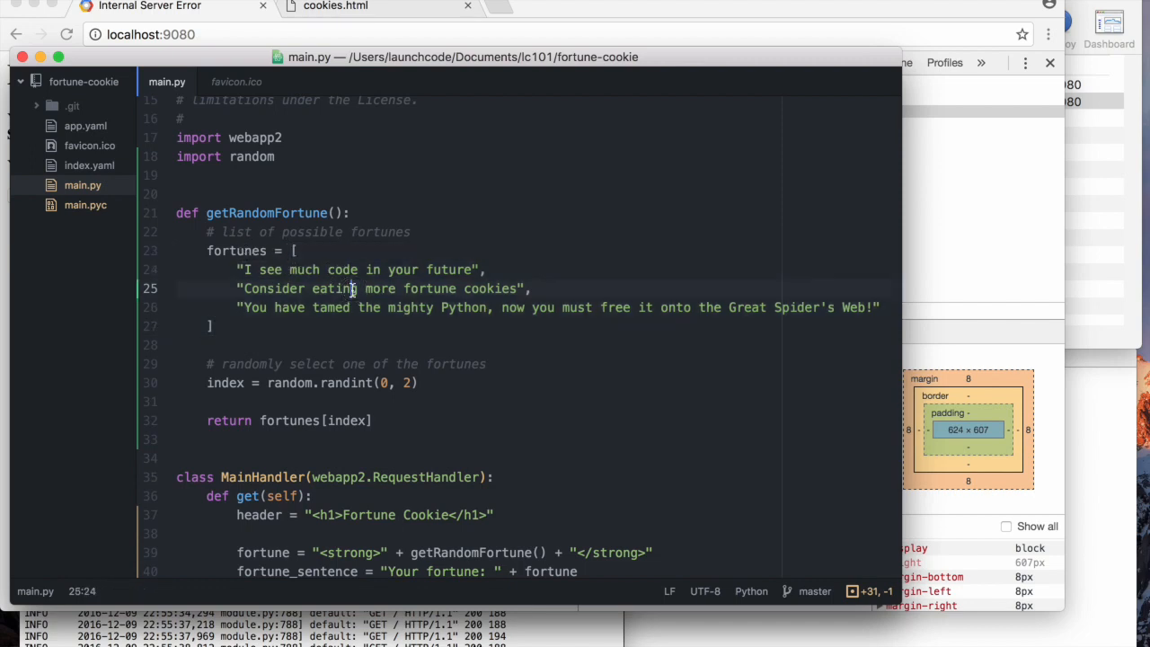
scroll("down", 3)
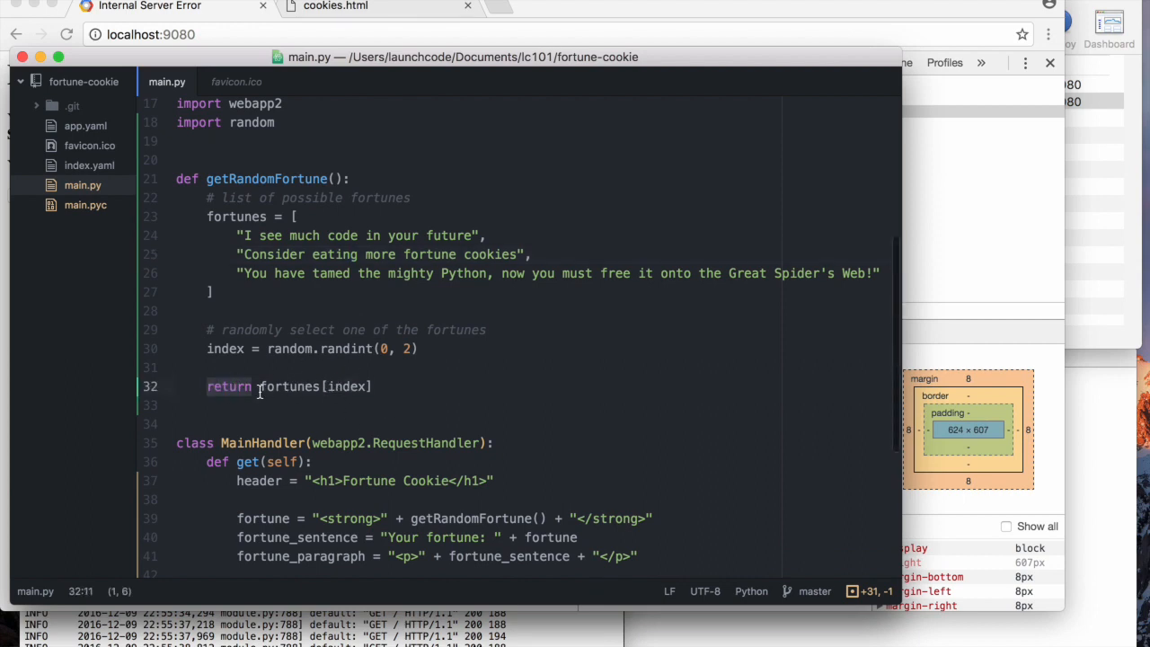
left_click(276, 367)
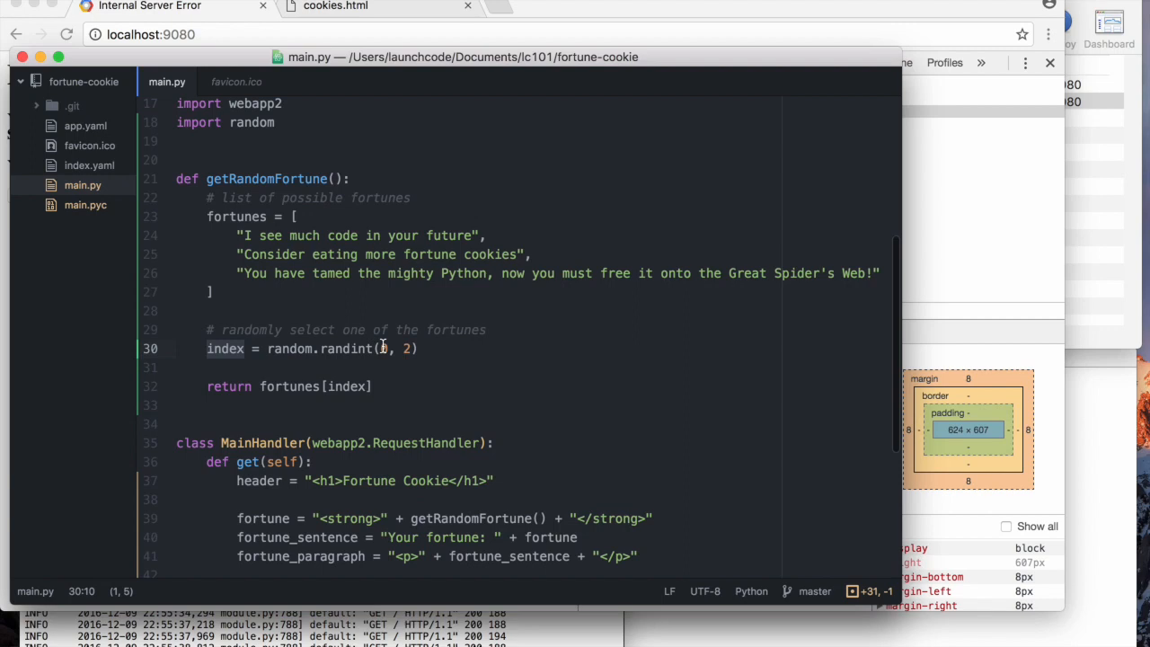
left_click(289, 386)
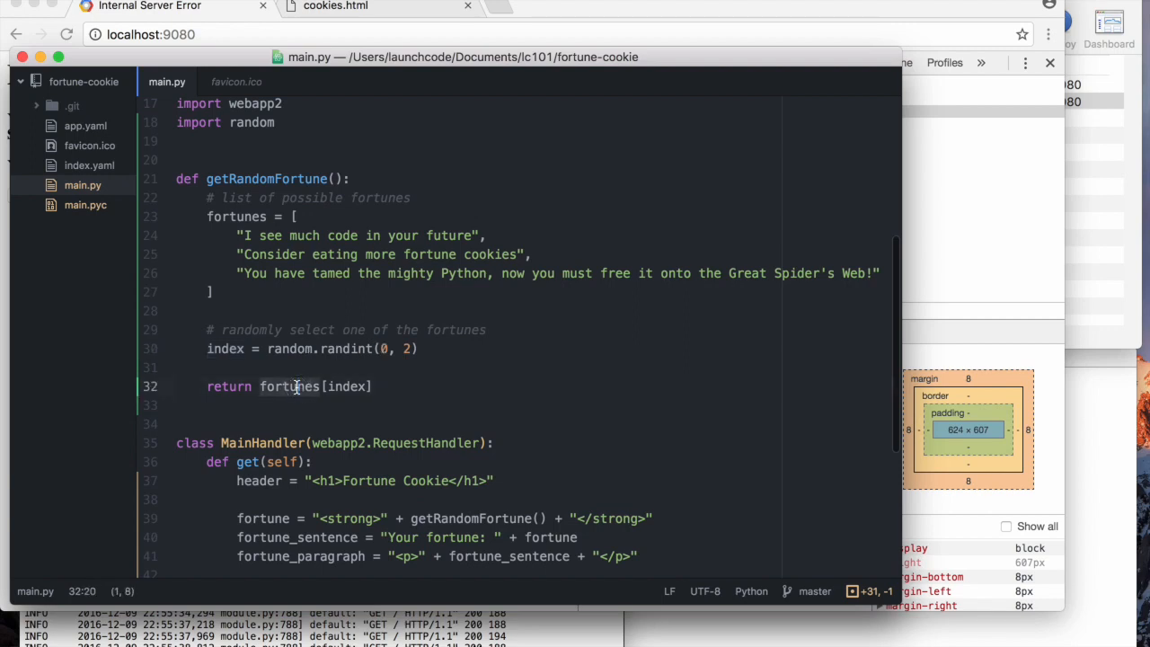